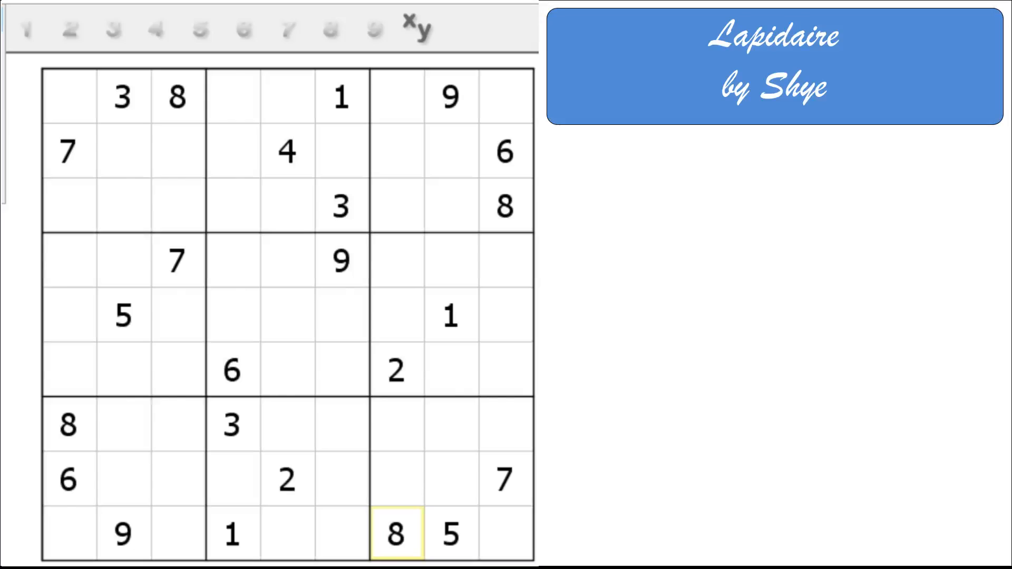
Turn on automatic pencil-mark candidates for every empty cell
click(418, 28)
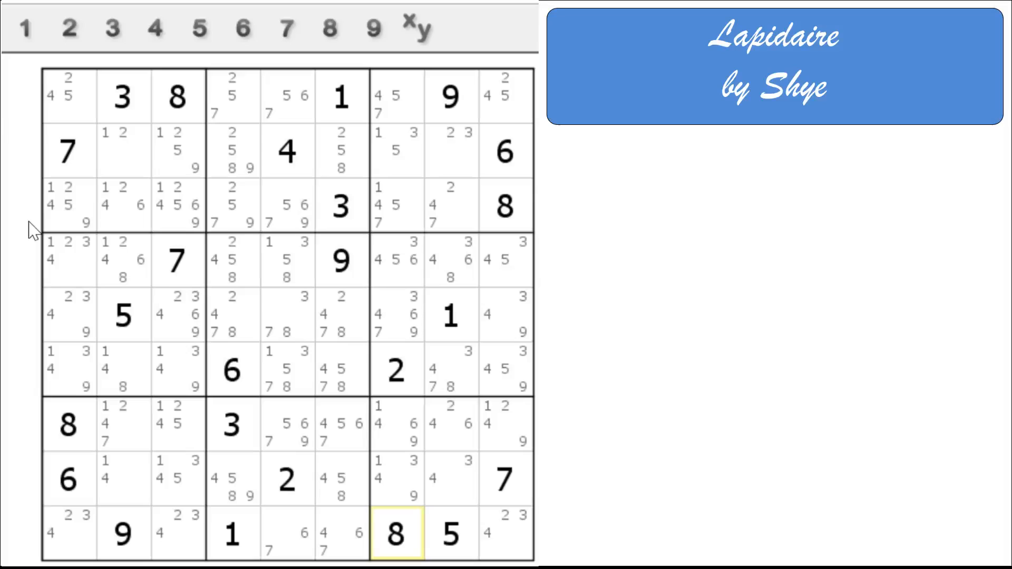
mouse_move(11, 283)
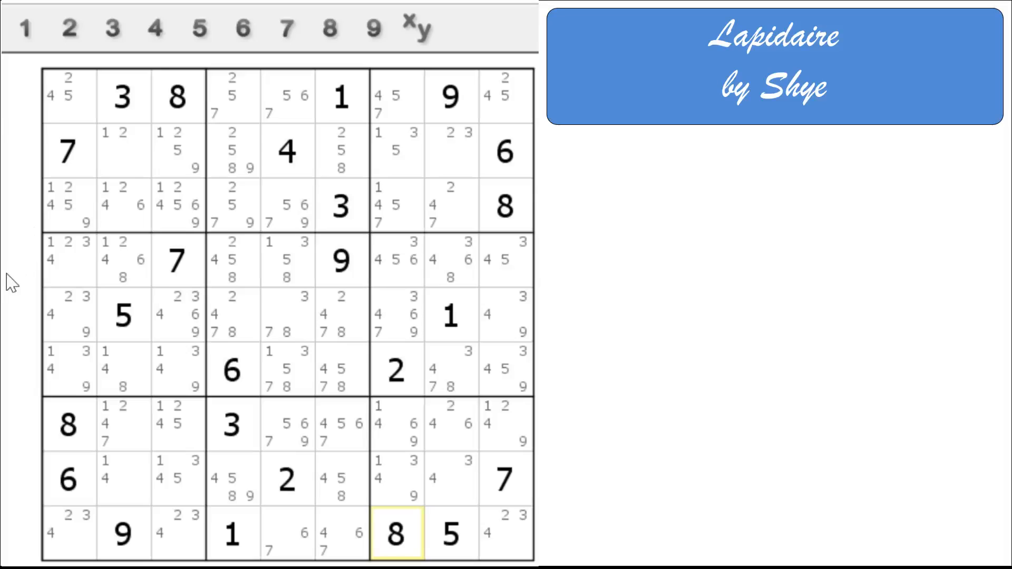
mouse_move(10, 480)
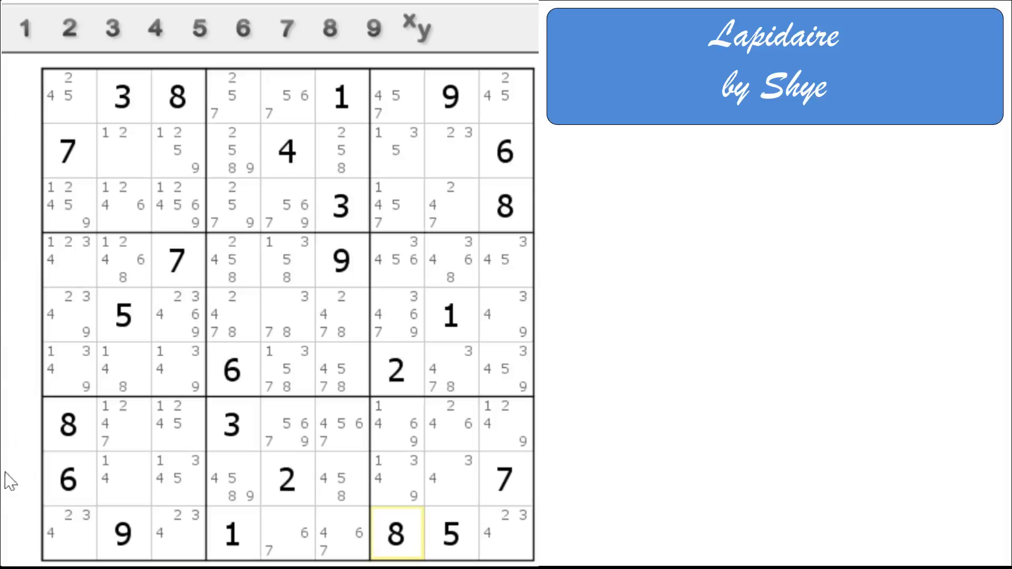
mouse_move(16, 548)
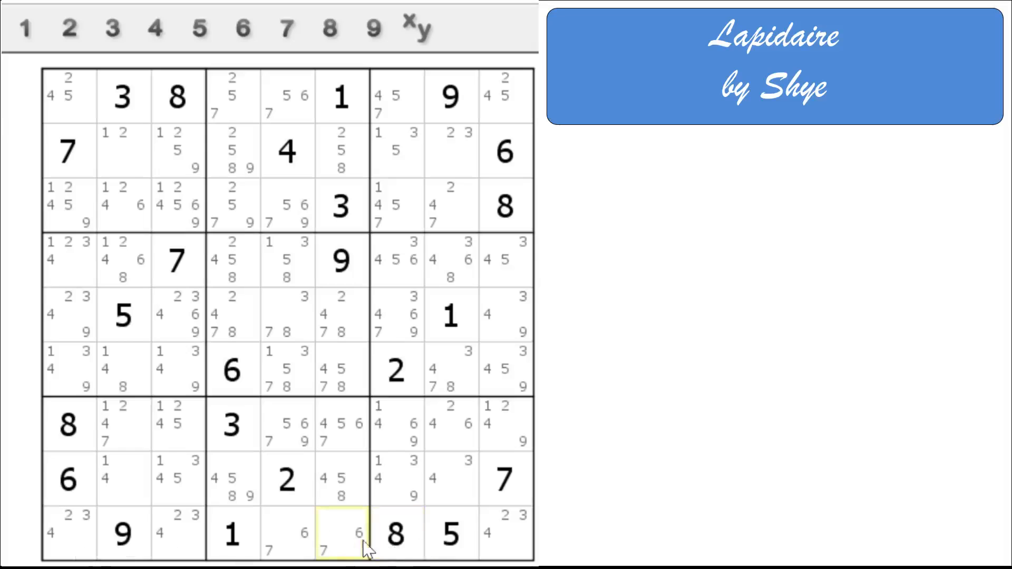
mouse_move(297, 548)
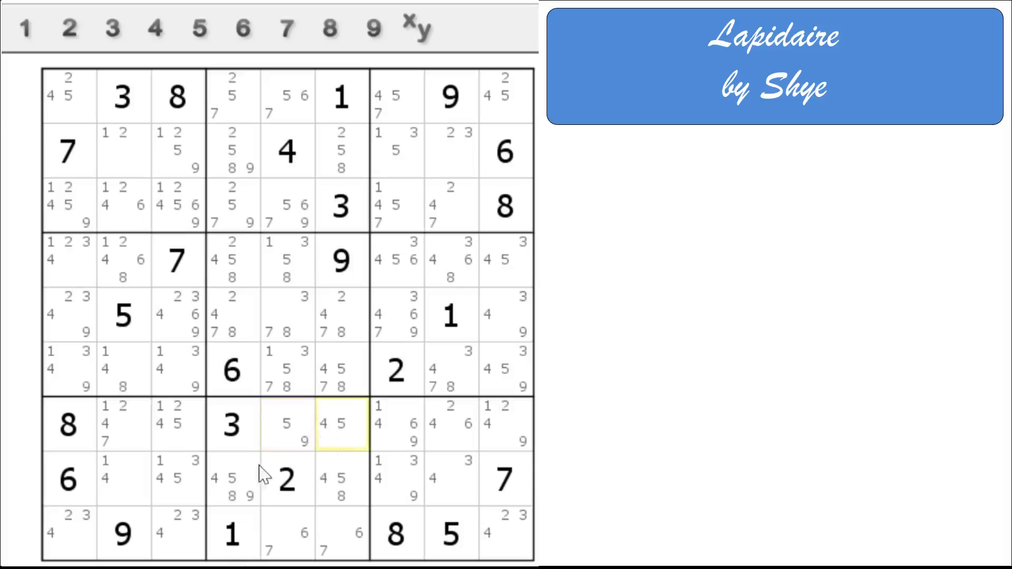
mouse_move(301, 438)
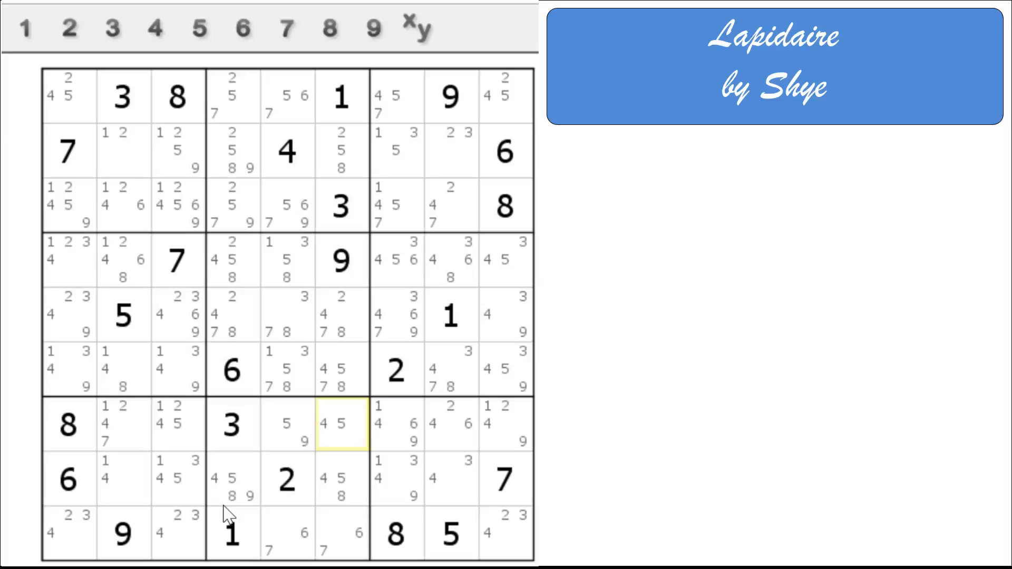
mouse_move(303, 507)
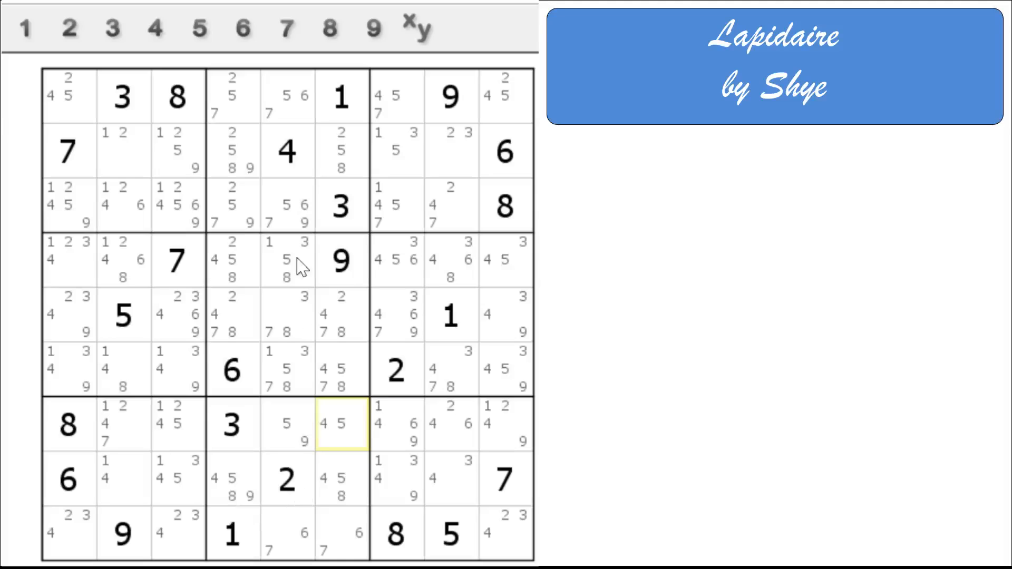
mouse_move(311, 250)
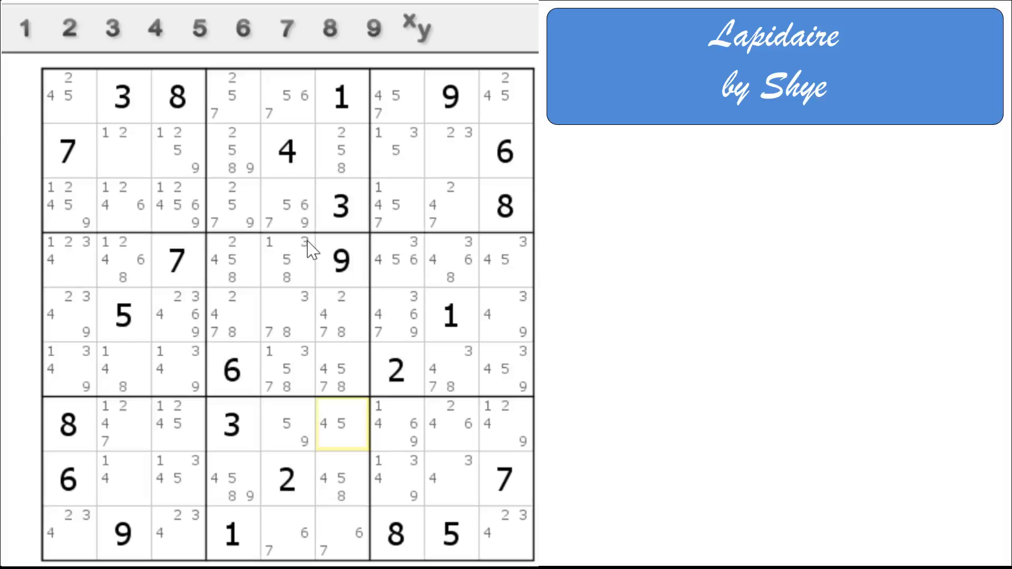
mouse_move(112, 122)
text(6)
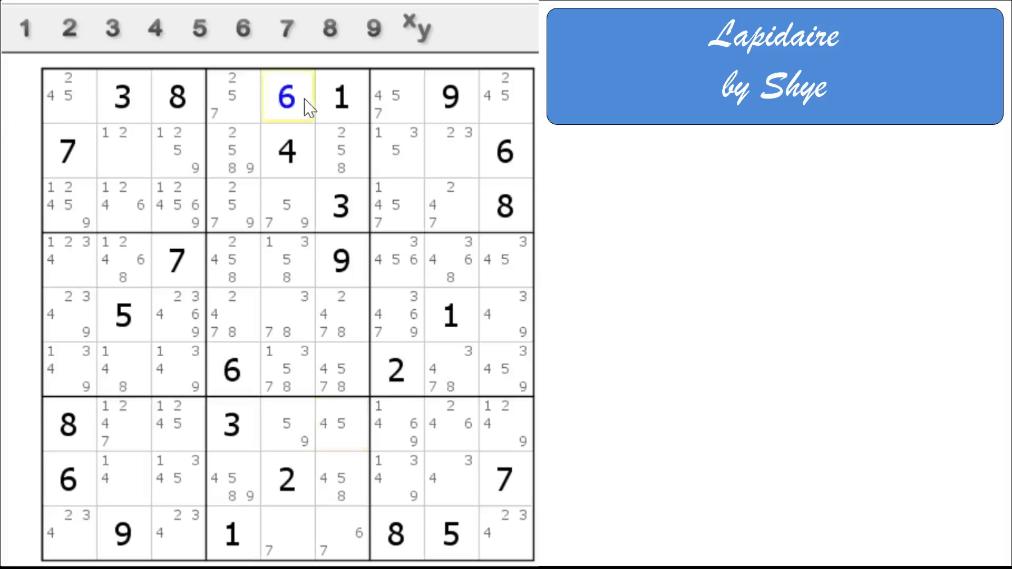
mouse_move(300, 136)
text(7)
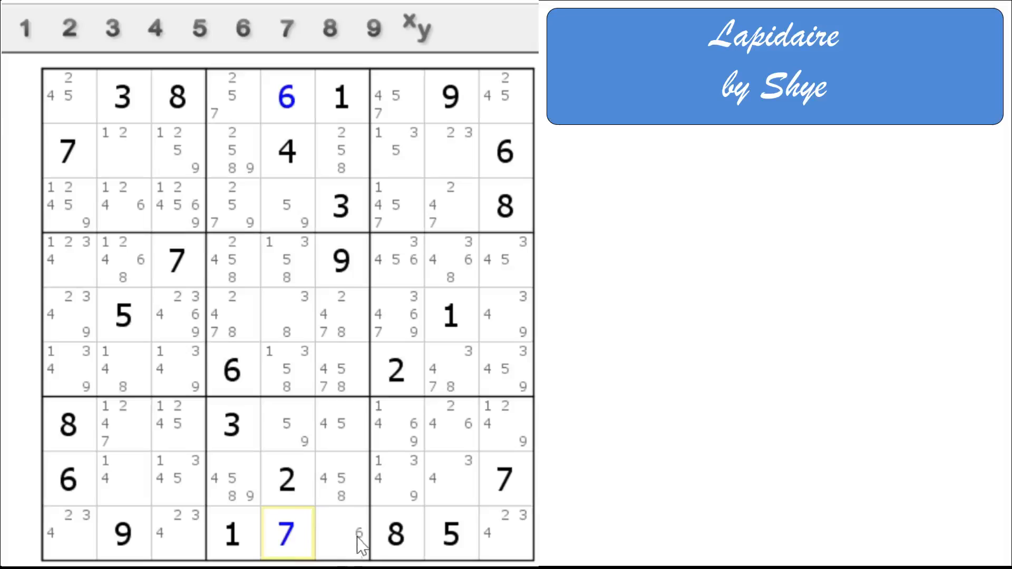
Place the 6 in the last bottom-row cell of the middle box
click(341, 534)
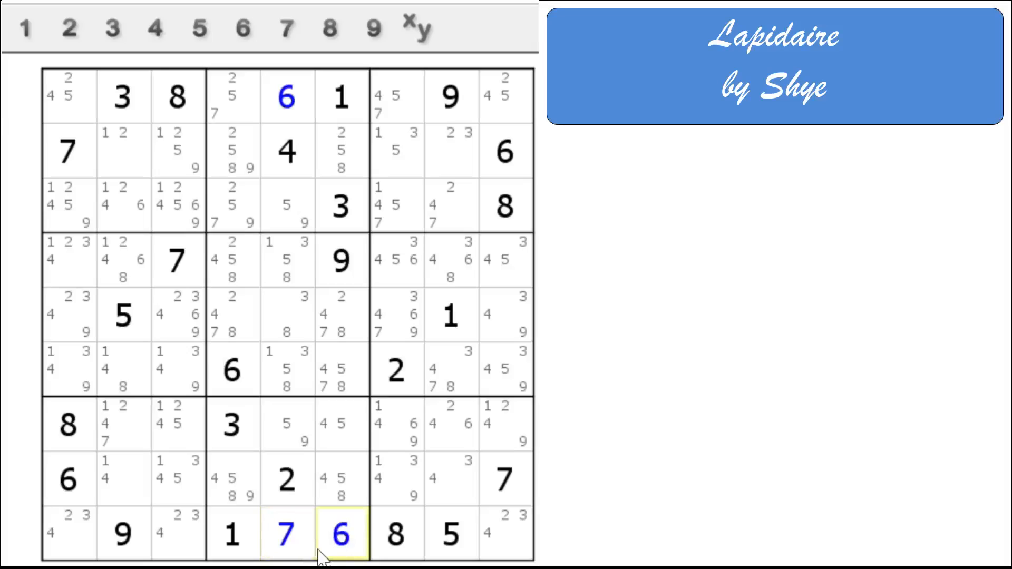
mouse_move(429, 465)
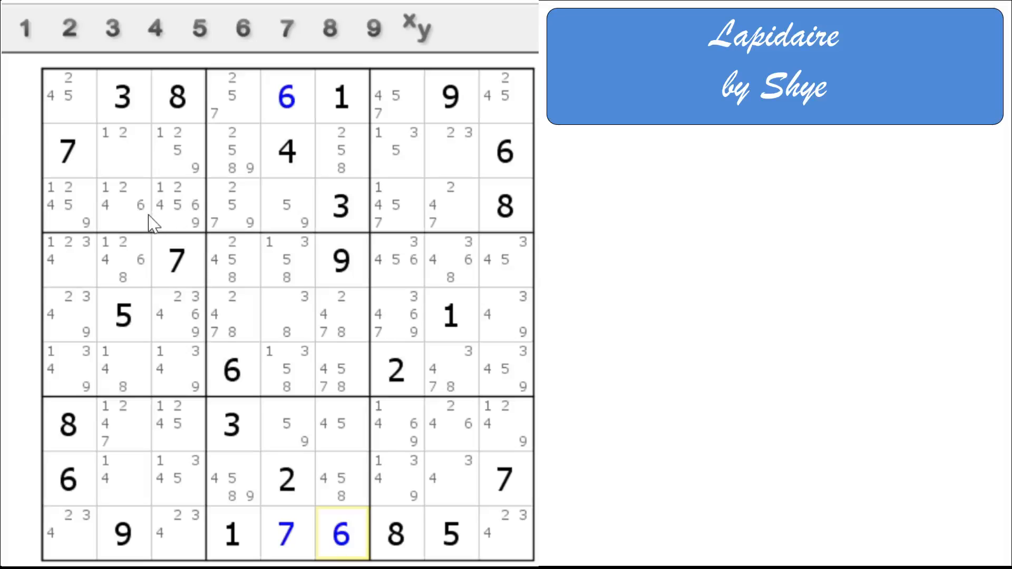
mouse_move(186, 377)
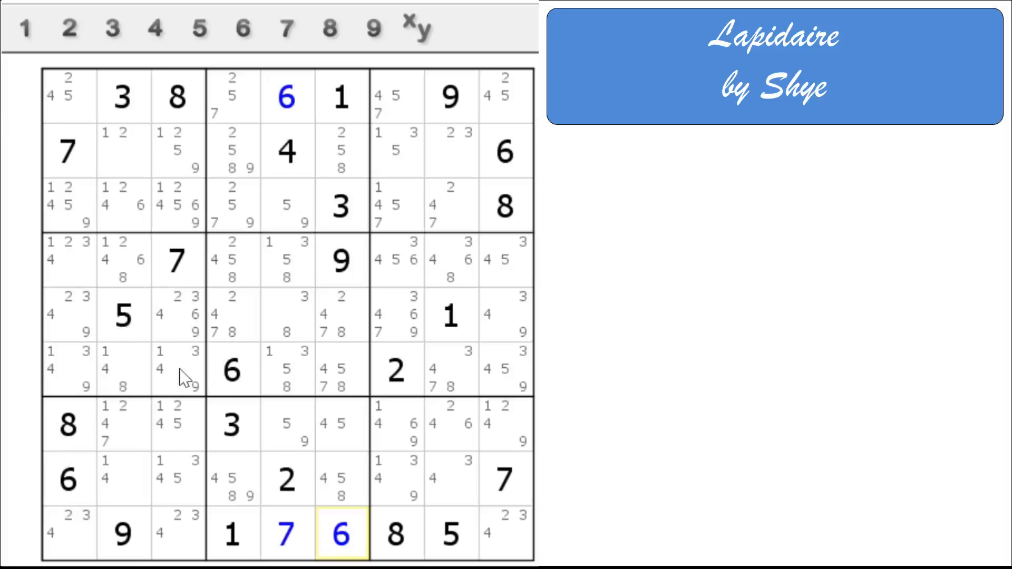
mouse_move(235, 381)
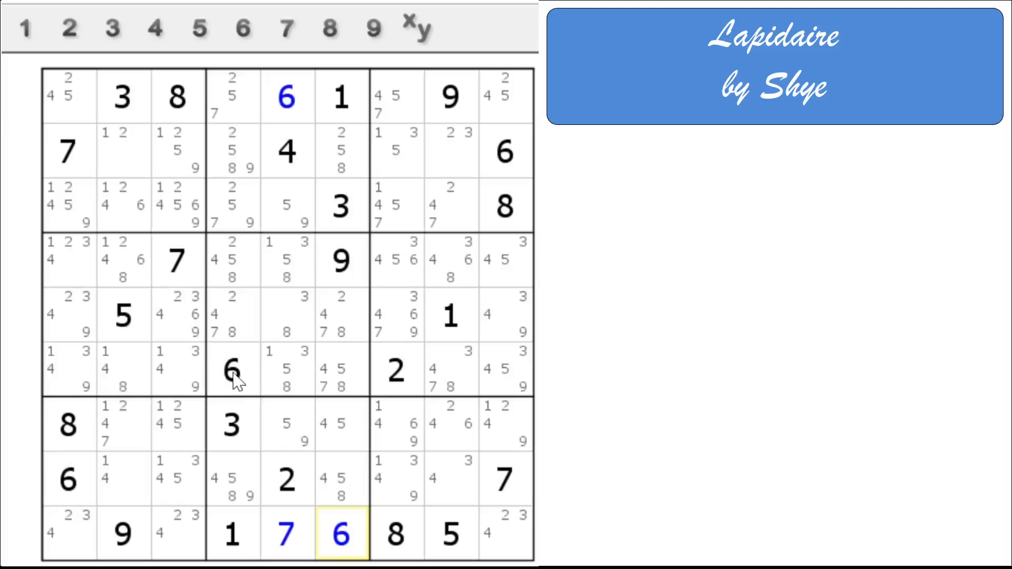
mouse_move(294, 346)
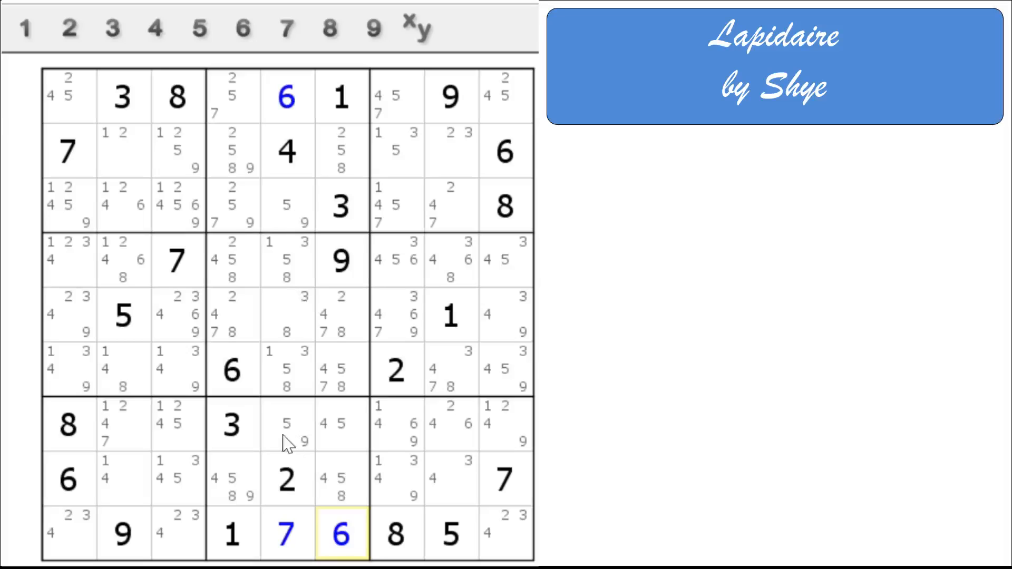
mouse_move(270, 255)
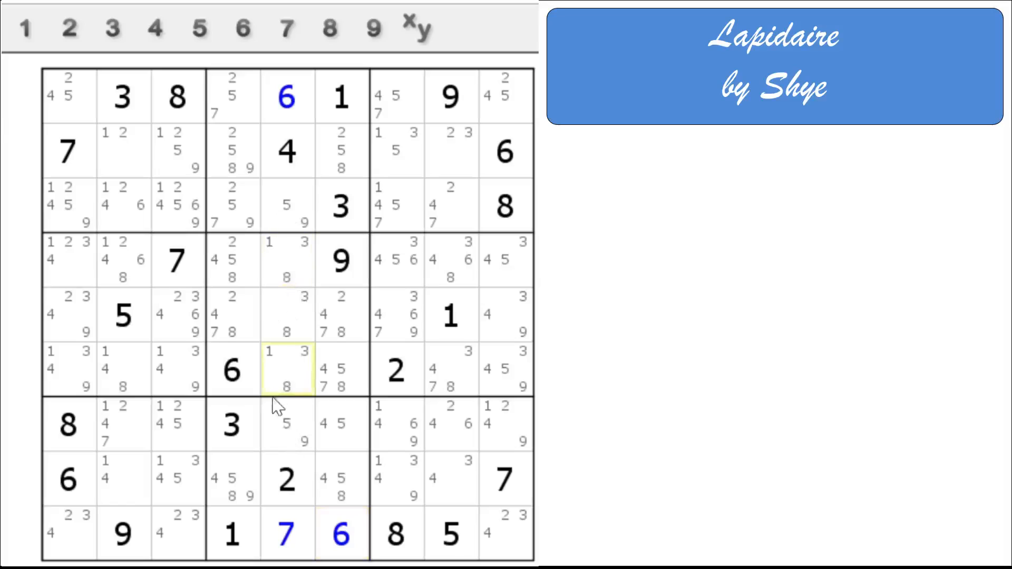
mouse_move(285, 375)
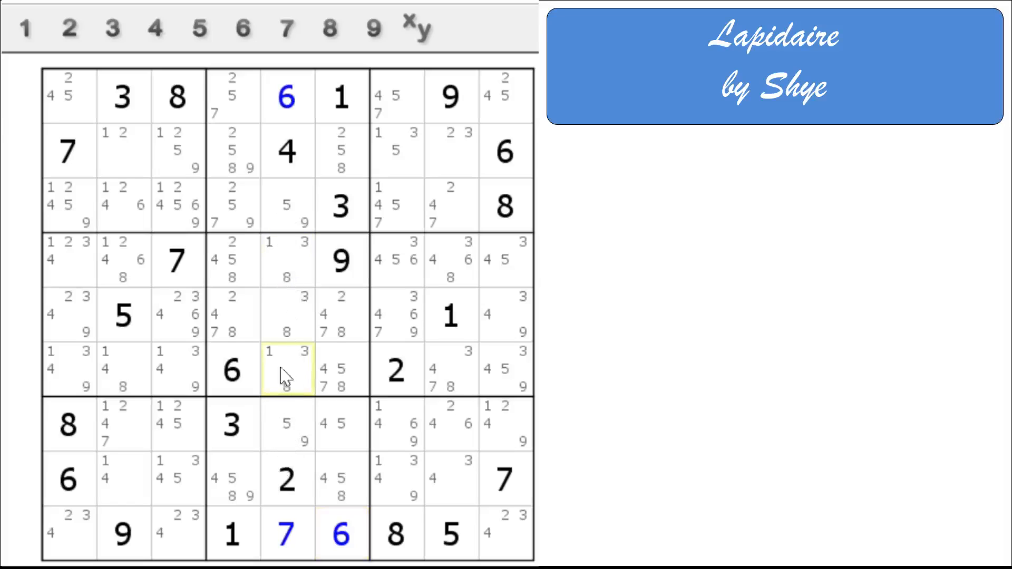
Select central-box cells to drop their ruled-out 5, 7 and 8 candidates
click(287, 370)
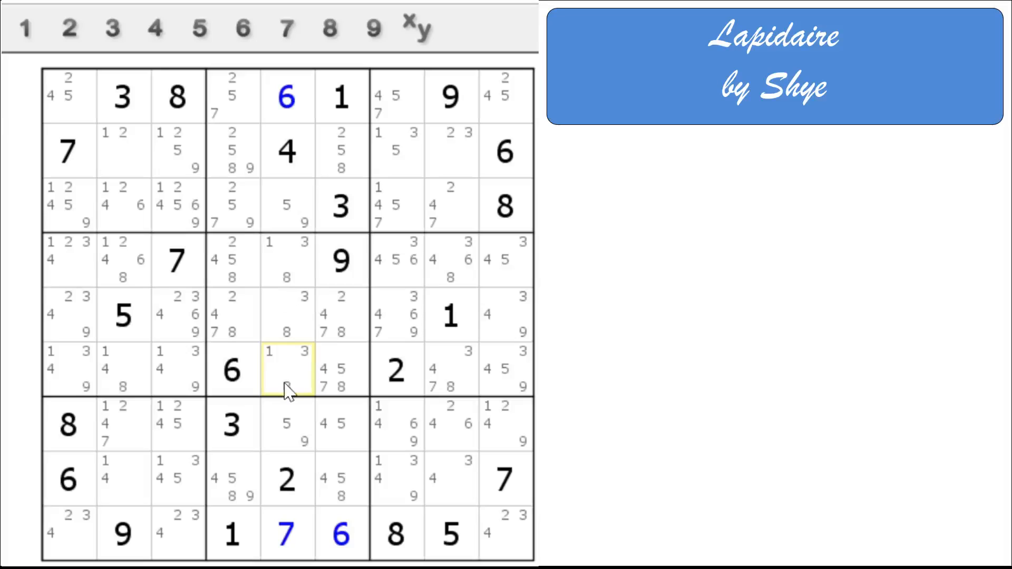
click(232, 260)
text( 8)
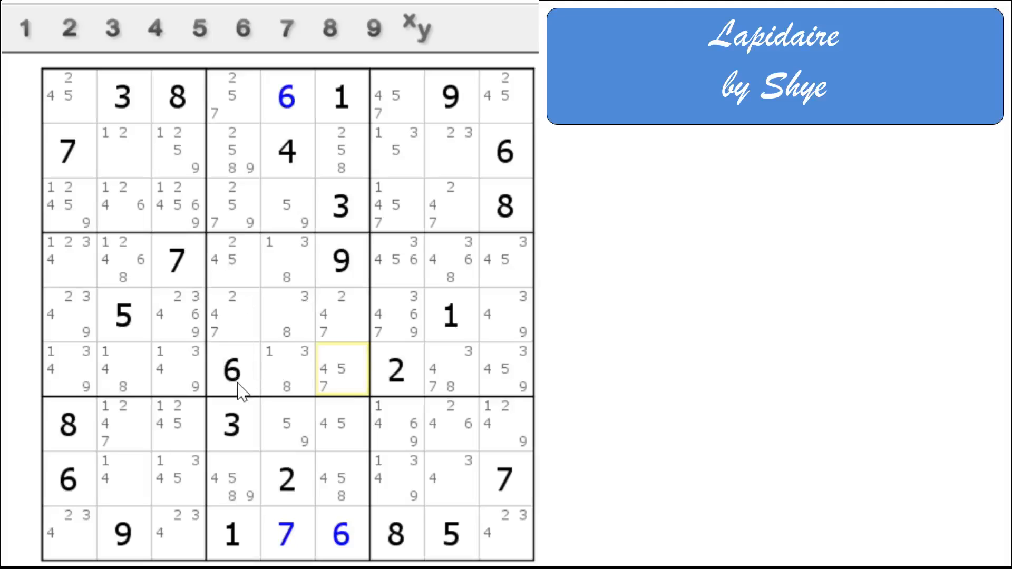
mouse_move(216, 174)
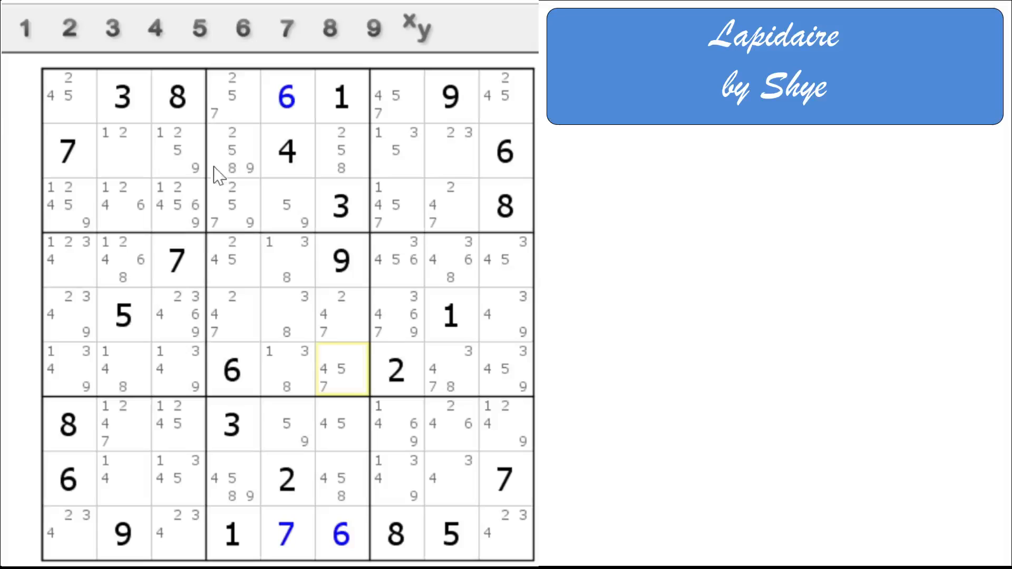
mouse_move(237, 179)
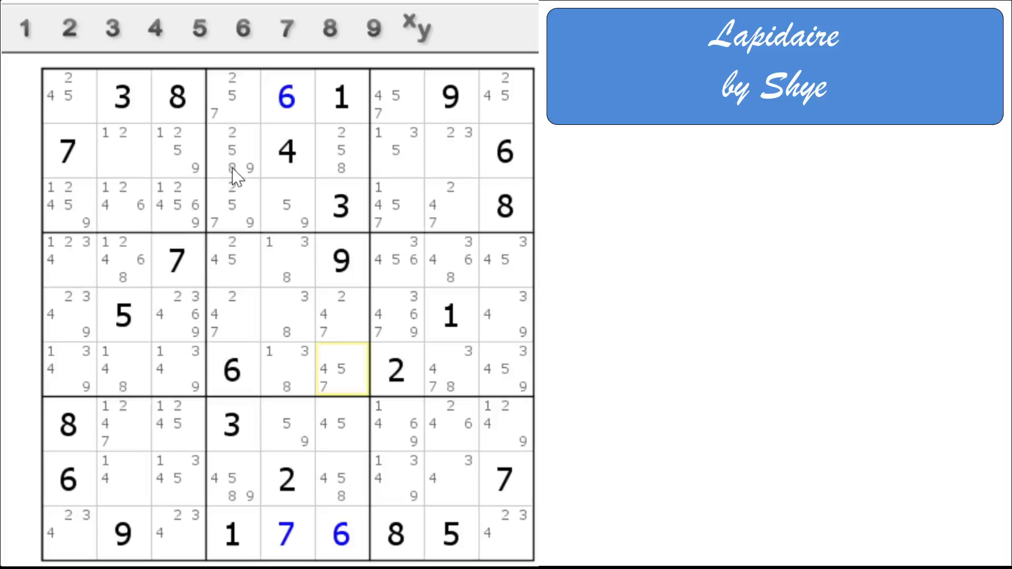
mouse_move(139, 164)
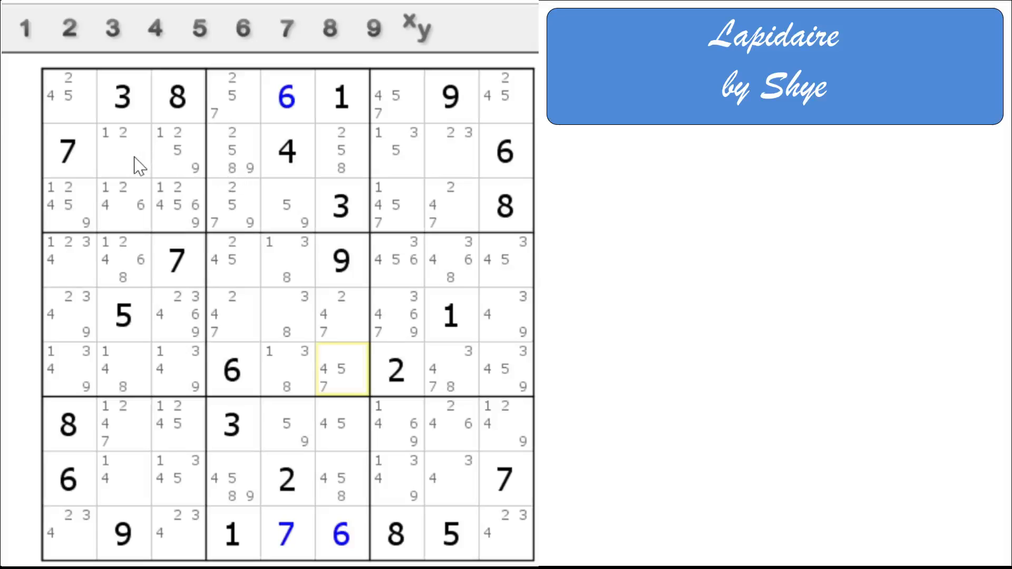
mouse_move(119, 220)
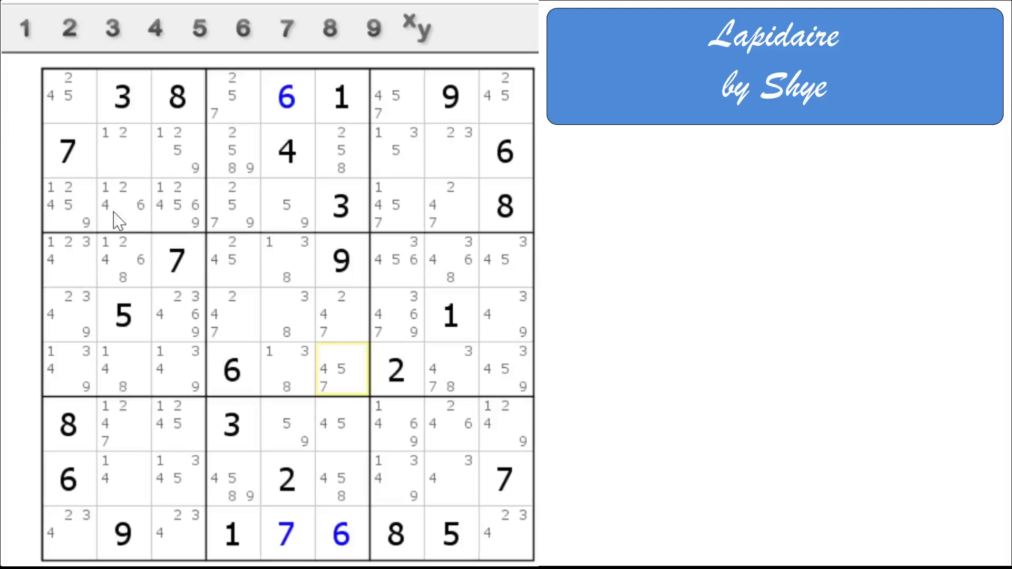
mouse_move(122, 240)
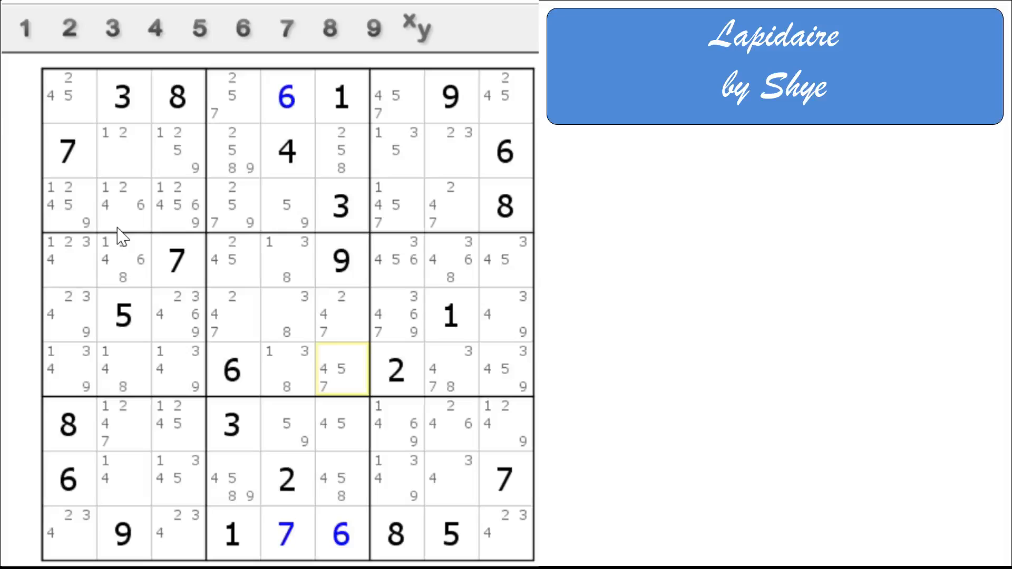
mouse_move(122, 307)
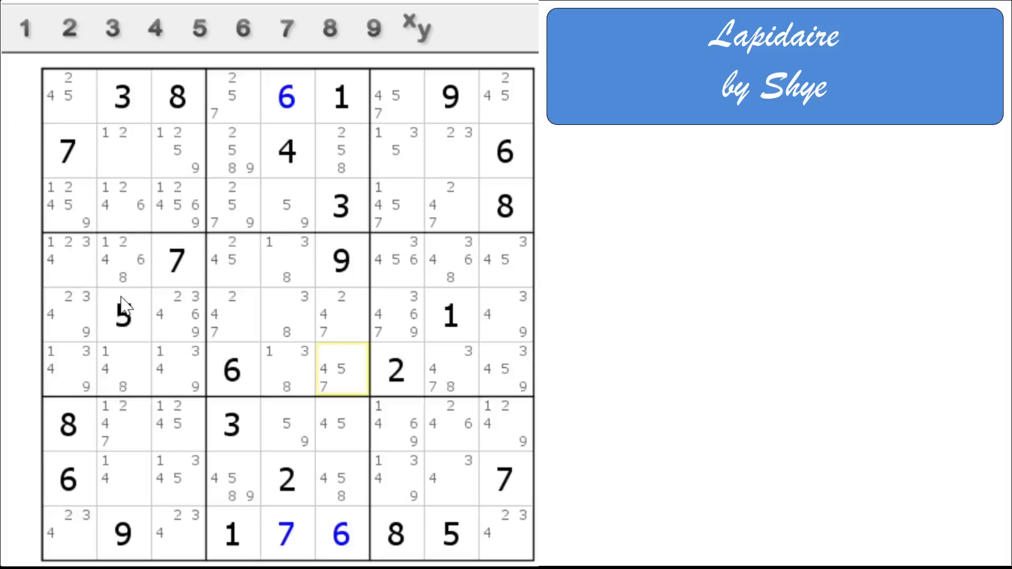
mouse_move(133, 330)
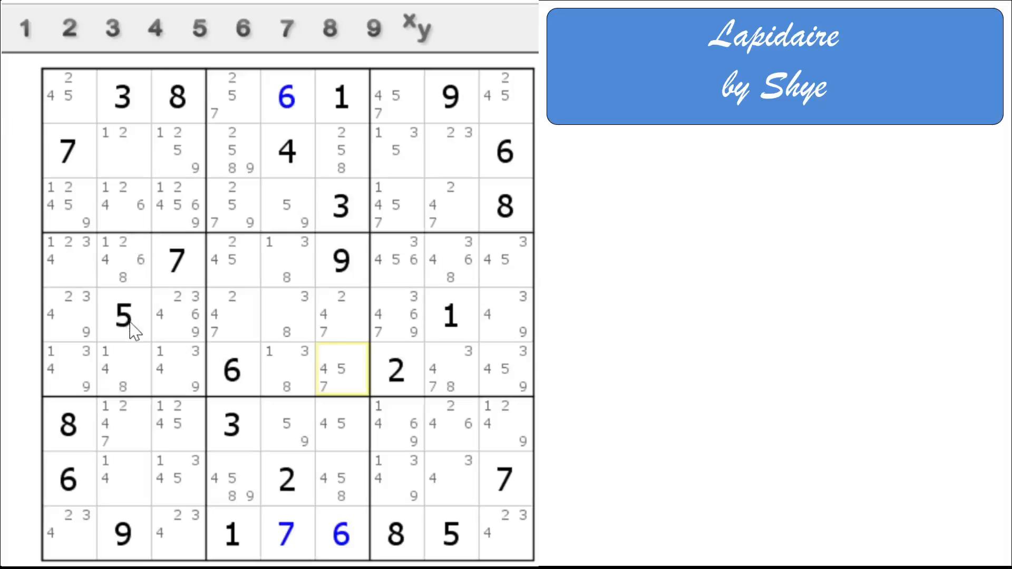
mouse_move(136, 342)
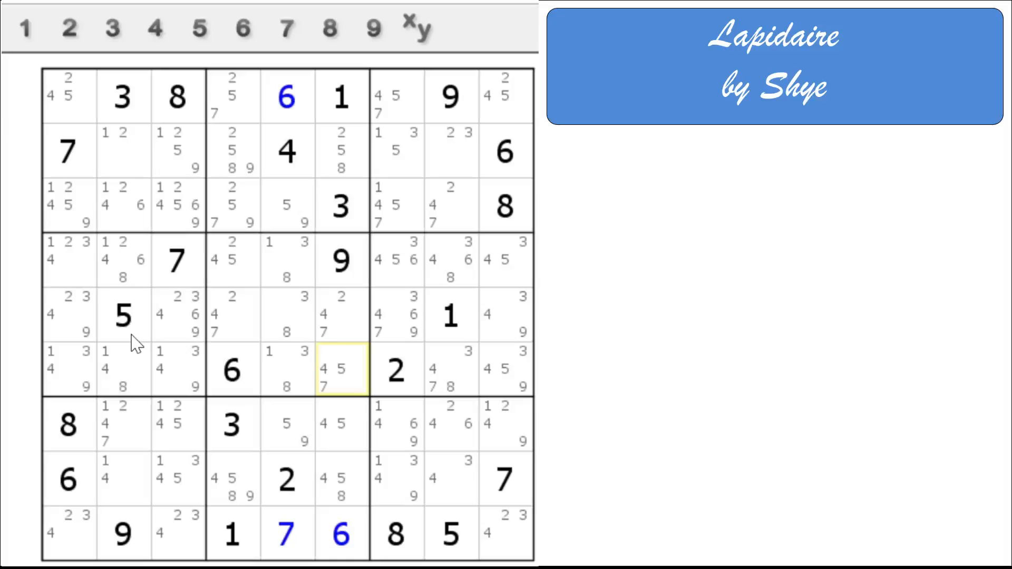
mouse_move(254, 355)
text(8)
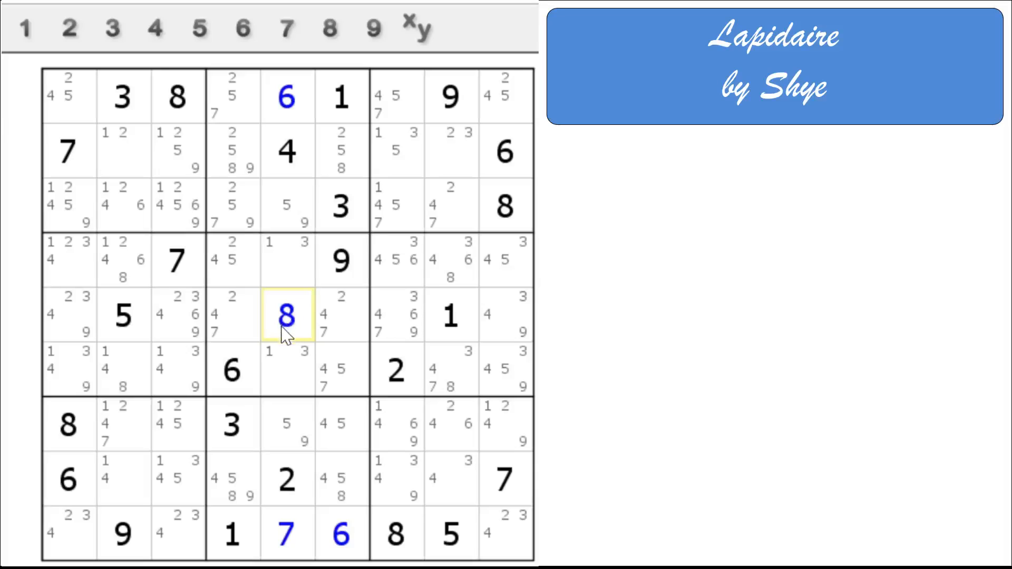
mouse_move(290, 332)
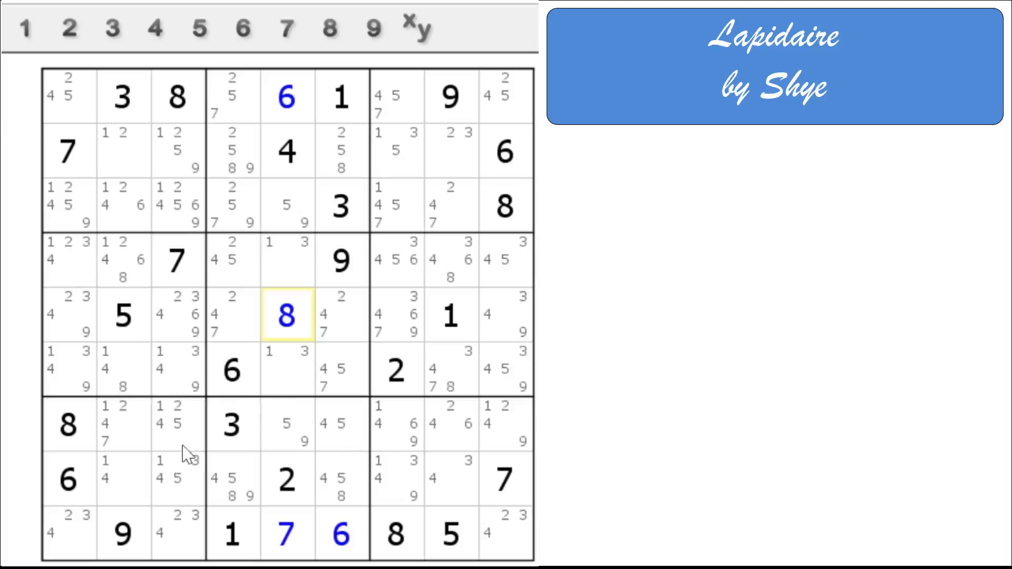
Enter 7 at row 7, column 2 beside the given 8
click(122, 425)
text(7)
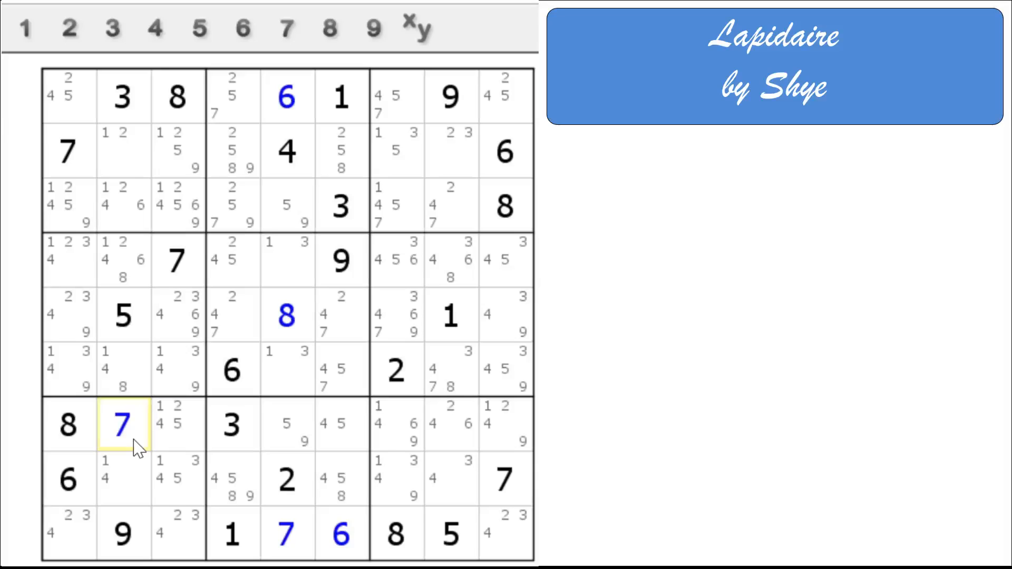
mouse_move(134, 499)
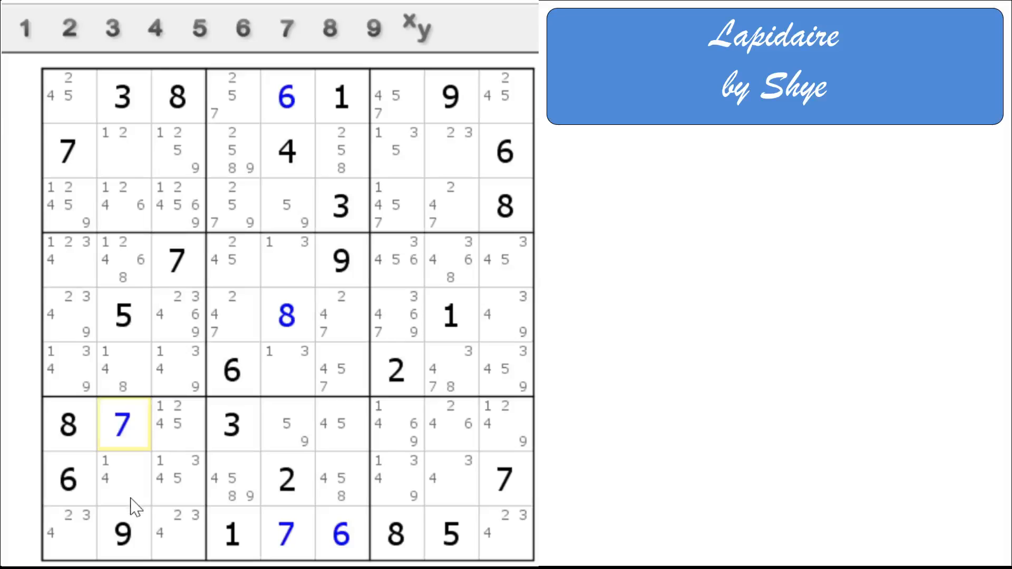
mouse_move(81, 442)
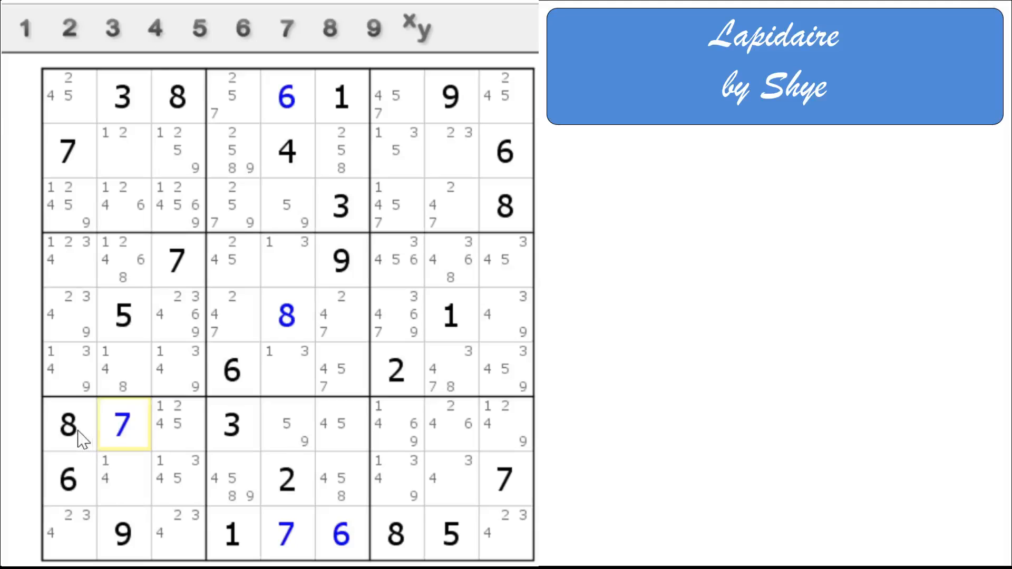
mouse_move(91, 442)
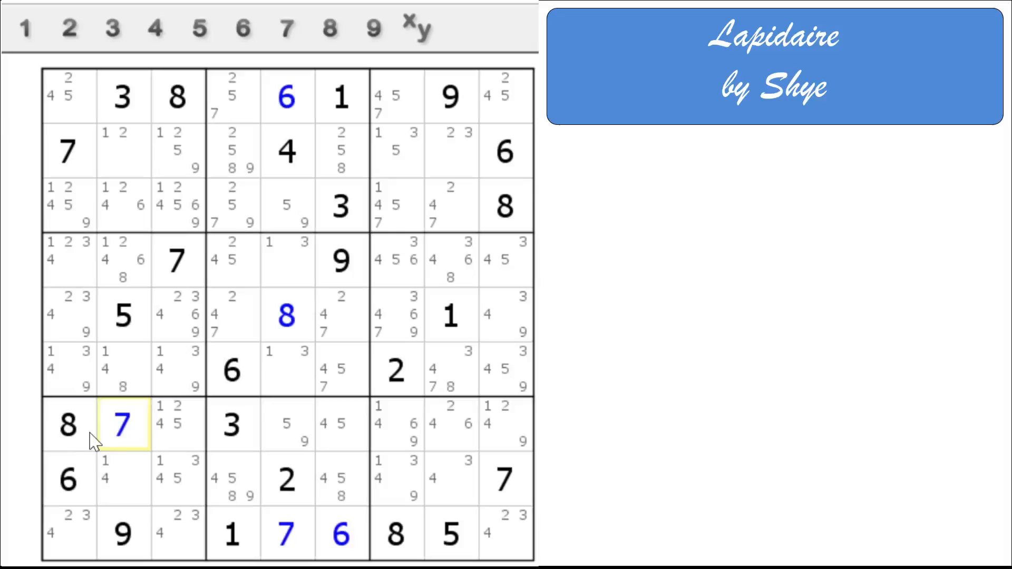
mouse_move(142, 441)
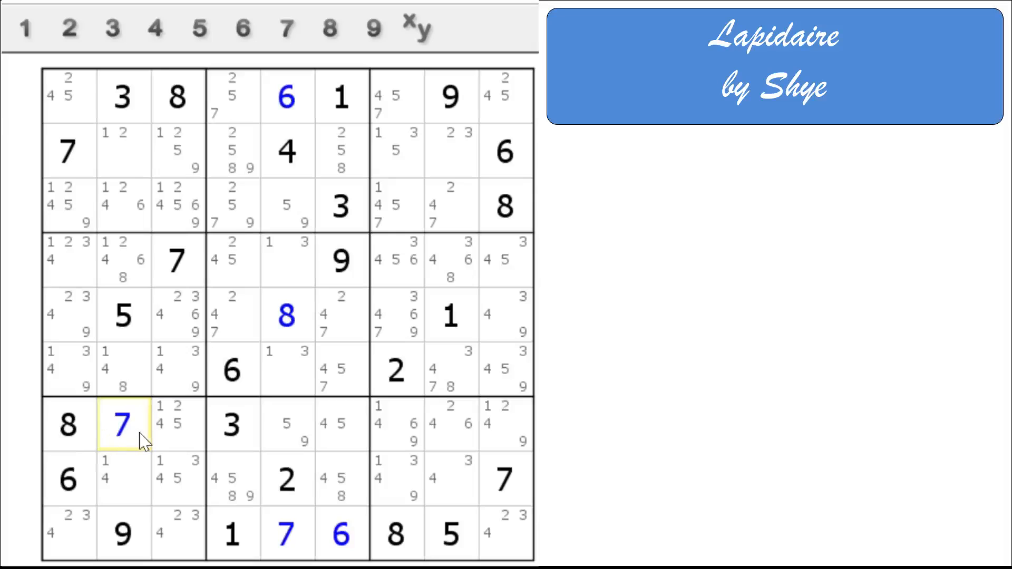
mouse_move(352, 449)
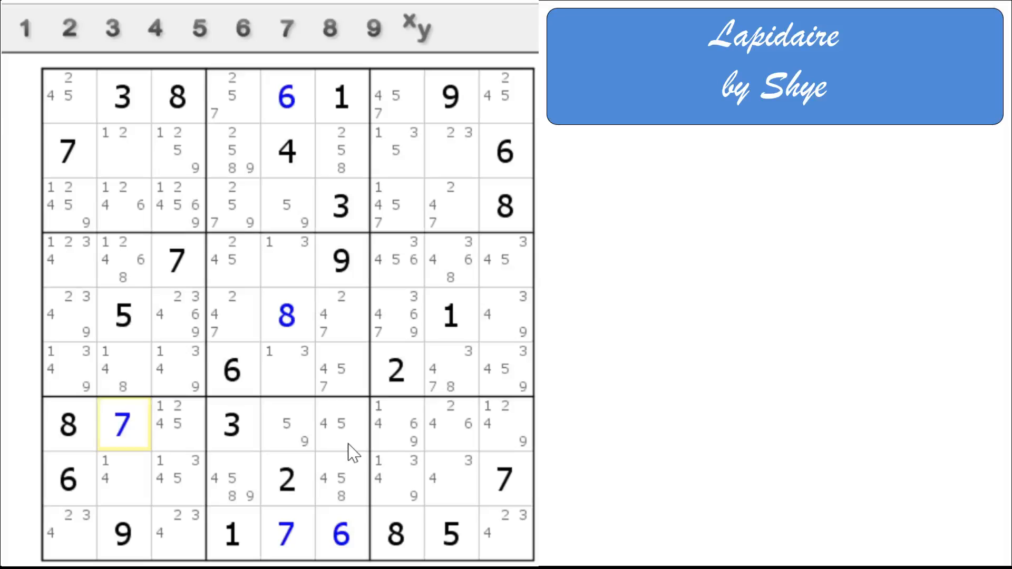
Highlight the 1 candidates to solve row 7, column 9 as 1, then move to the 2s
click(26, 29)
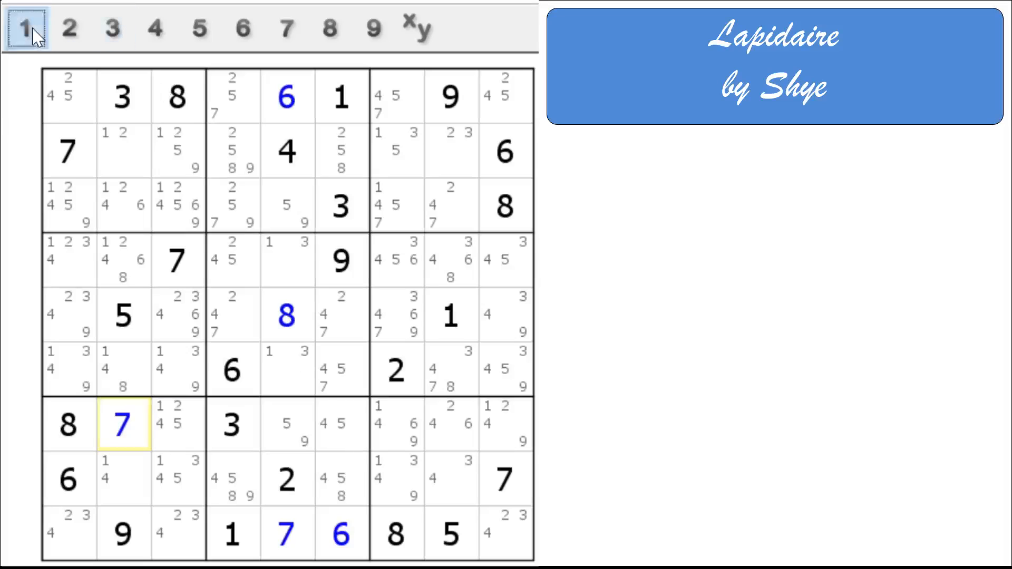
click(24, 28)
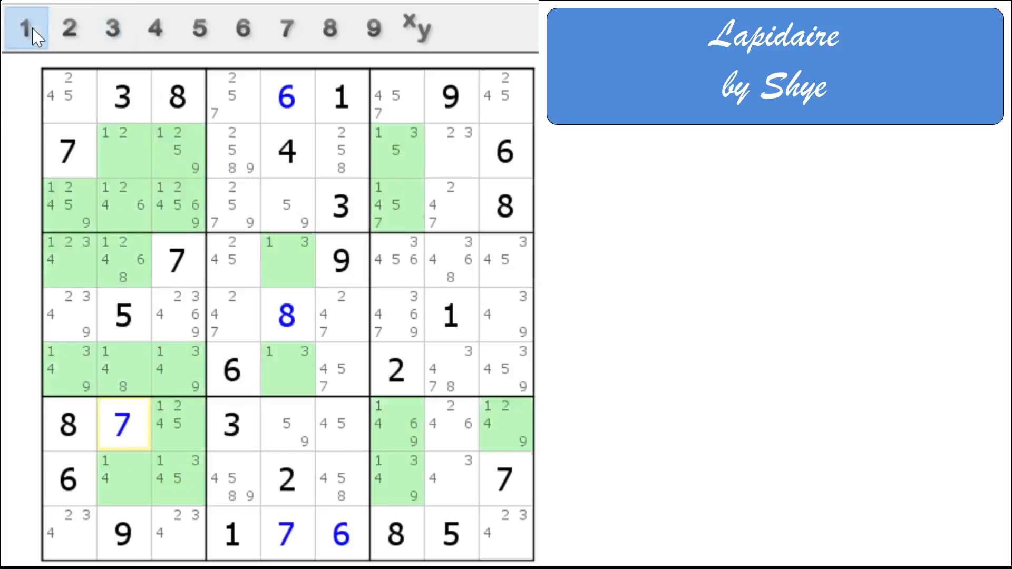
mouse_move(25, 479)
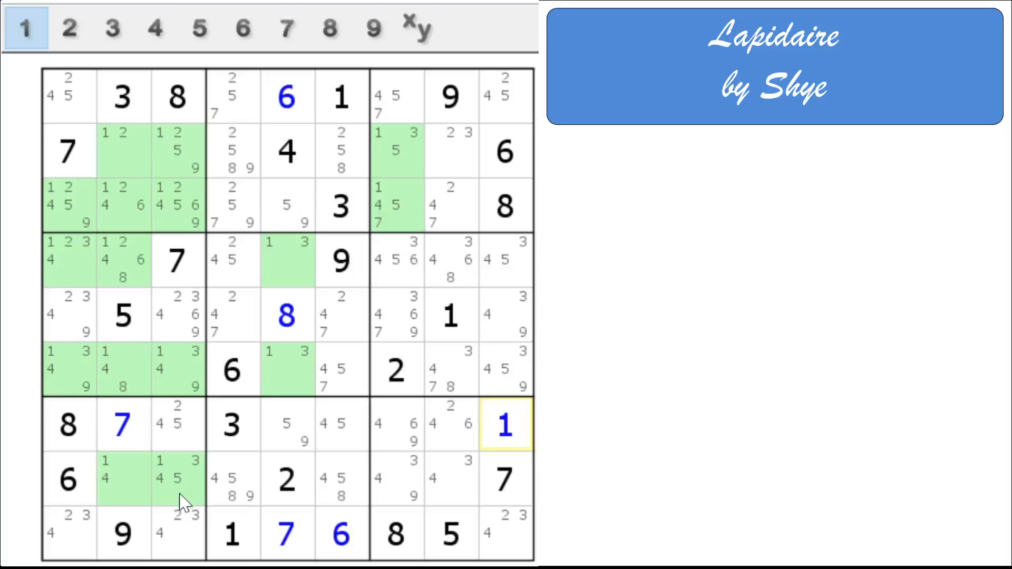
click(68, 27)
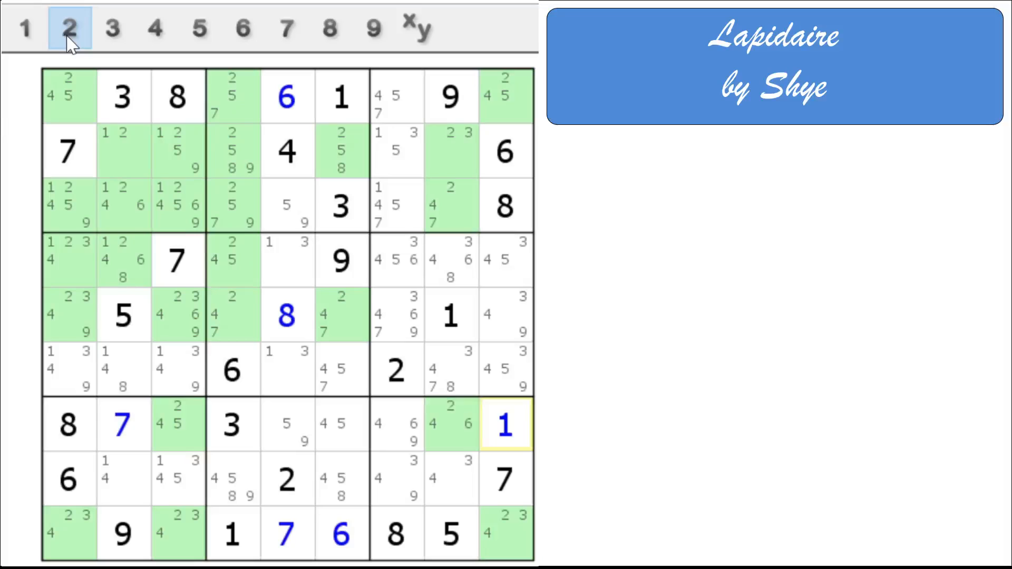
mouse_move(76, 60)
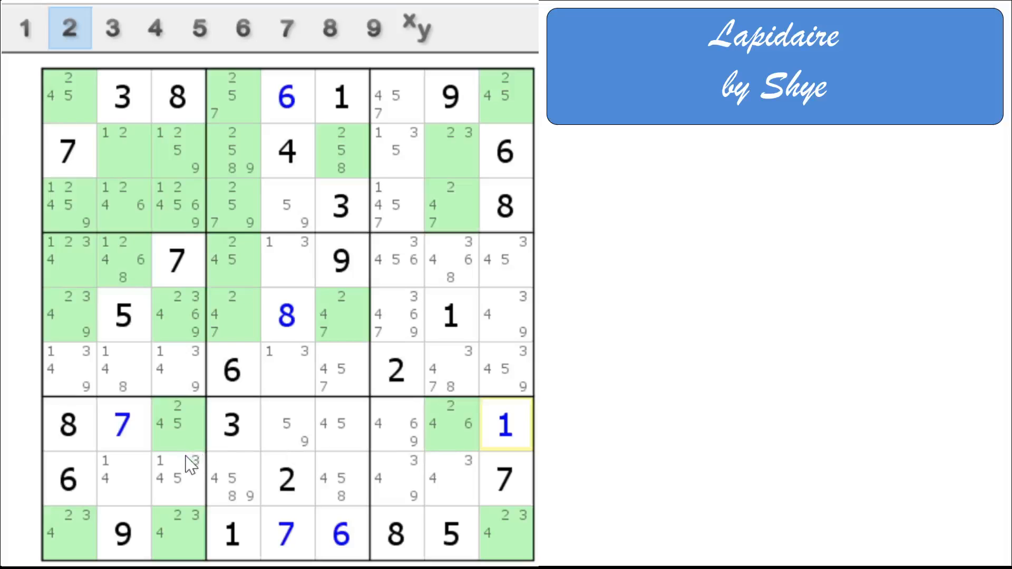
mouse_move(77, 532)
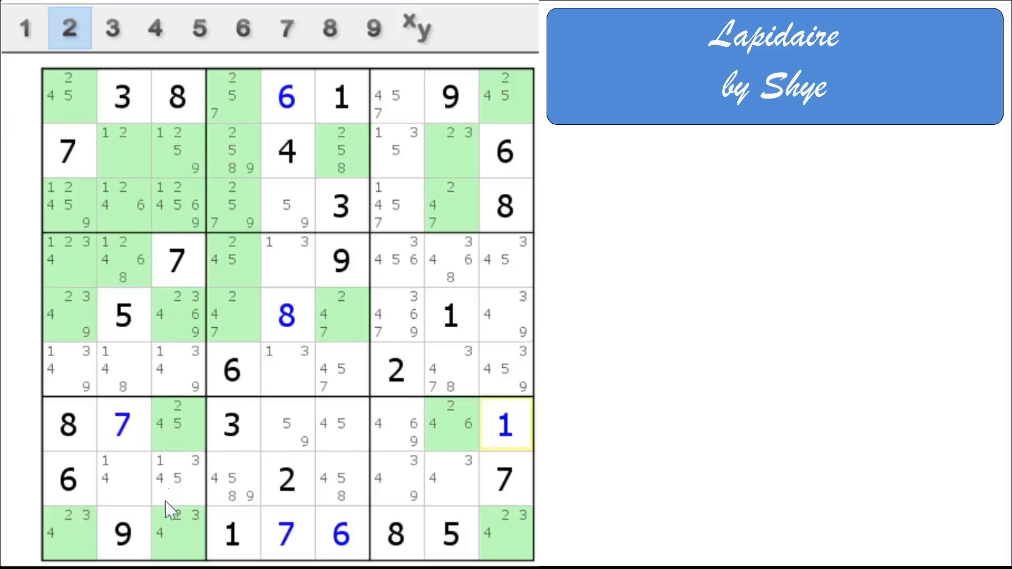
mouse_move(142, 494)
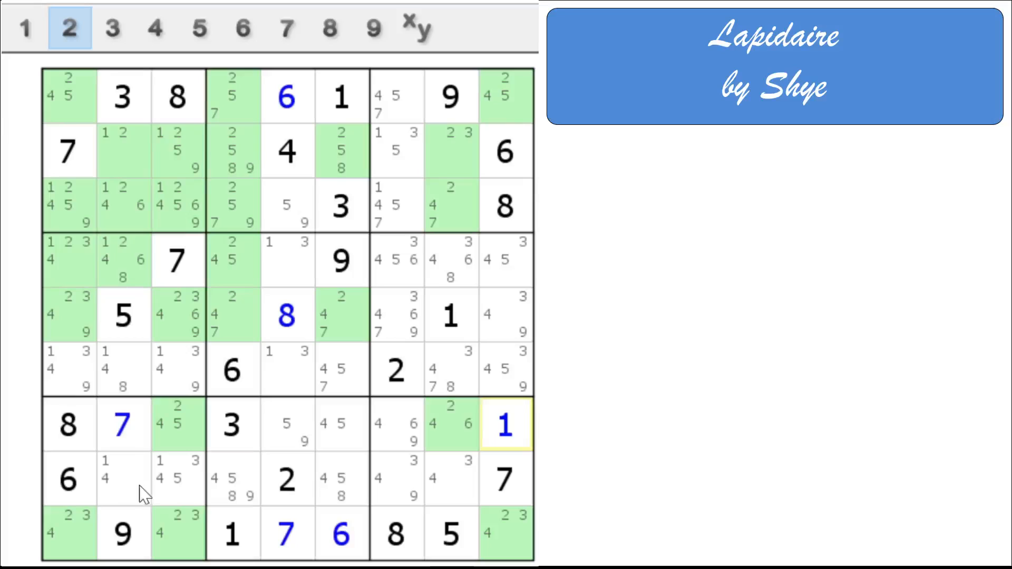
mouse_move(125, 500)
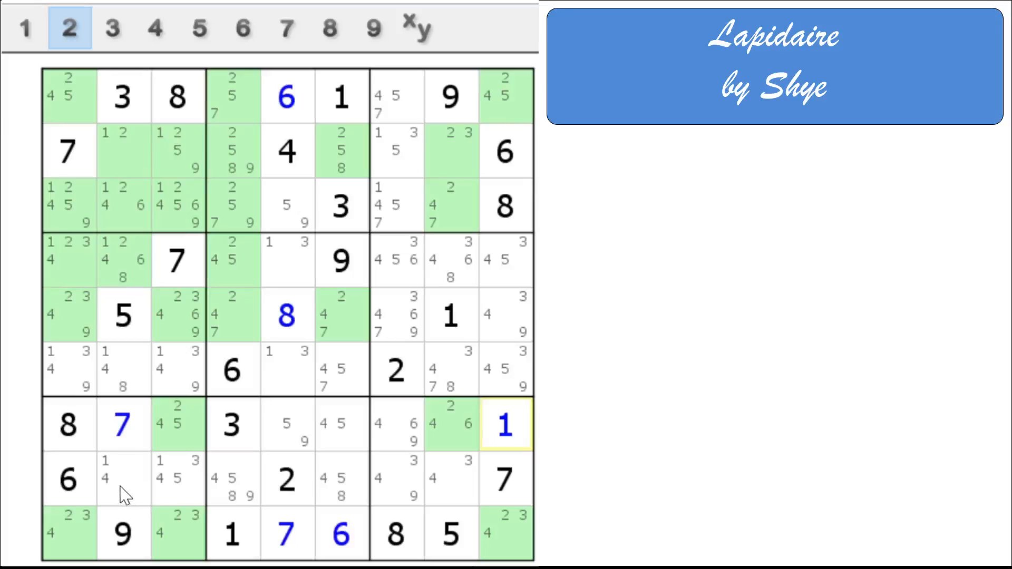
mouse_move(219, 183)
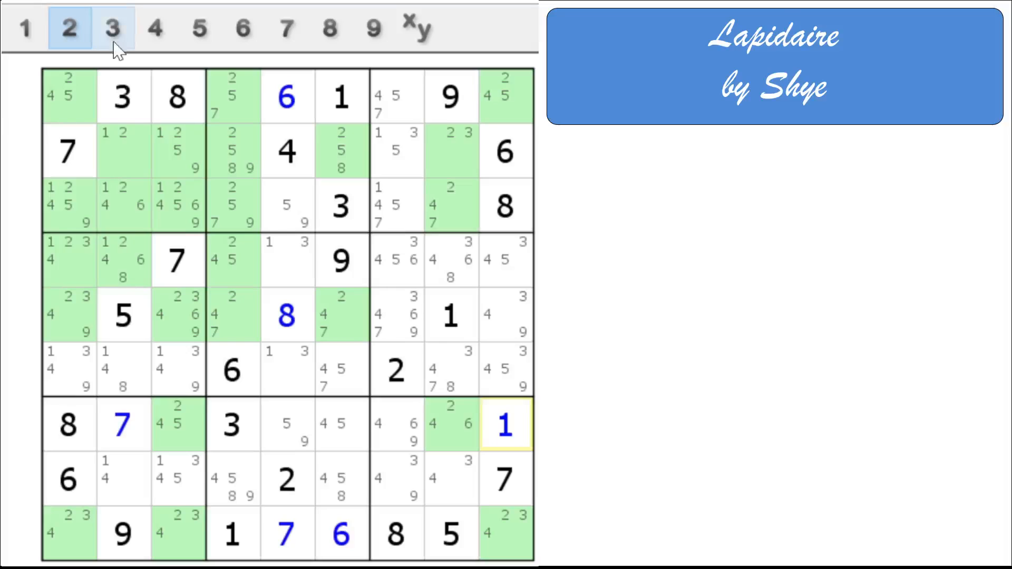
Highlight every cell that can still hold a 3, then a 4
click(114, 29)
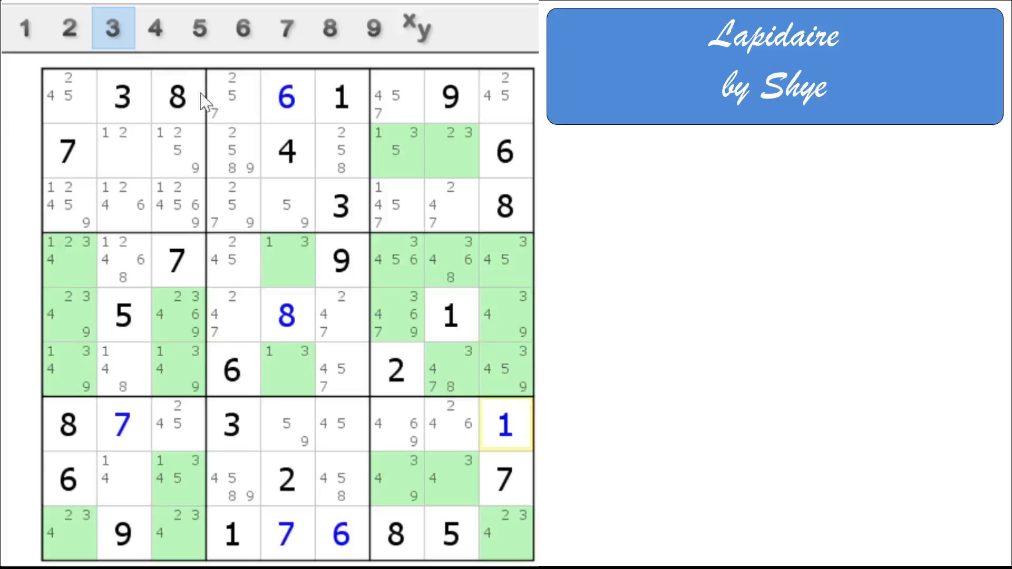
click(154, 27)
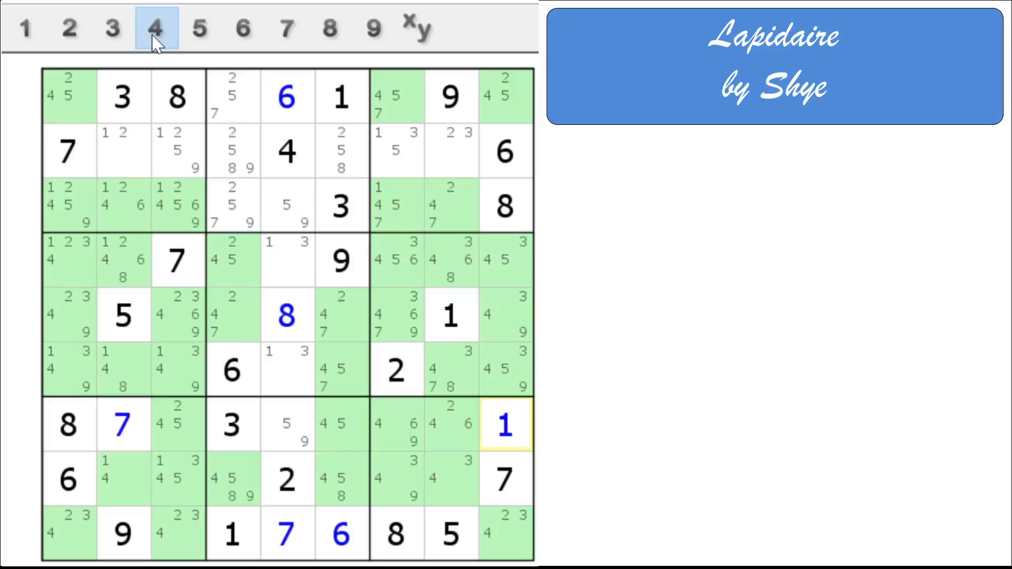
Highlight the 5 candidates and remove the 5 note from row 2, column 3
click(199, 29)
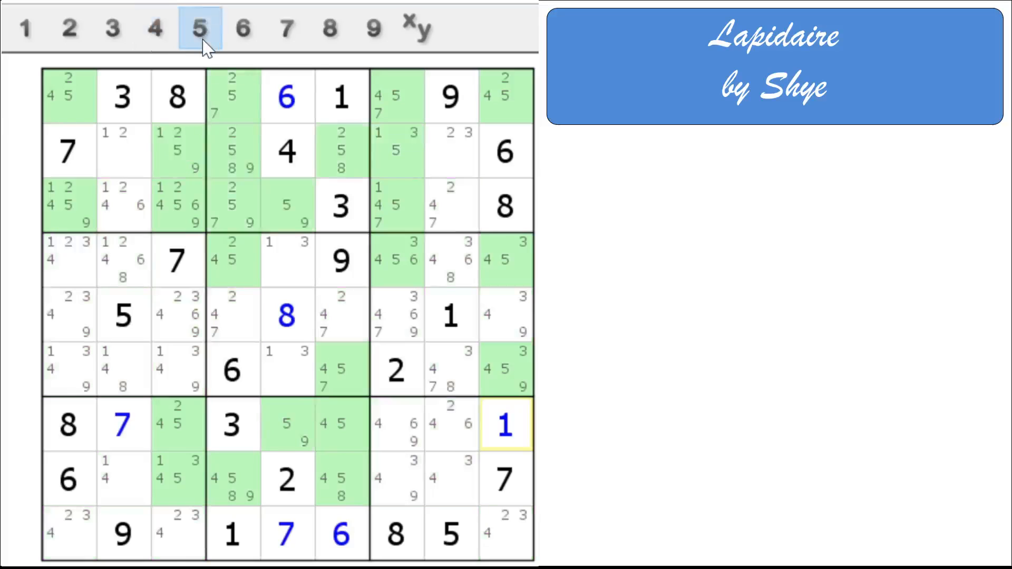
mouse_move(106, 274)
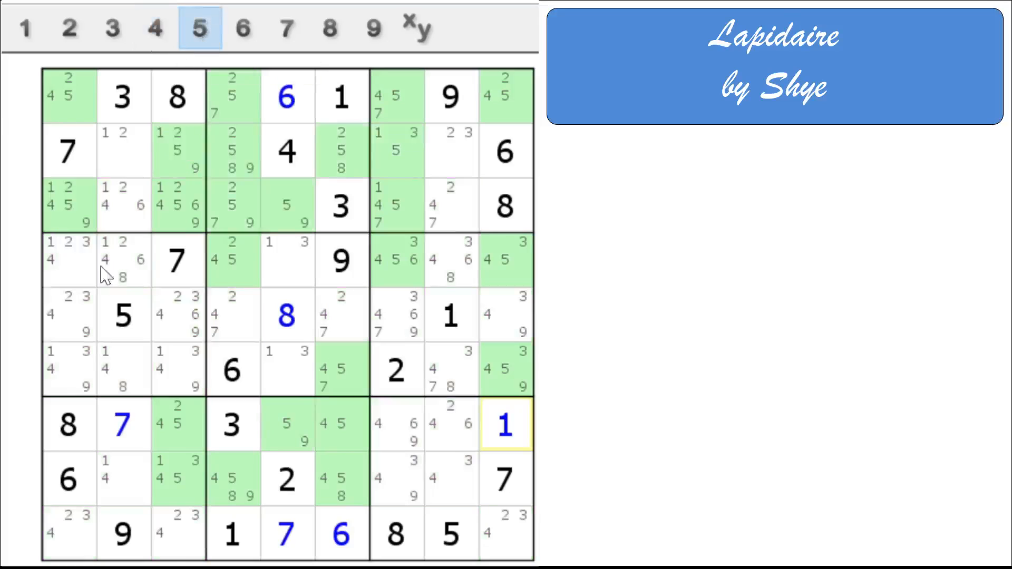
mouse_move(98, 352)
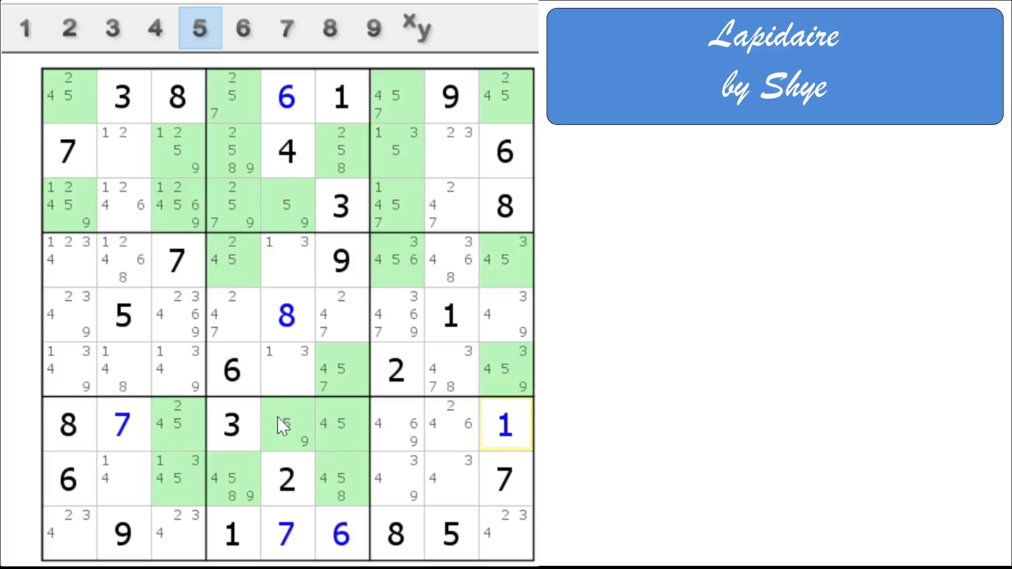
mouse_move(286, 435)
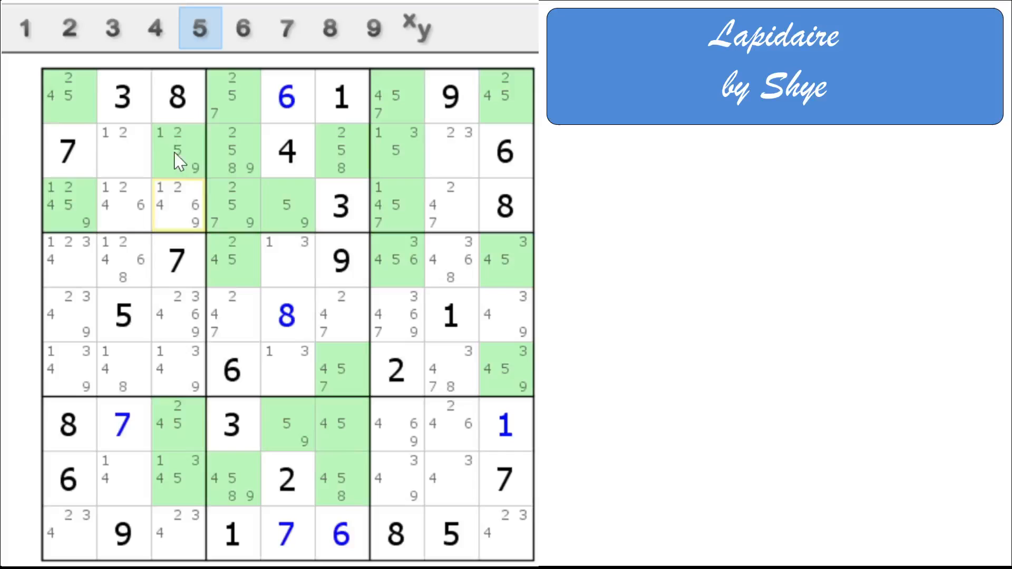
click(179, 151)
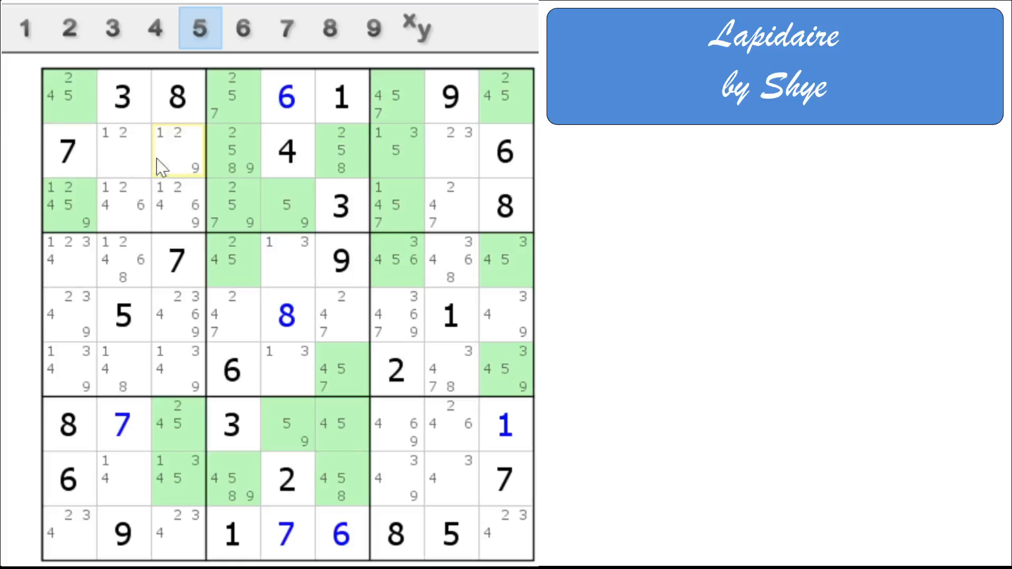
mouse_move(110, 228)
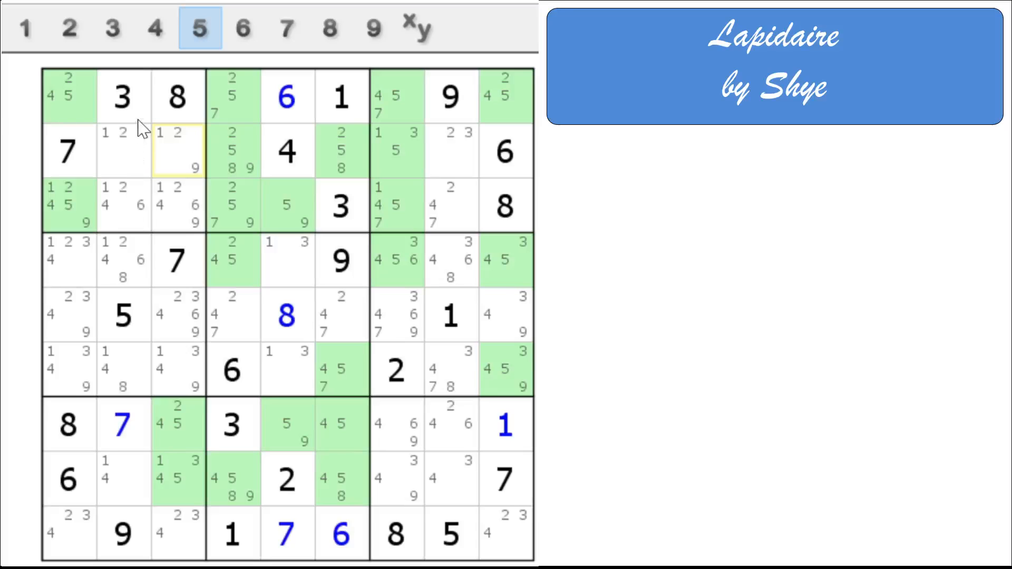
Review the 6 and 7 candidates, remove the 7 note from row 5, column 4, then show the 8s
click(243, 29)
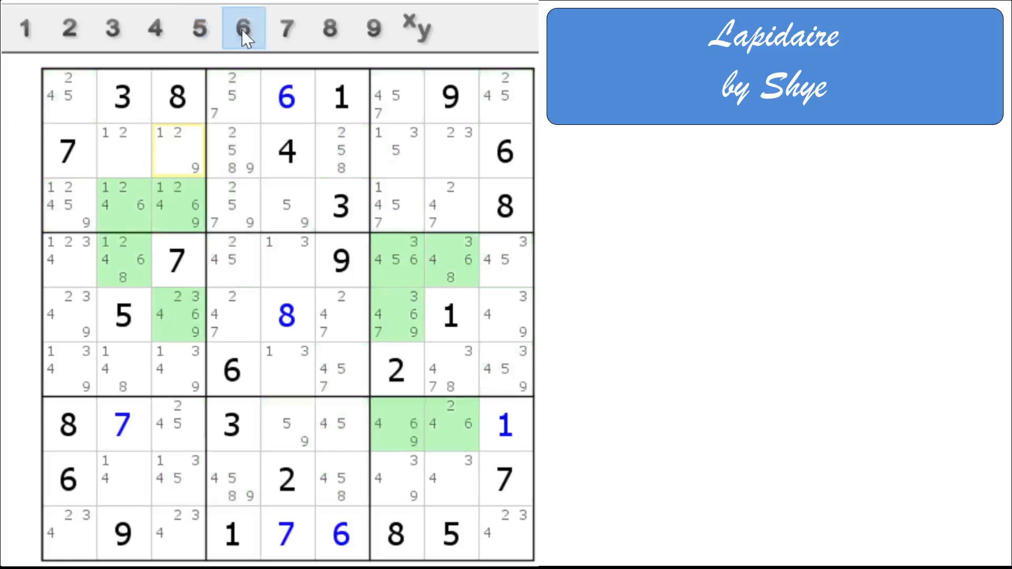
mouse_move(89, 349)
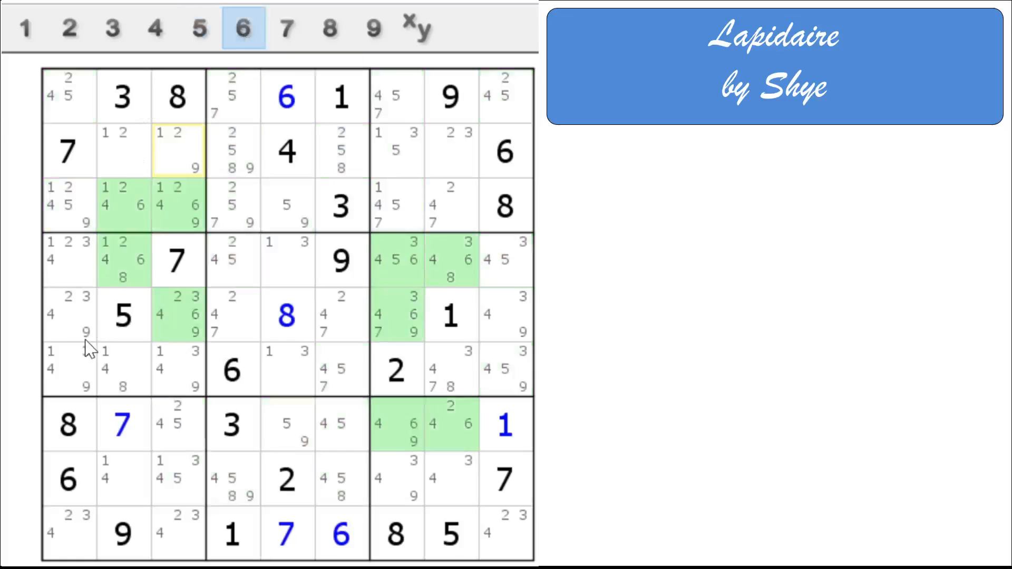
click(286, 28)
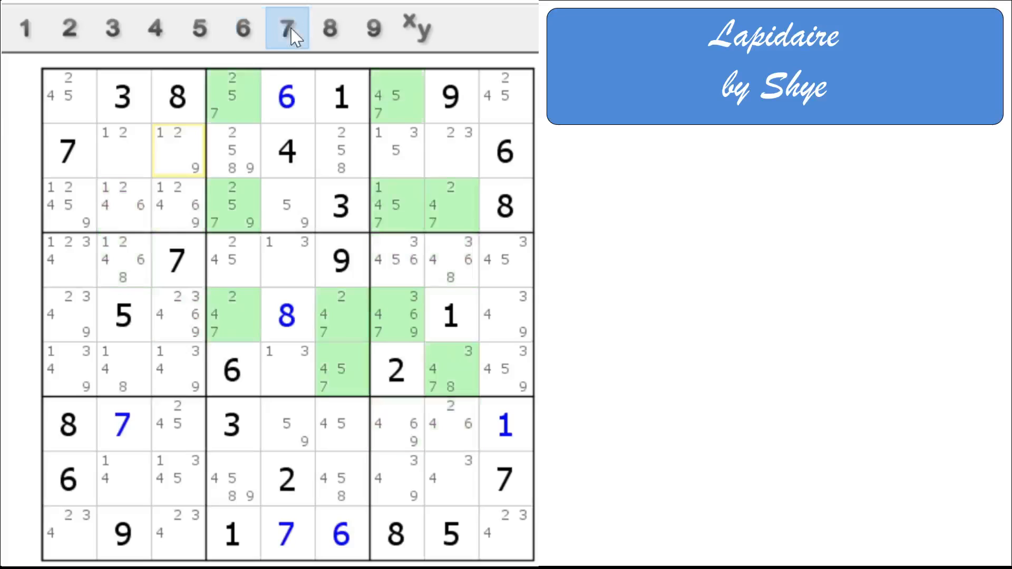
mouse_move(330, 370)
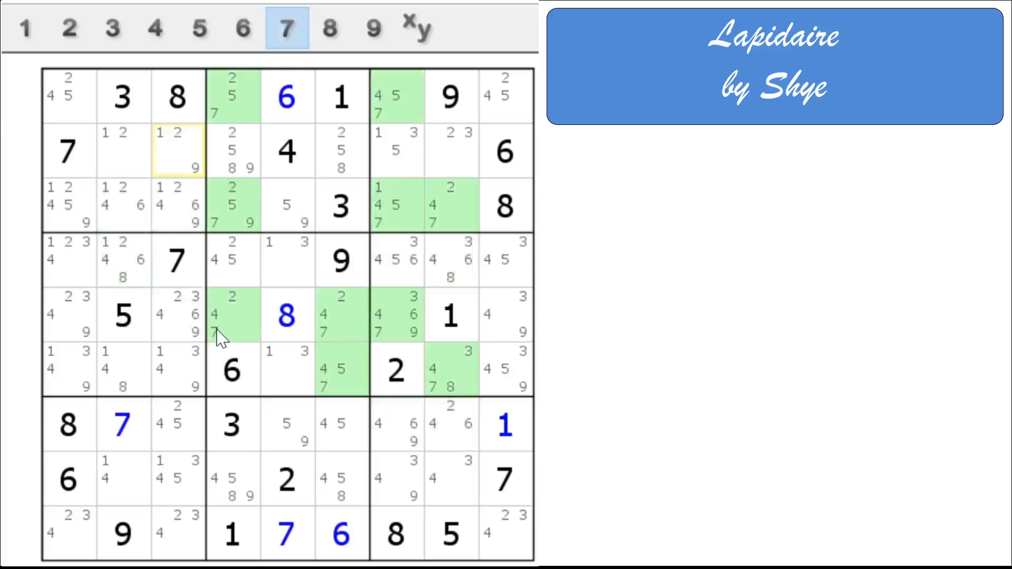
click(232, 315)
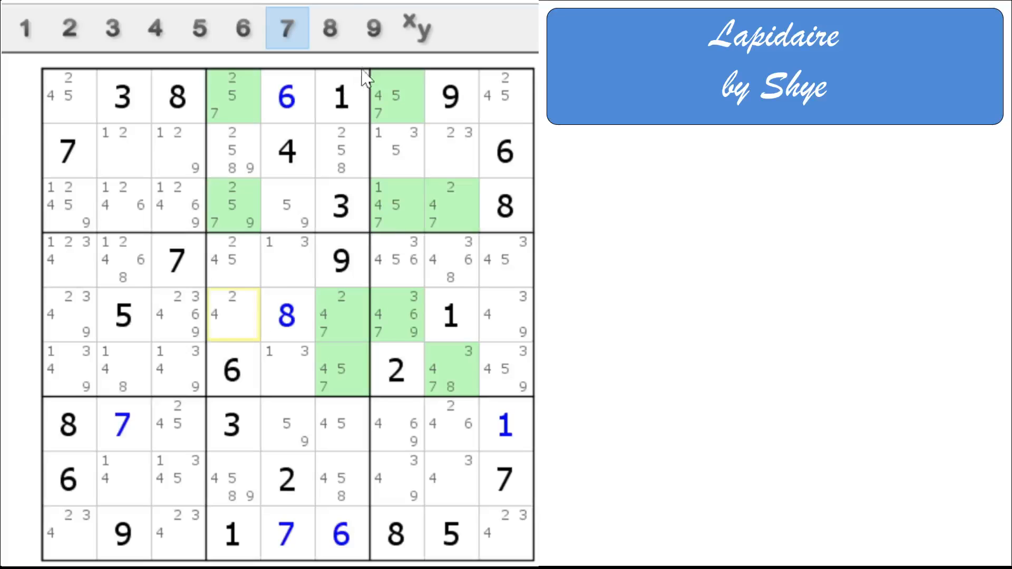
click(330, 28)
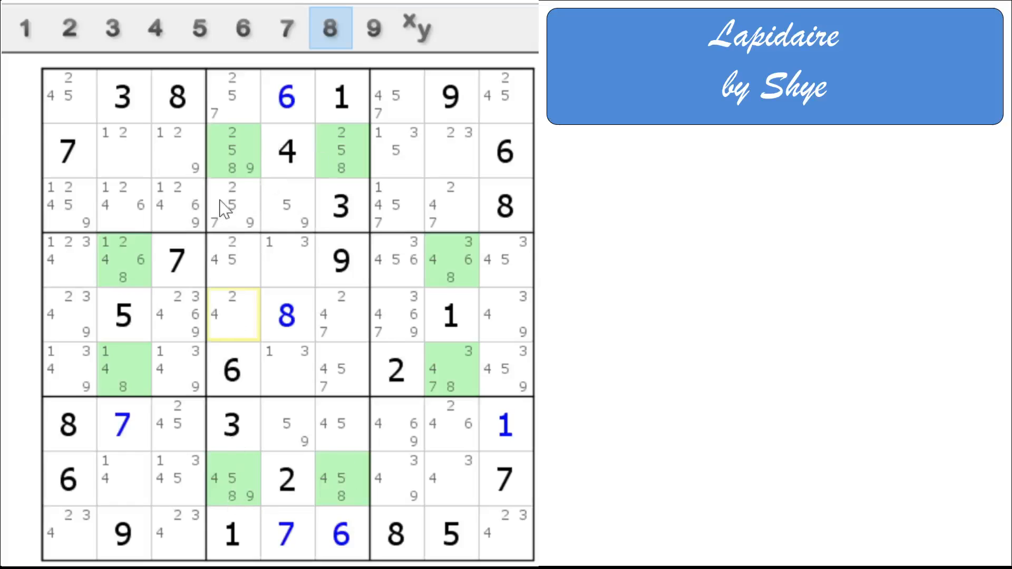
mouse_move(190, 213)
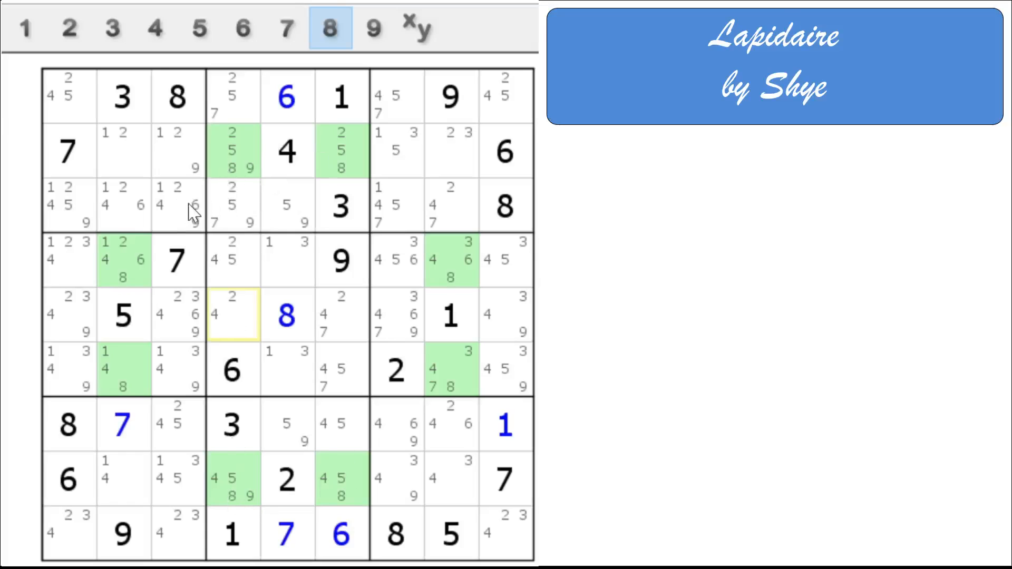
mouse_move(207, 219)
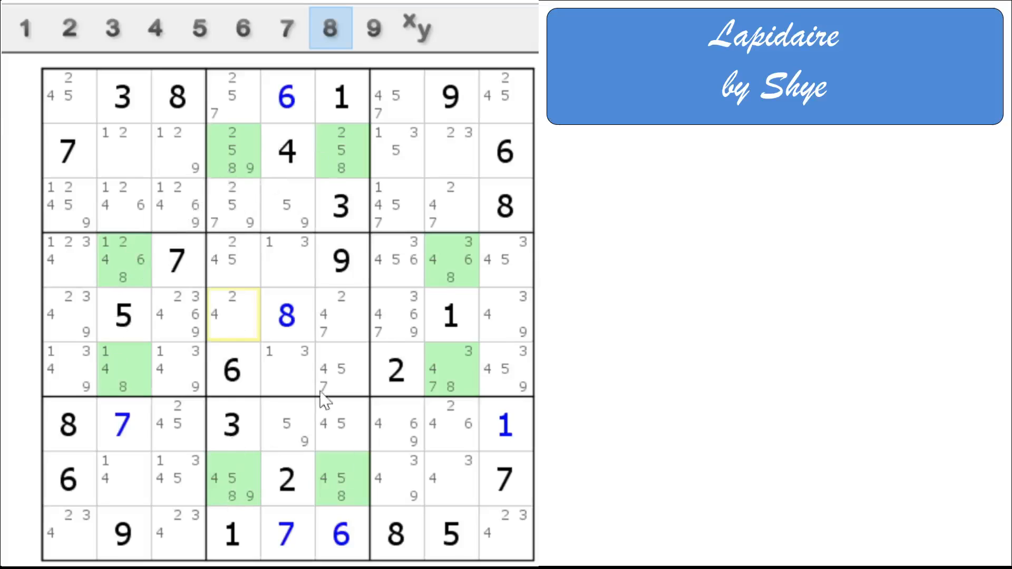
Highlight every cell that can still hold a 9
click(373, 27)
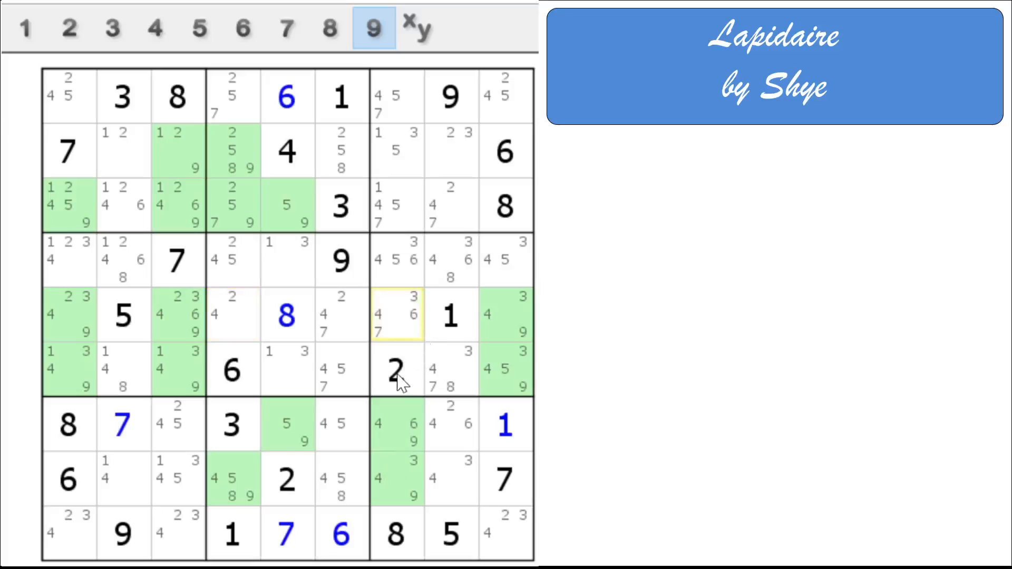
mouse_move(378, 383)
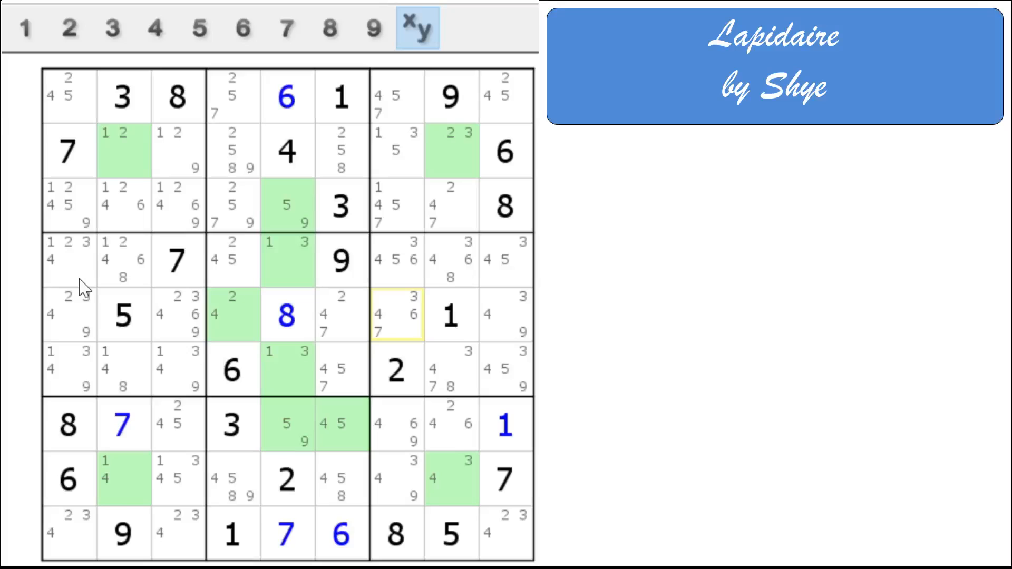
mouse_move(459, 377)
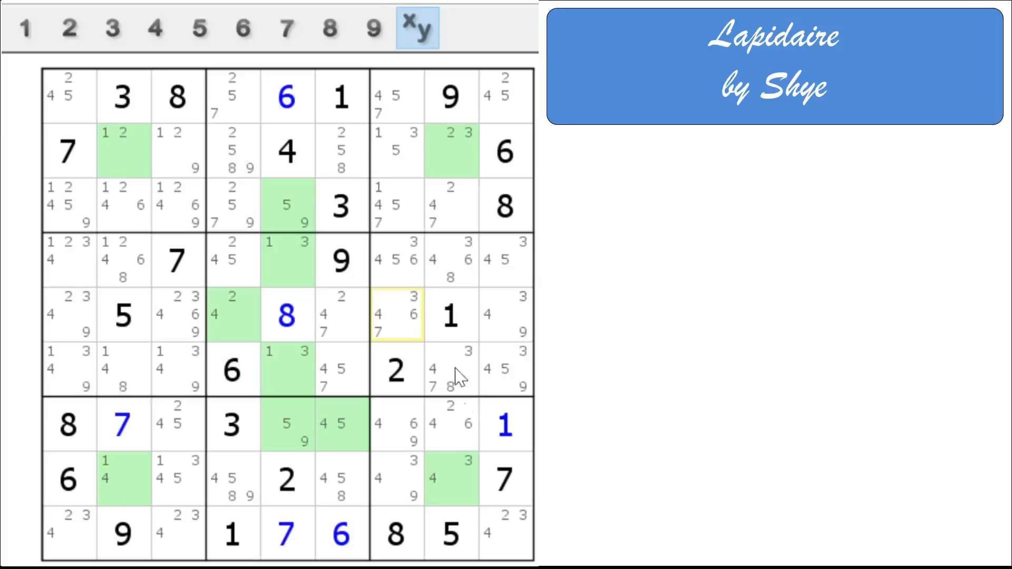
mouse_move(115, 470)
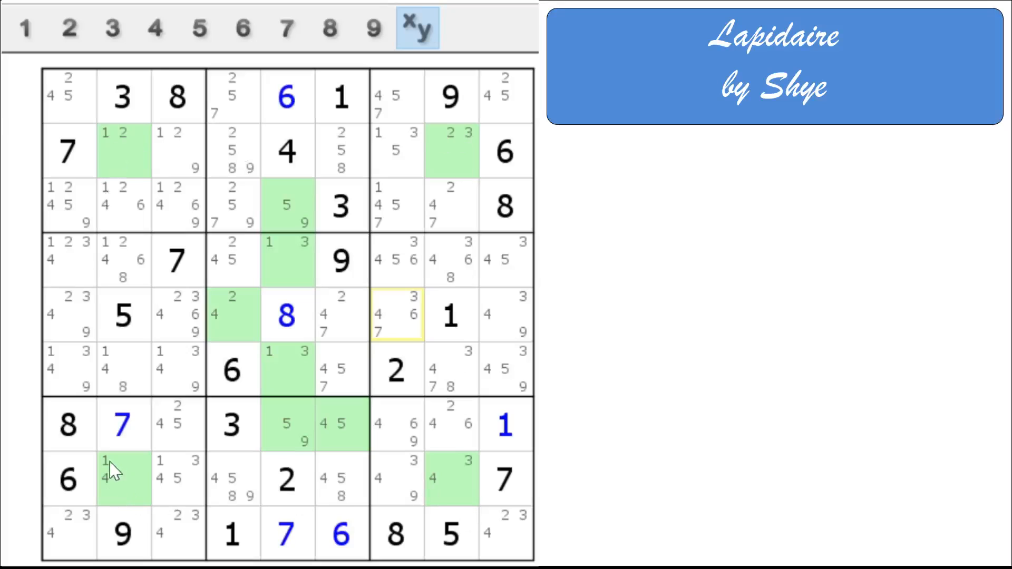
mouse_move(122, 488)
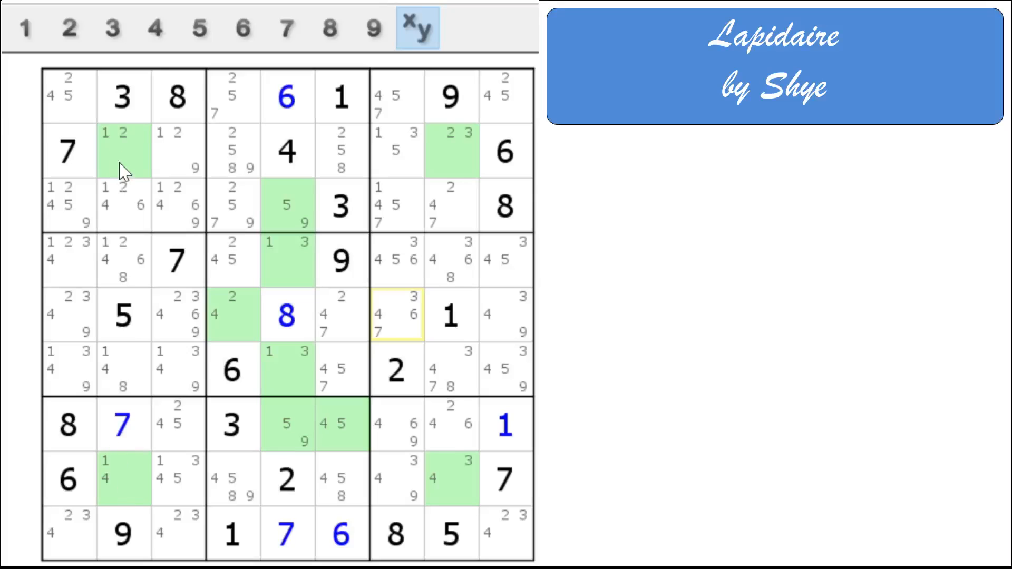
Mark the rectangle corner cell at row 2, column 2 orange
click(124, 152)
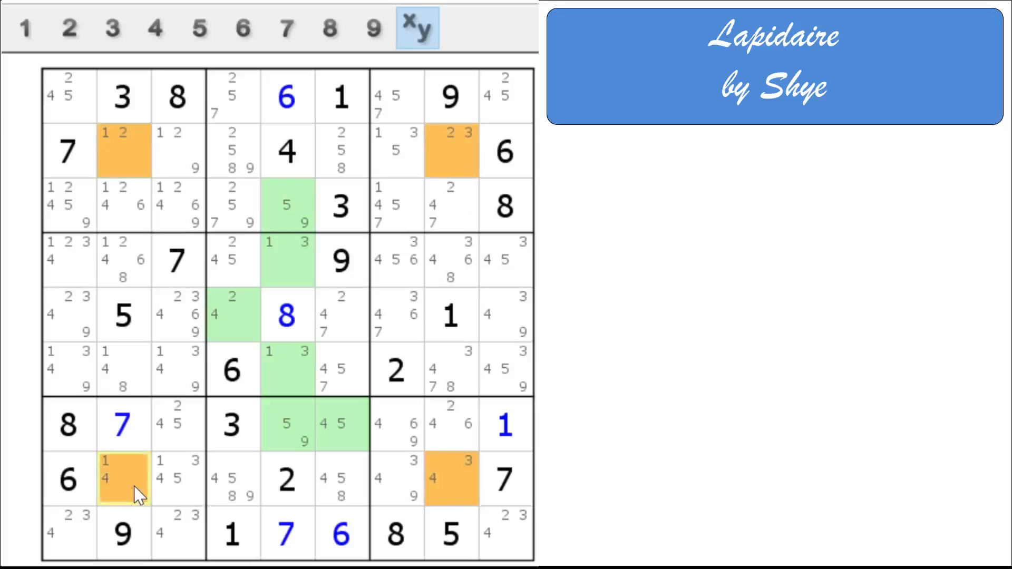
mouse_move(179, 222)
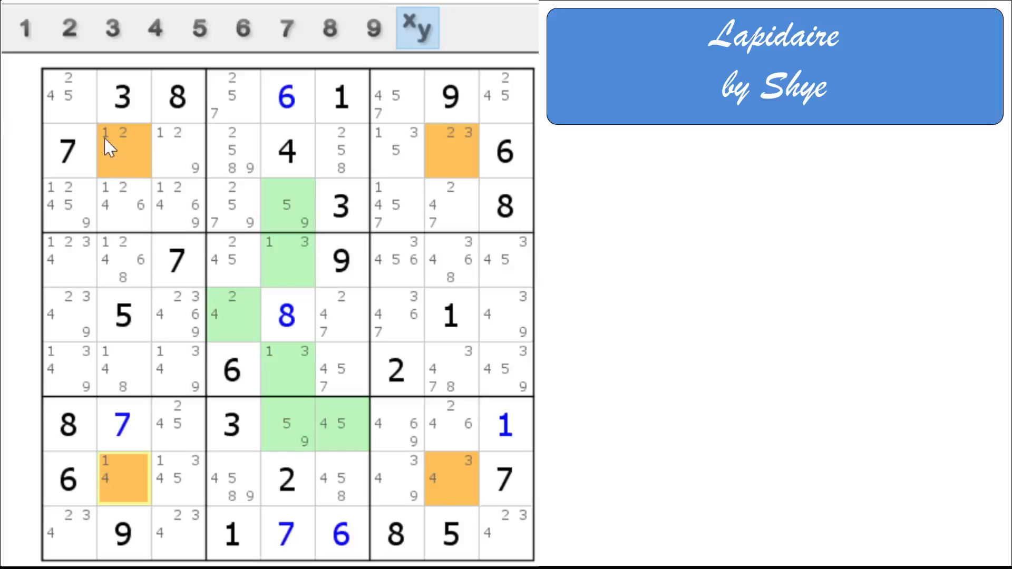
mouse_move(108, 150)
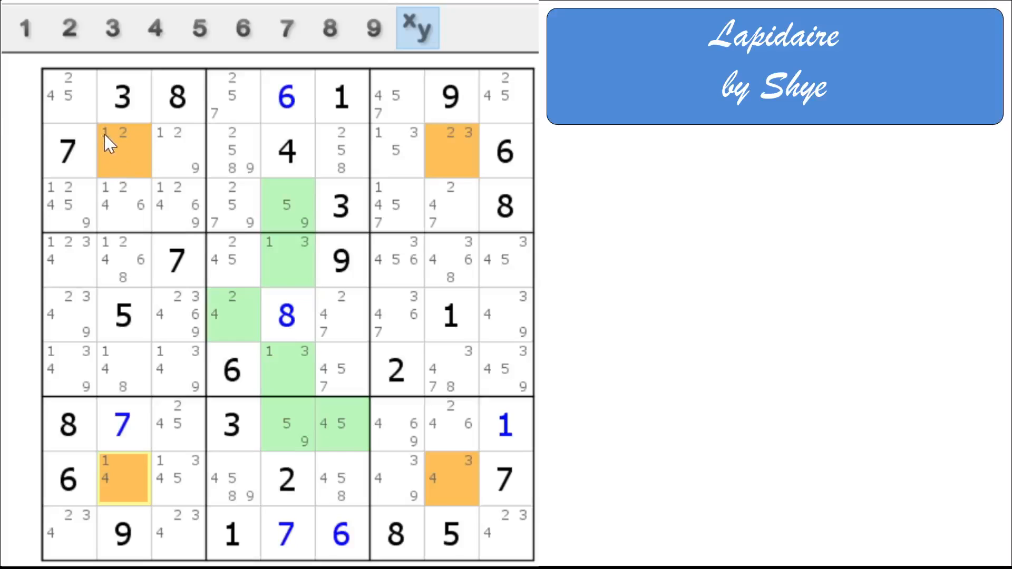
mouse_move(471, 143)
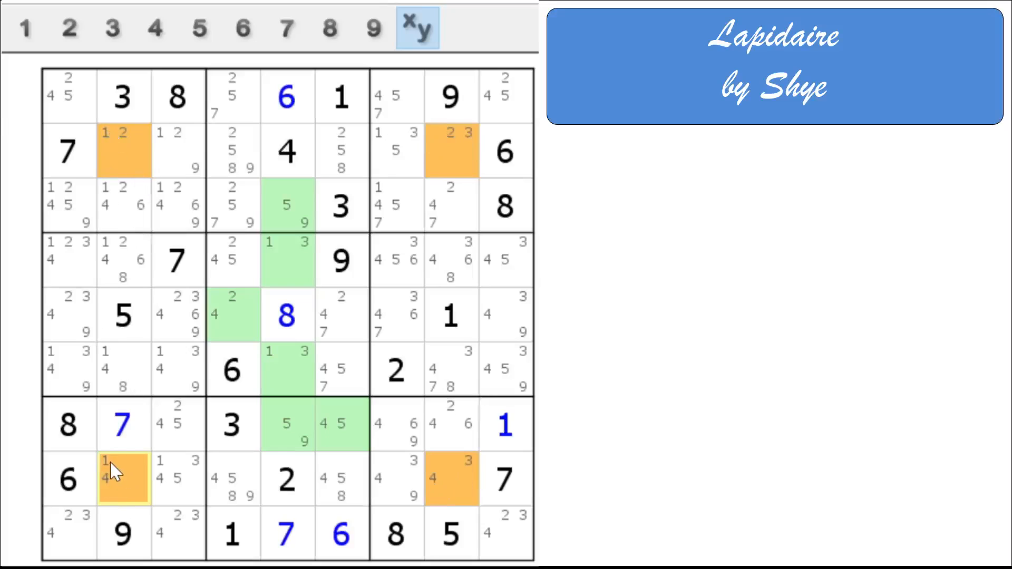
mouse_move(119, 492)
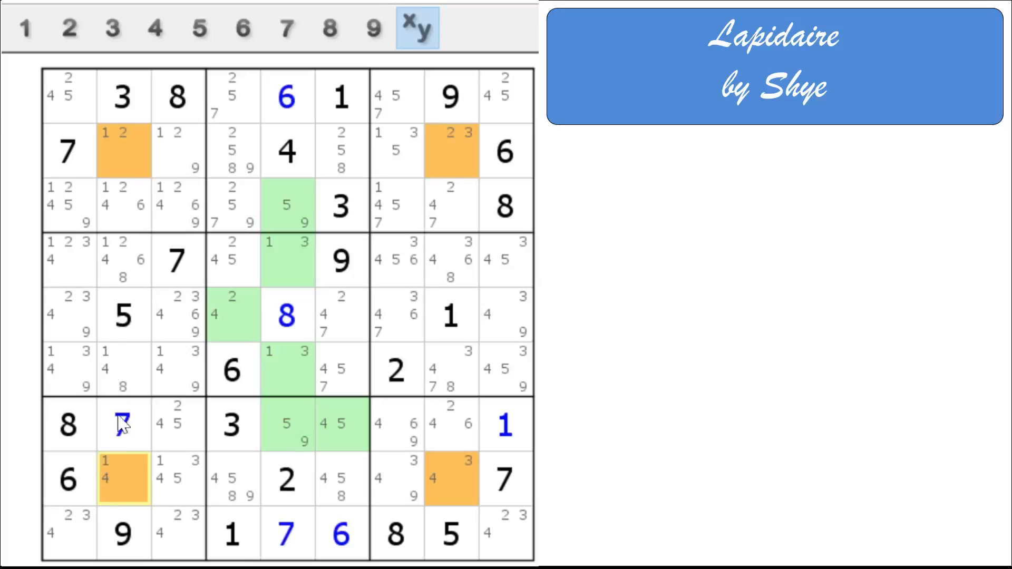
Remove 2 and 1 from row 2/column 2 and 4 and 3 from row 8/column 8, restoring green corners
click(122, 423)
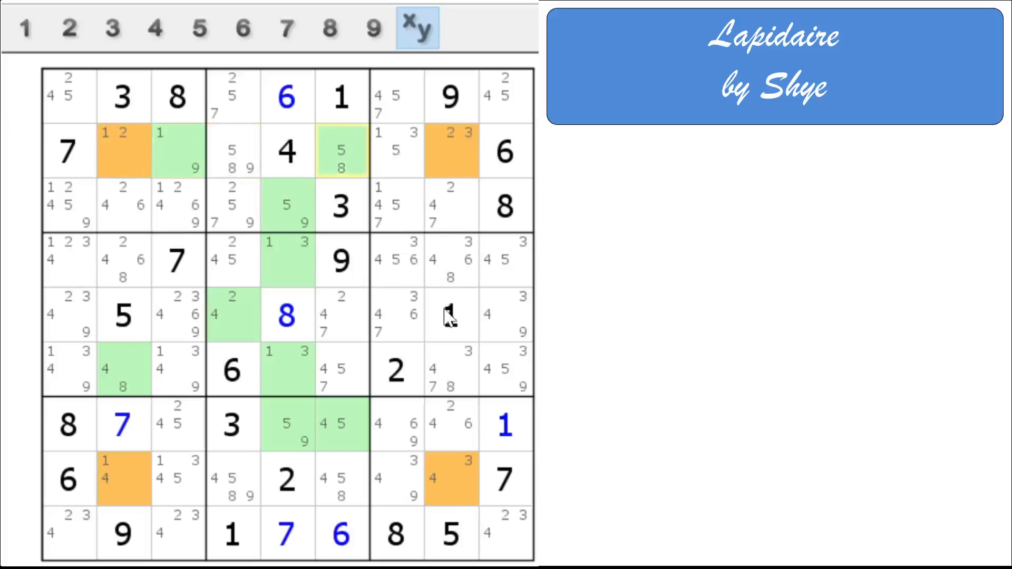
click(450, 315)
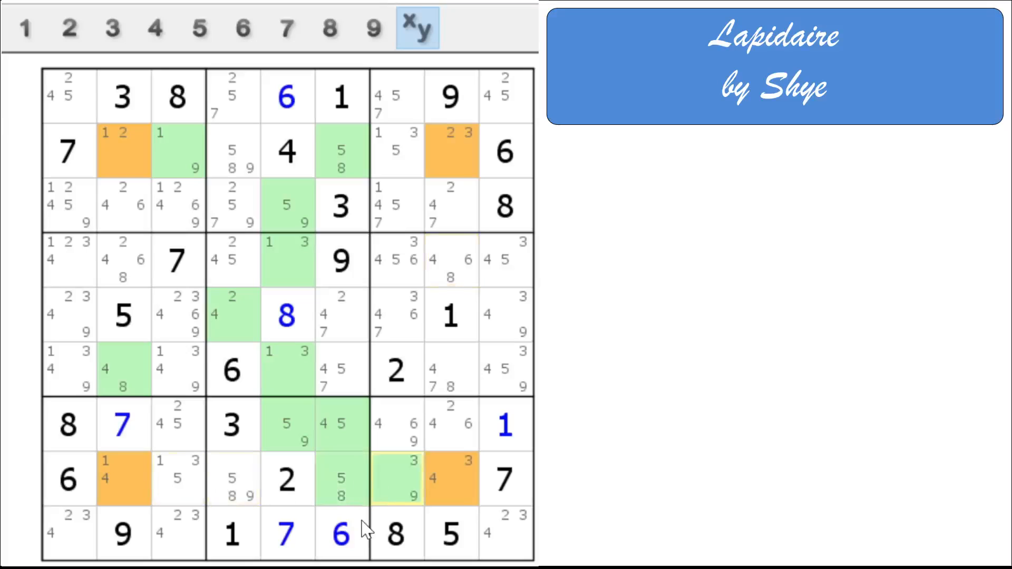
mouse_move(338, 539)
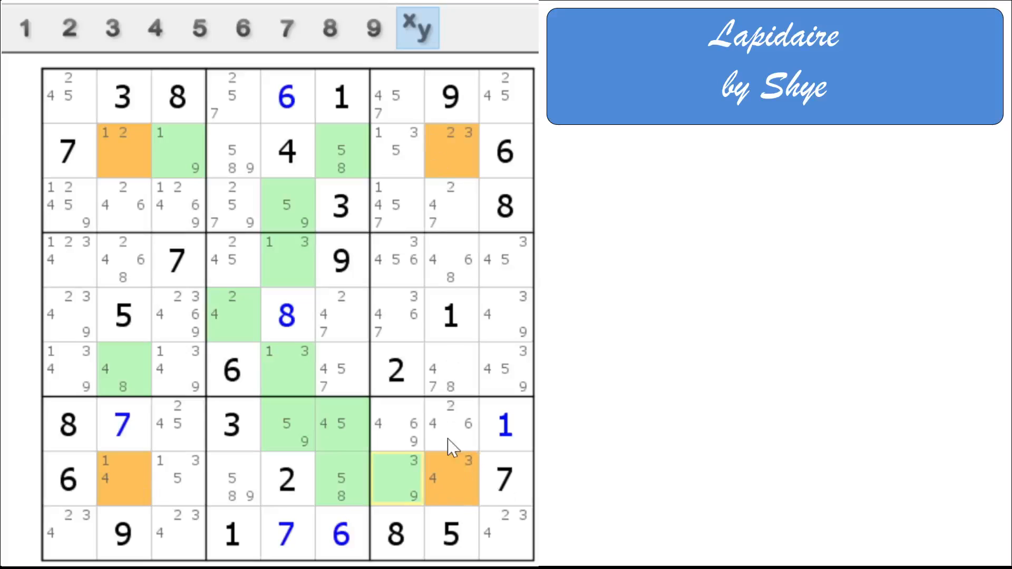
mouse_move(125, 156)
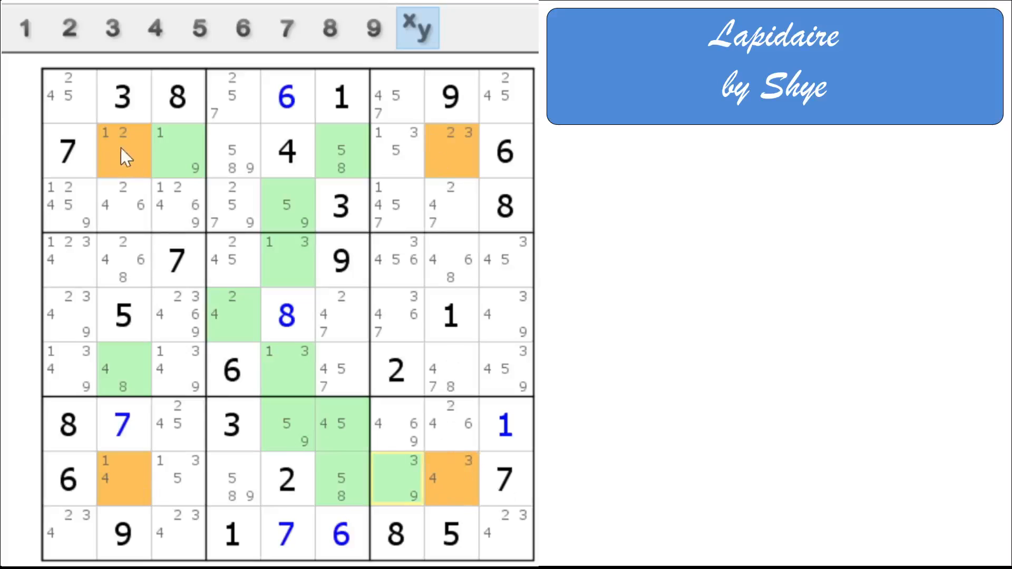
mouse_move(67, 425)
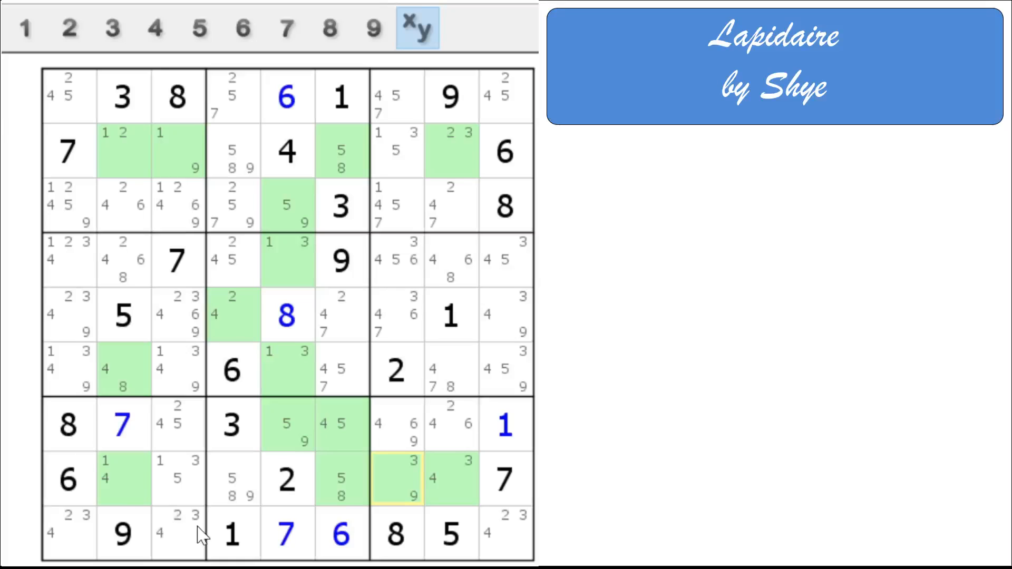
mouse_move(332, 432)
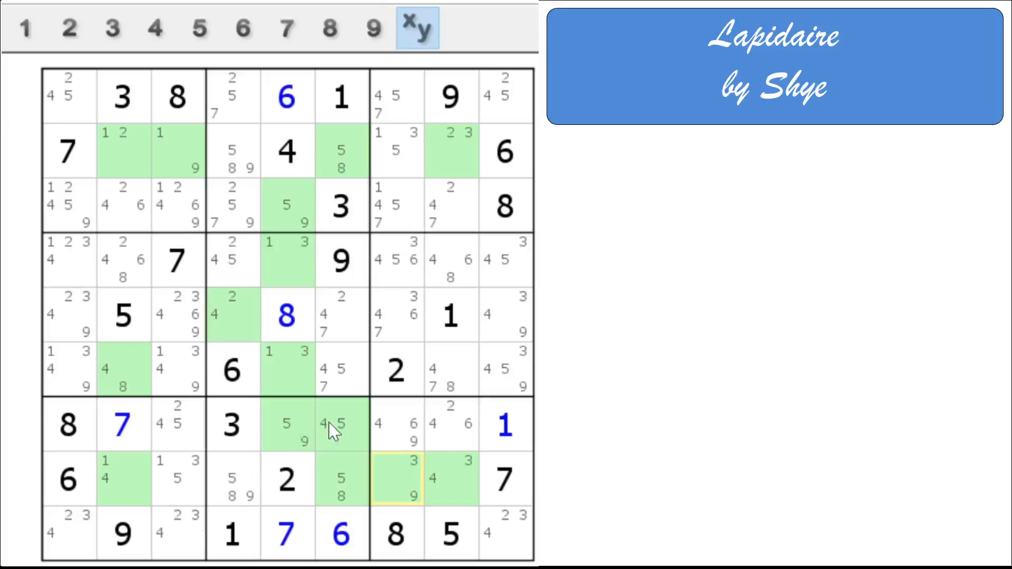
Enter 4 in row 7, column 6, then highlight all cells still able to hold 1
click(341, 425)
text(4)
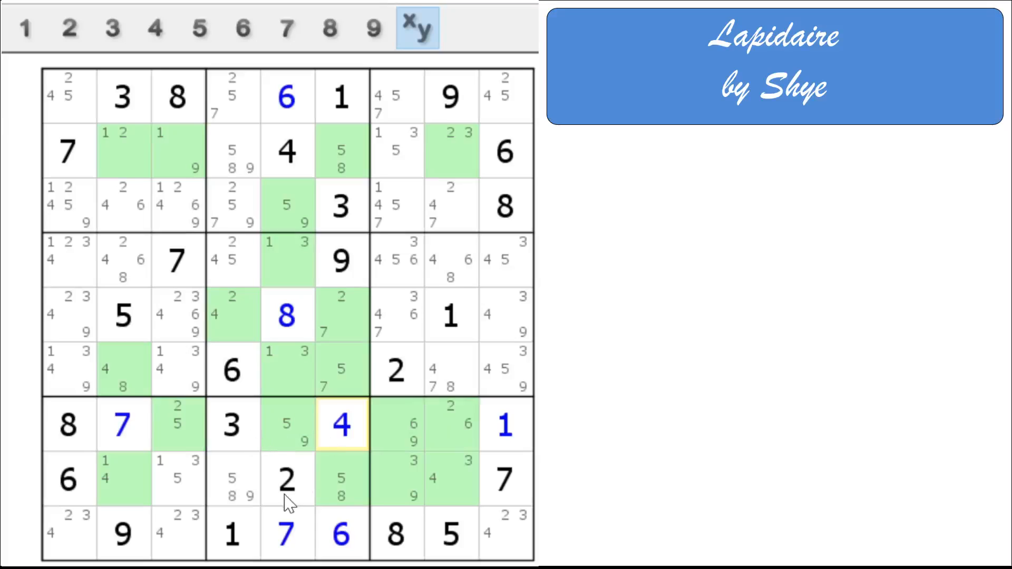
mouse_move(239, 458)
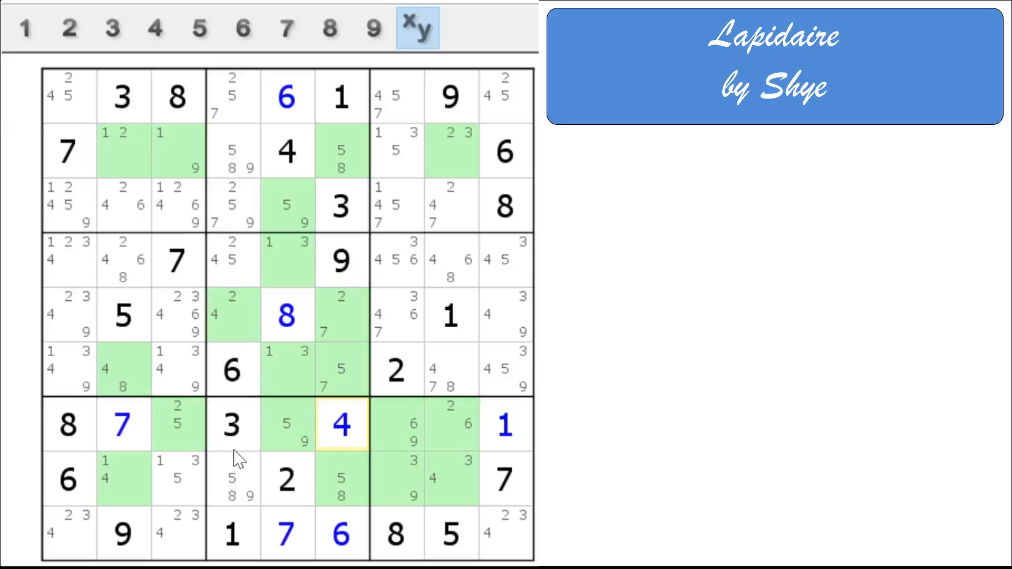
mouse_move(235, 493)
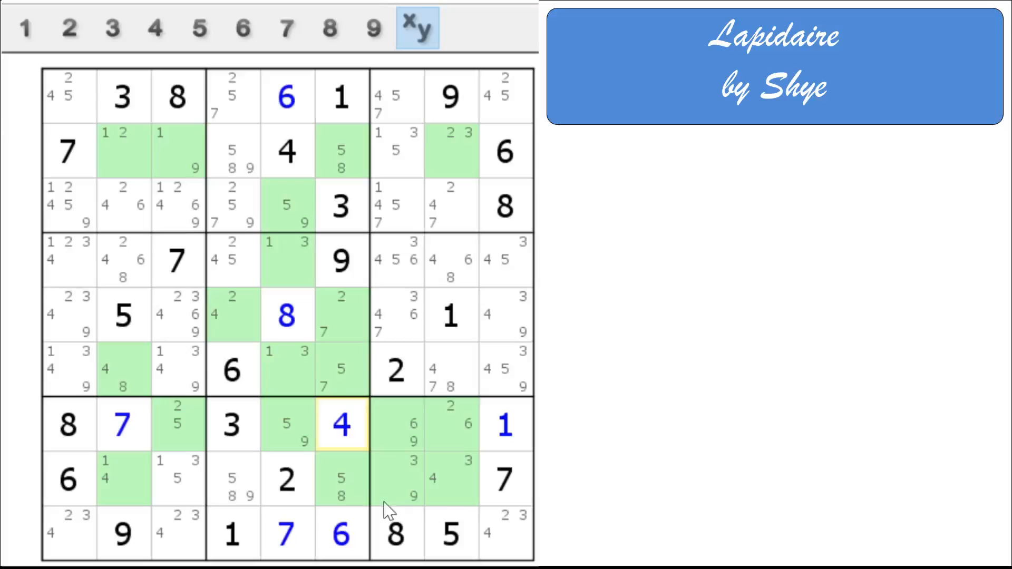
mouse_move(422, 500)
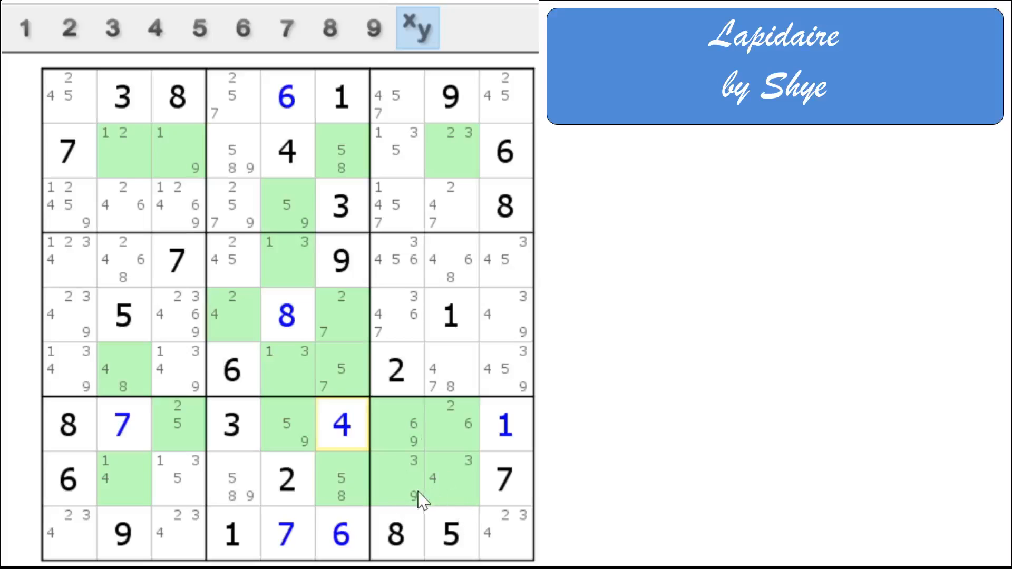
mouse_move(397, 474)
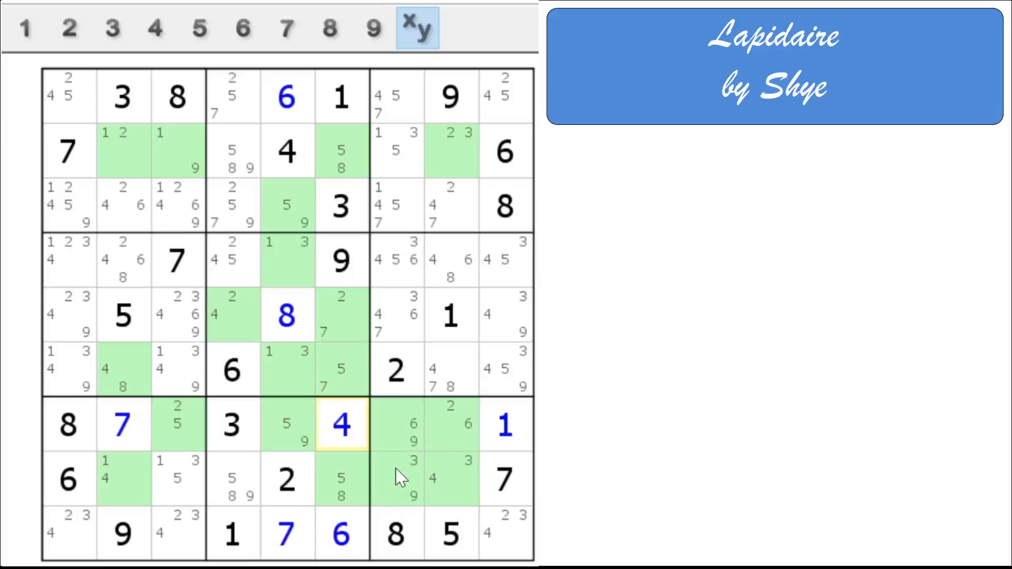
mouse_move(386, 493)
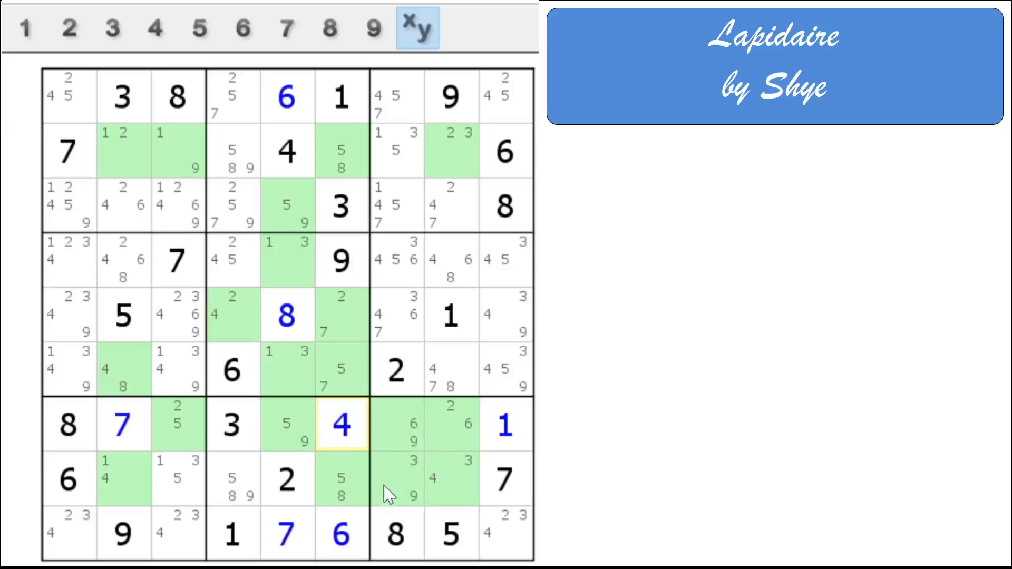
mouse_move(465, 499)
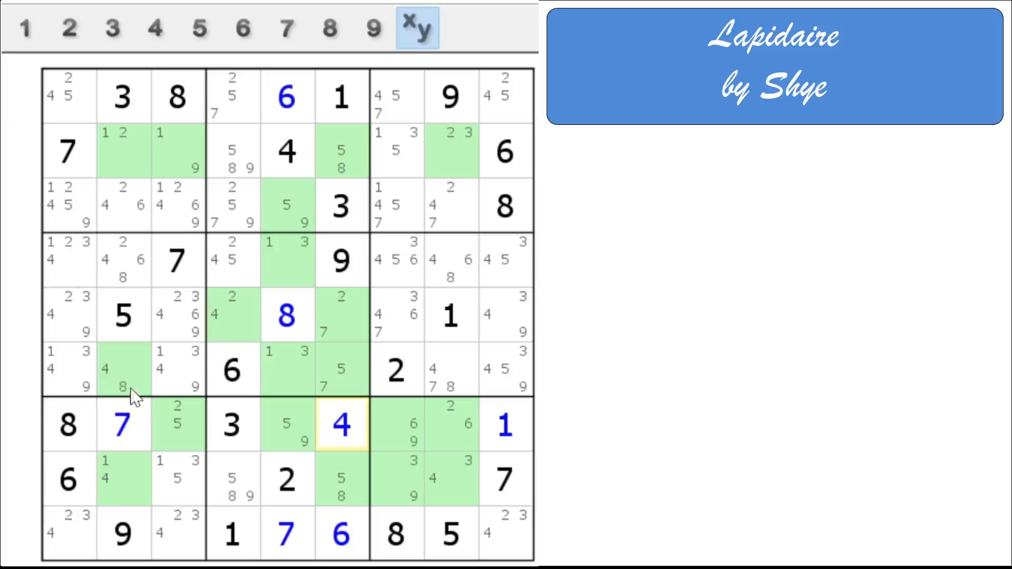
click(26, 28)
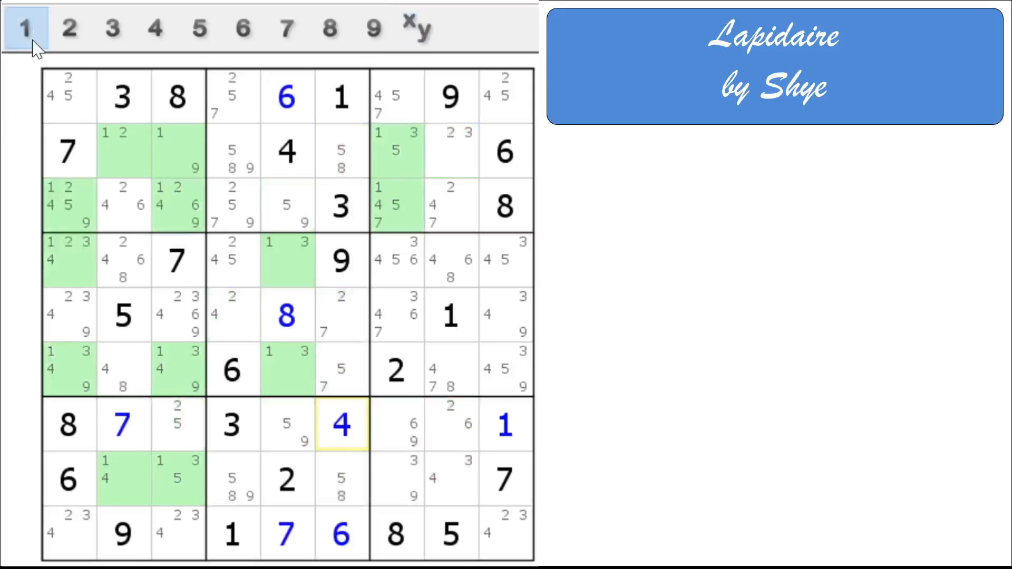
Place 2 in r5c6, 5 in r4c4, 4 in r5c4 and 7 in r6c6 of the centre box
click(69, 28)
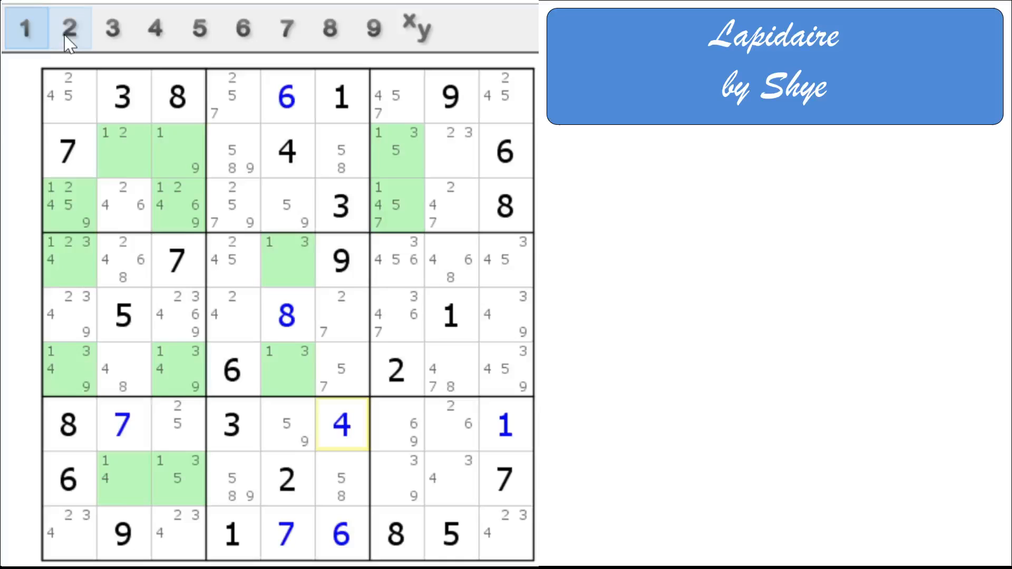
click(69, 28)
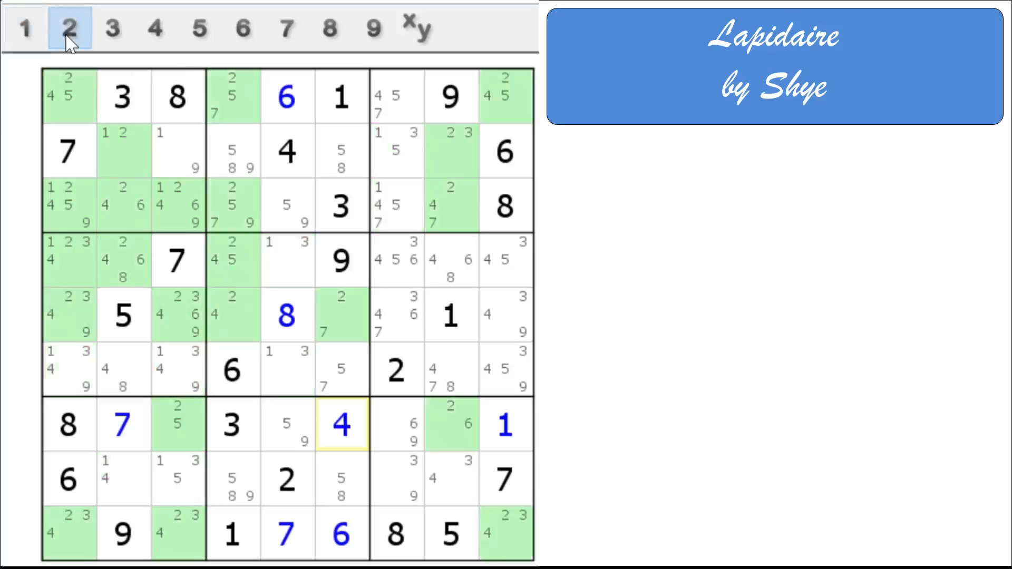
click(340, 315)
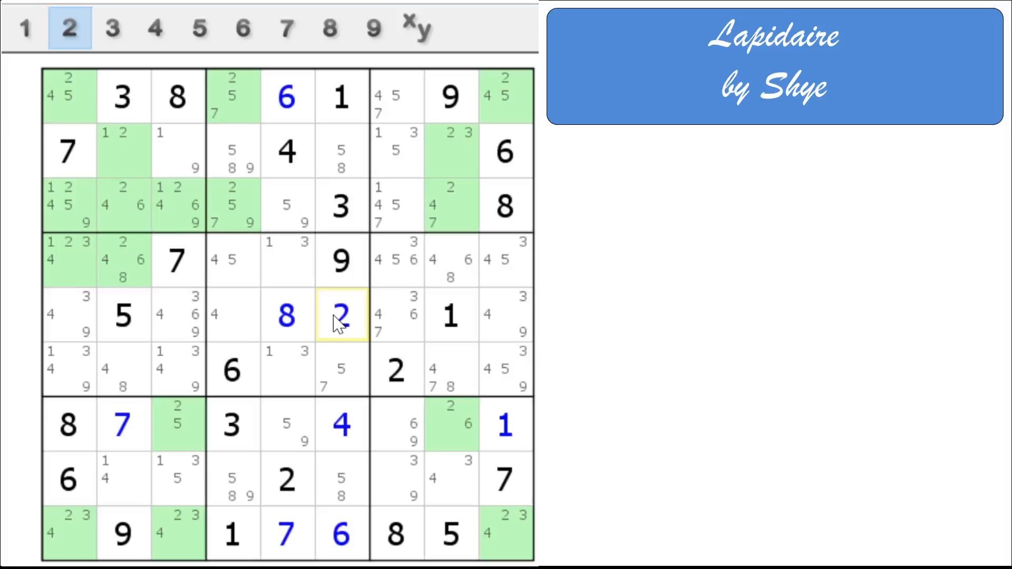
mouse_move(337, 328)
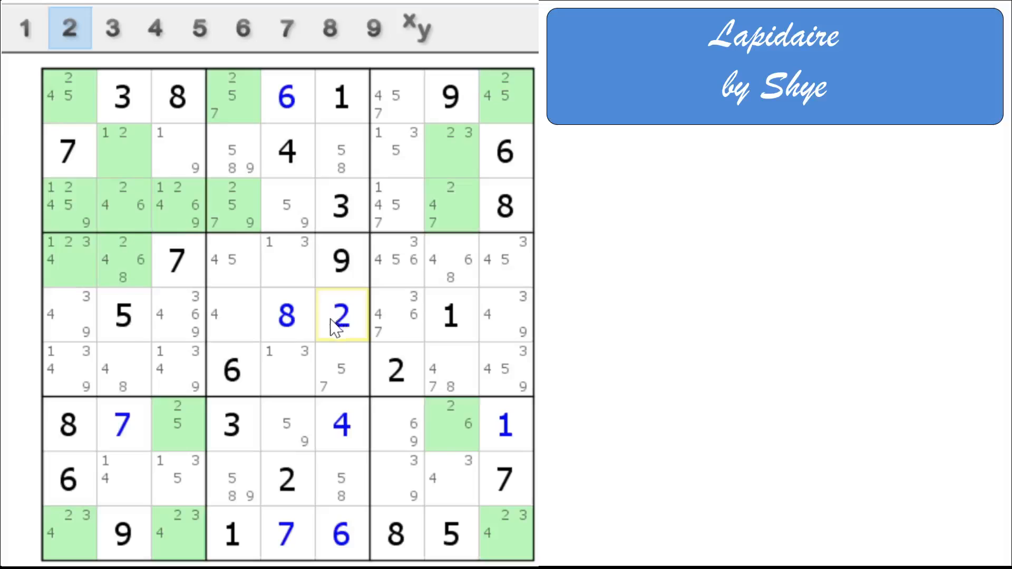
mouse_move(290, 383)
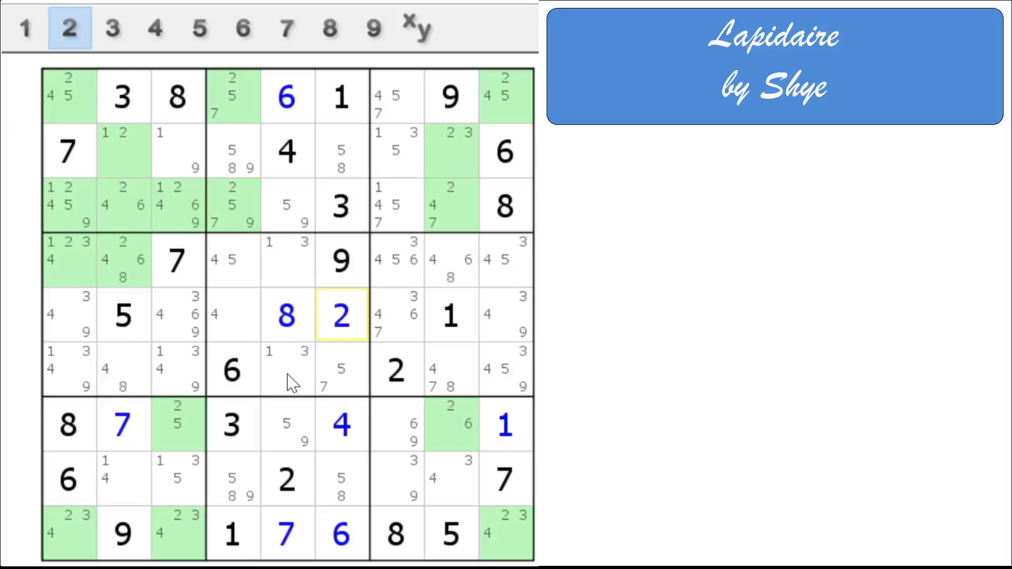
mouse_move(216, 322)
text(5)
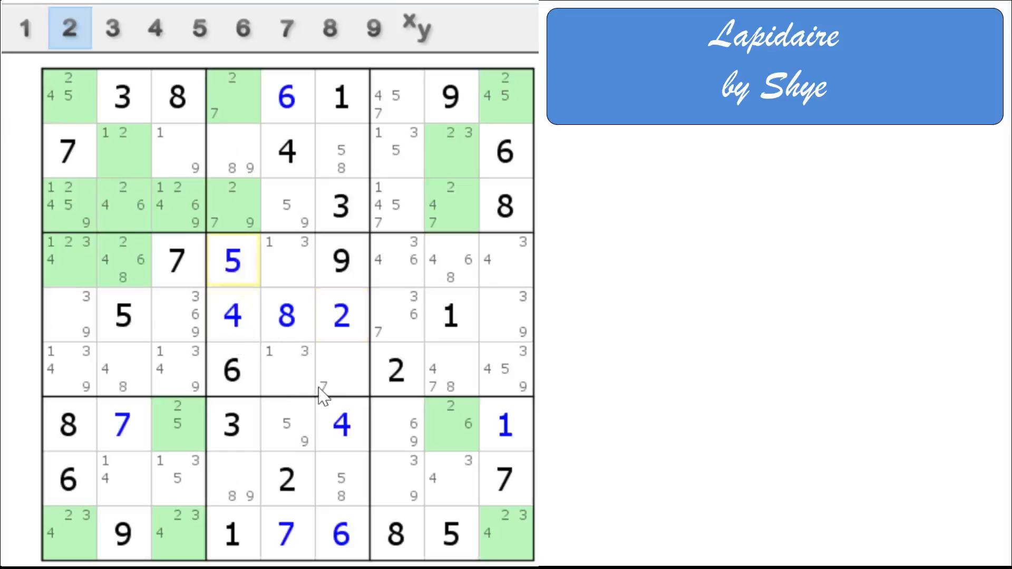
click(342, 370)
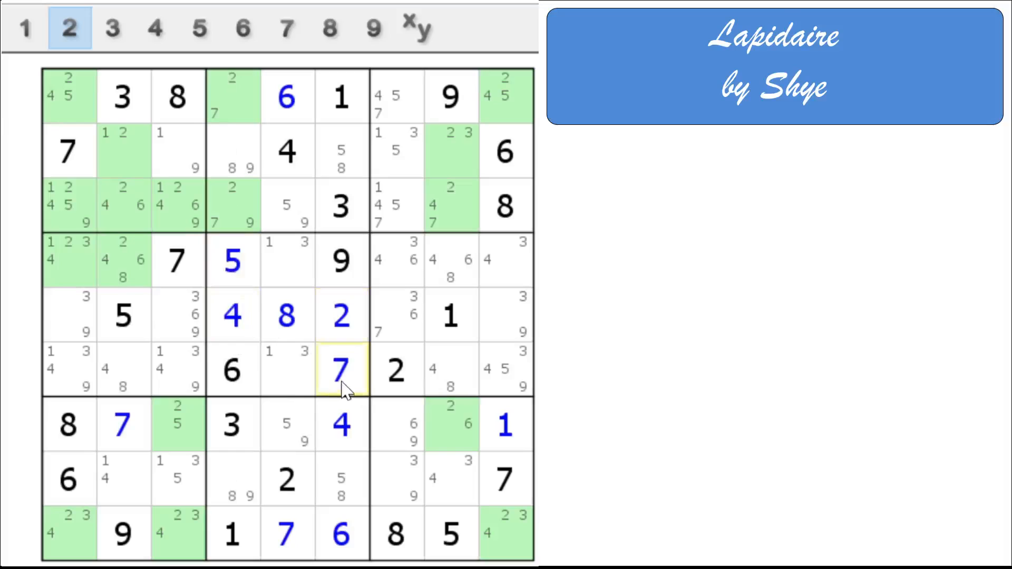
mouse_move(261, 504)
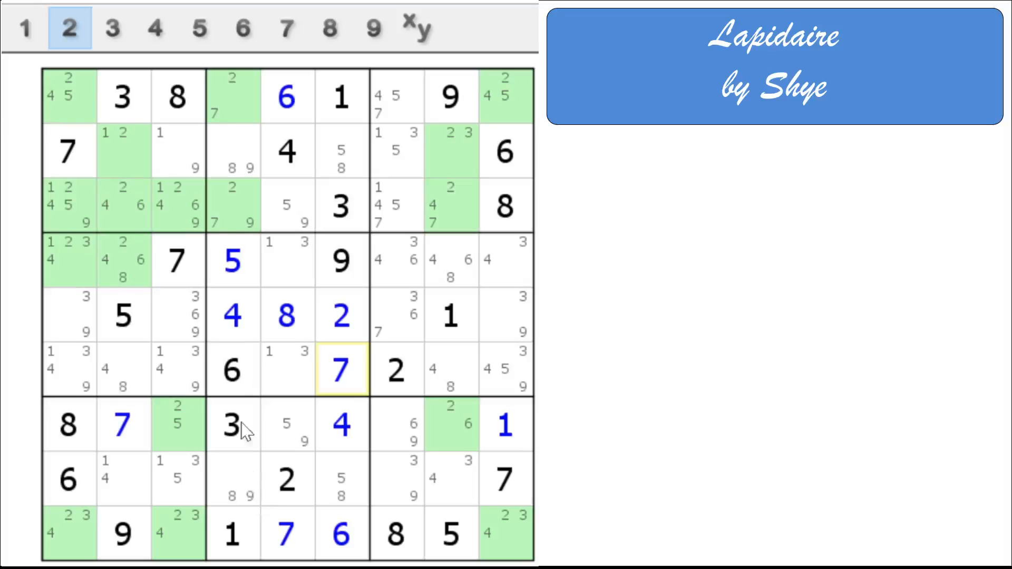
click(233, 205)
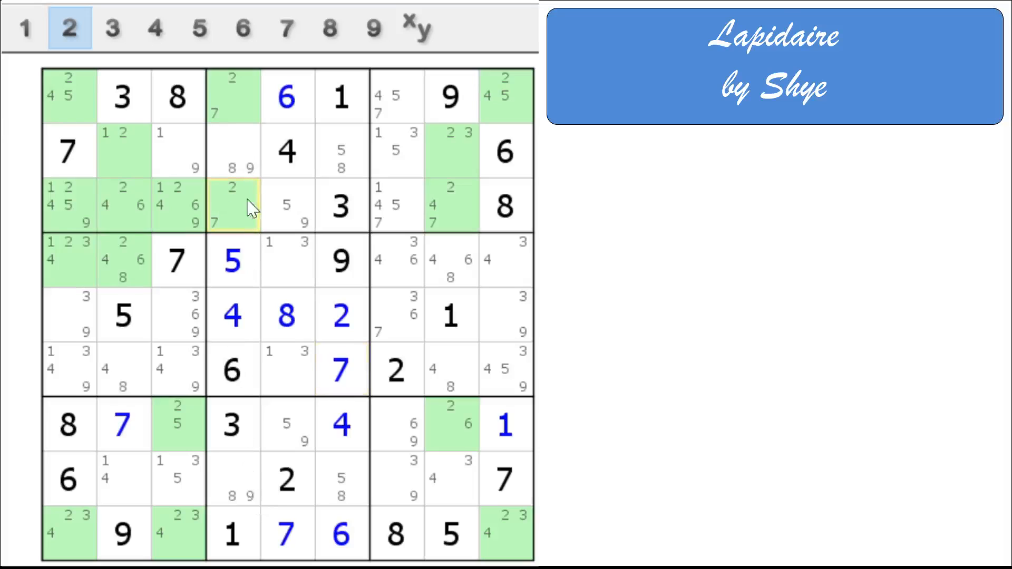
click(68, 27)
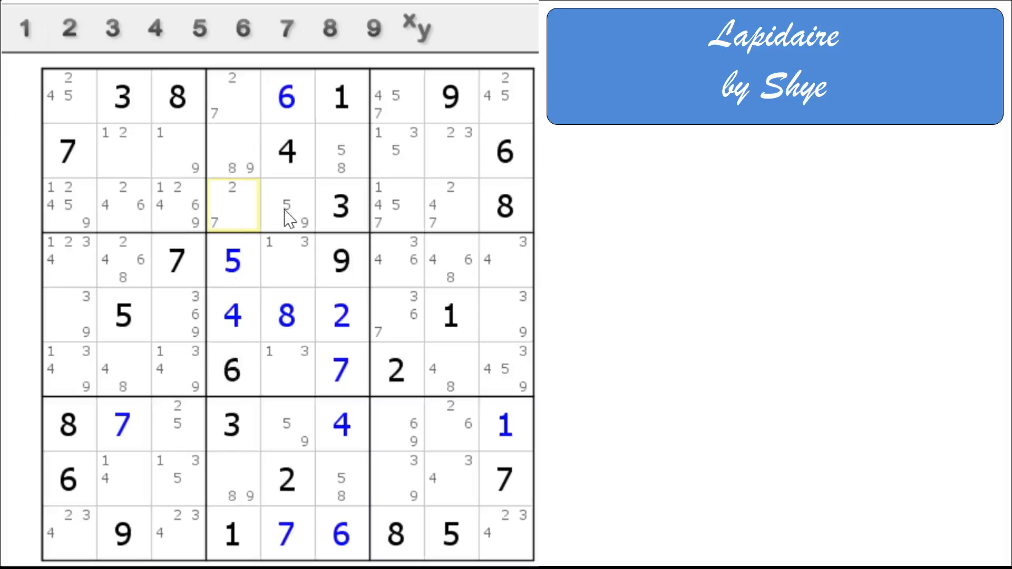
mouse_move(297, 203)
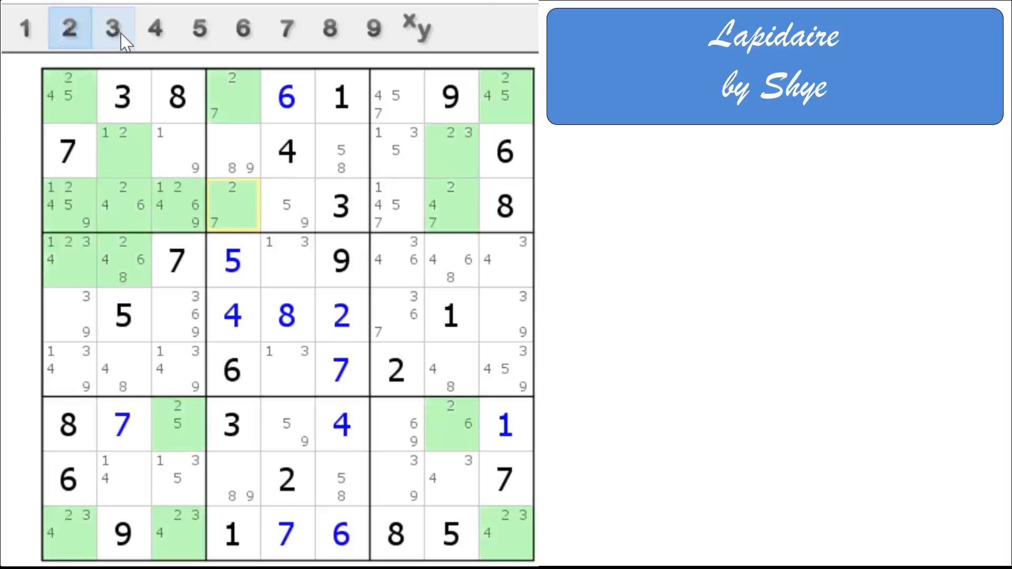
Review candidate highlights for 3, 4 and 5, ending with every possible 6 marked
click(112, 28)
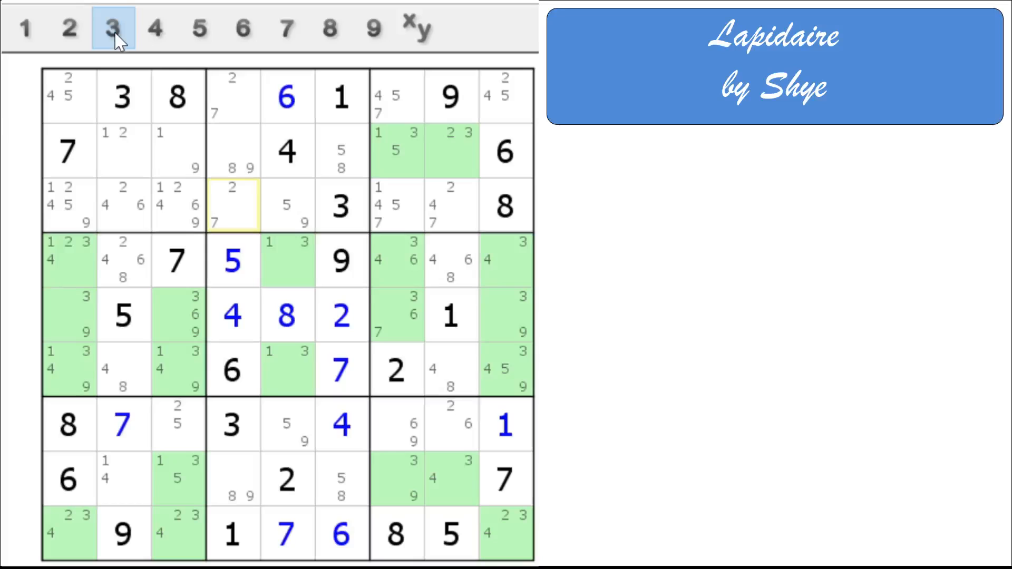
mouse_move(154, 28)
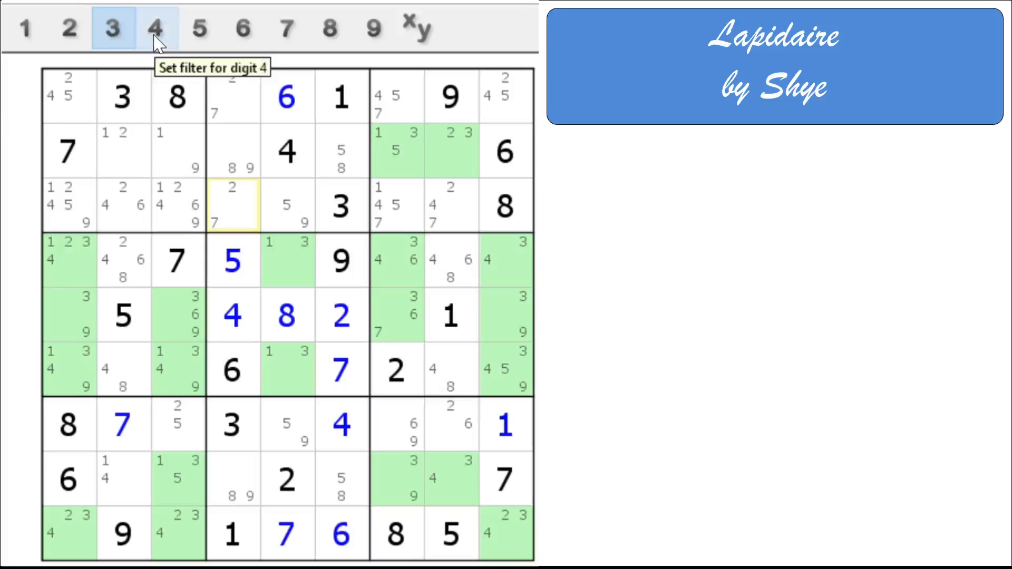
click(153, 28)
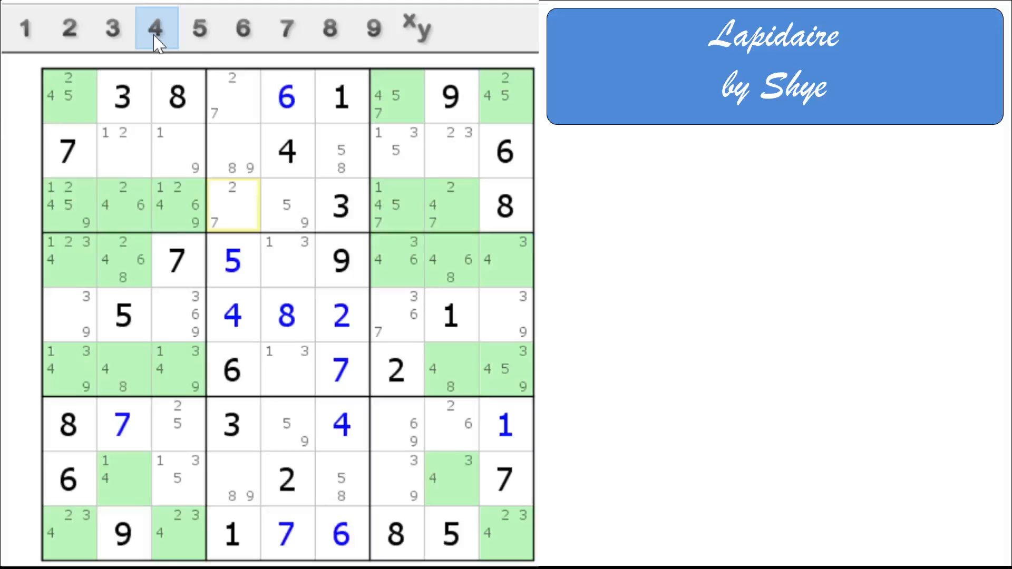
click(201, 28)
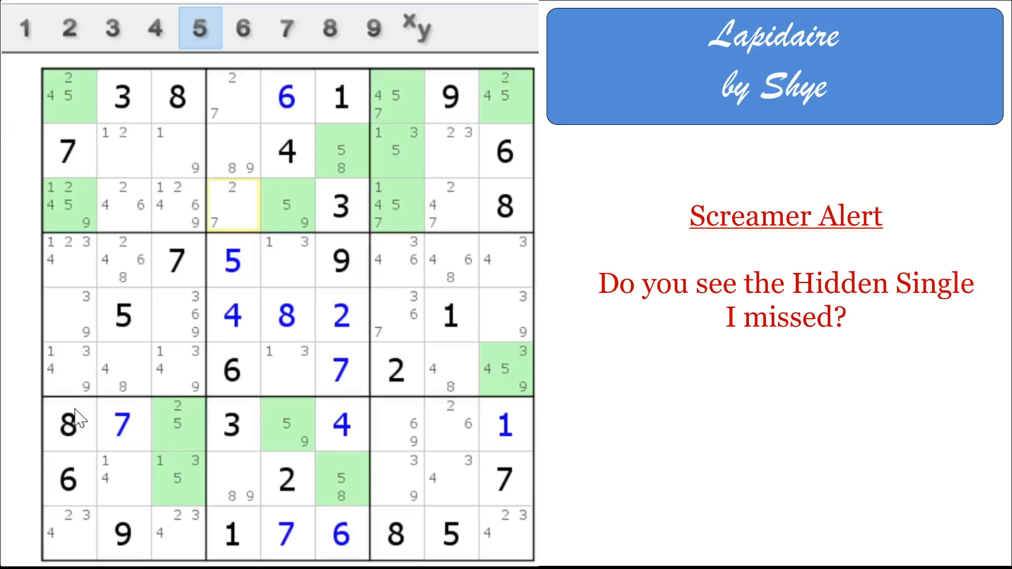
mouse_move(128, 305)
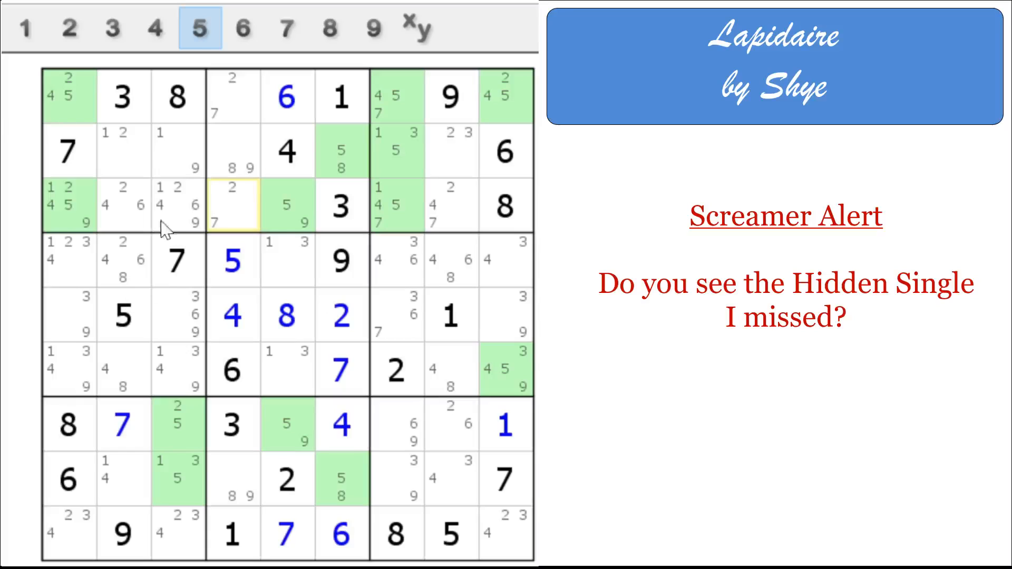
click(243, 29)
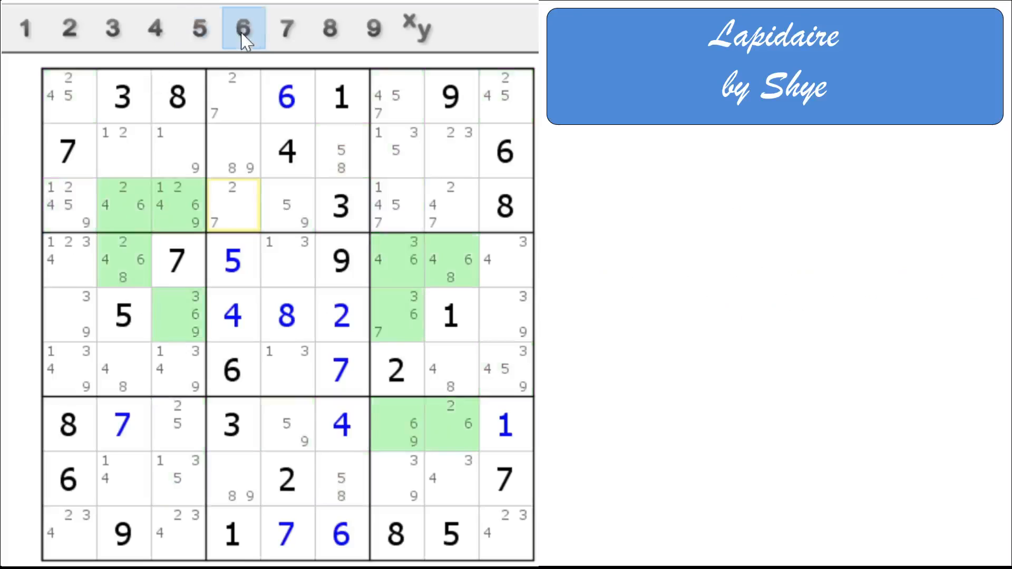
Place 7s in r1c4, r3c8 and r5c7, and a 2 in r3c4
click(286, 28)
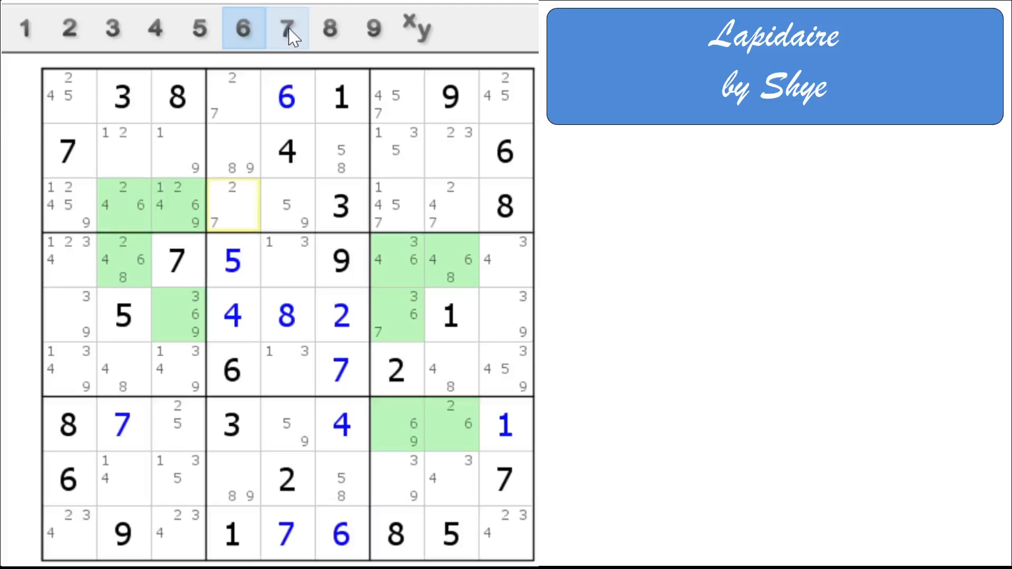
click(285, 28)
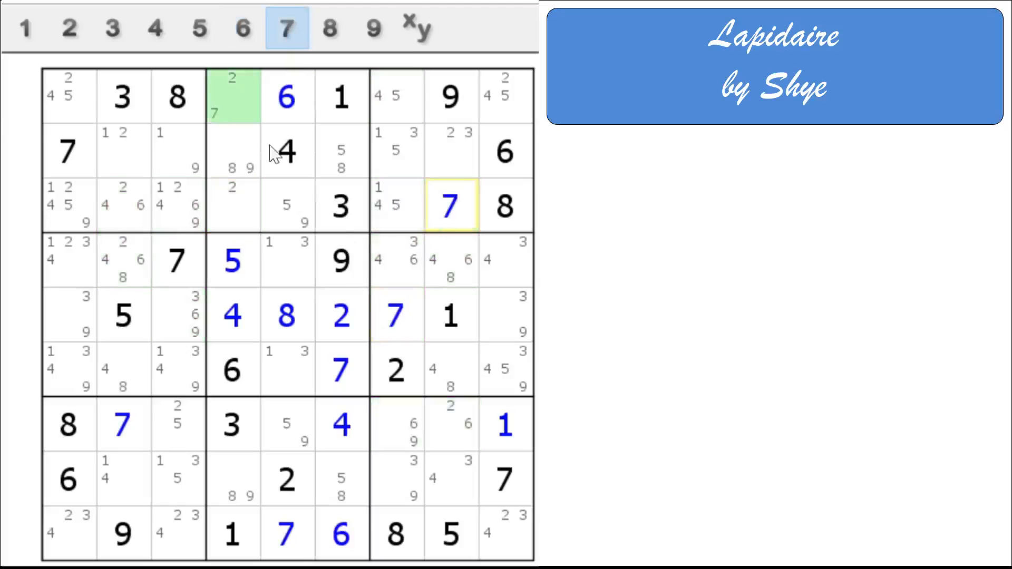
click(232, 96)
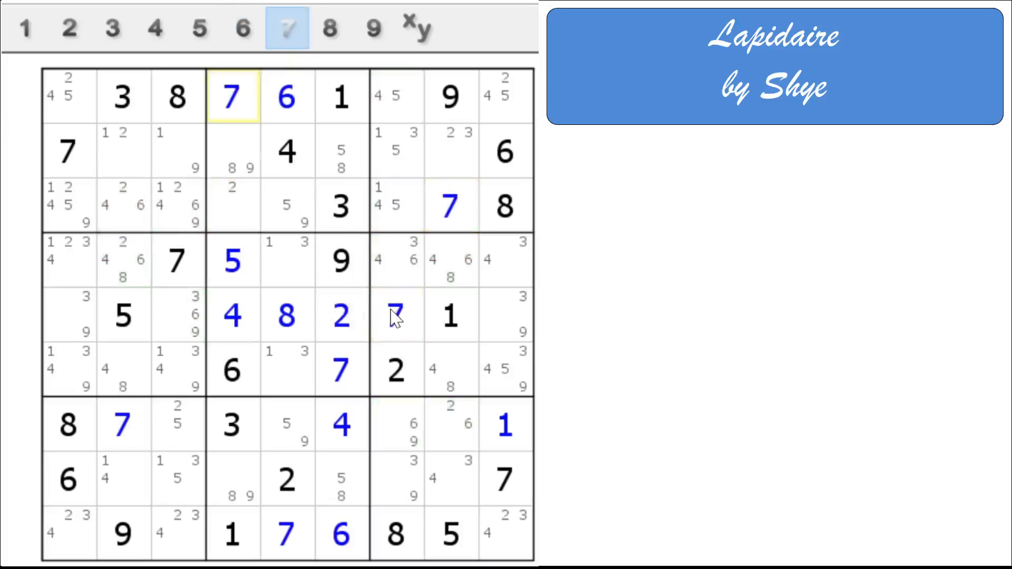
click(232, 205)
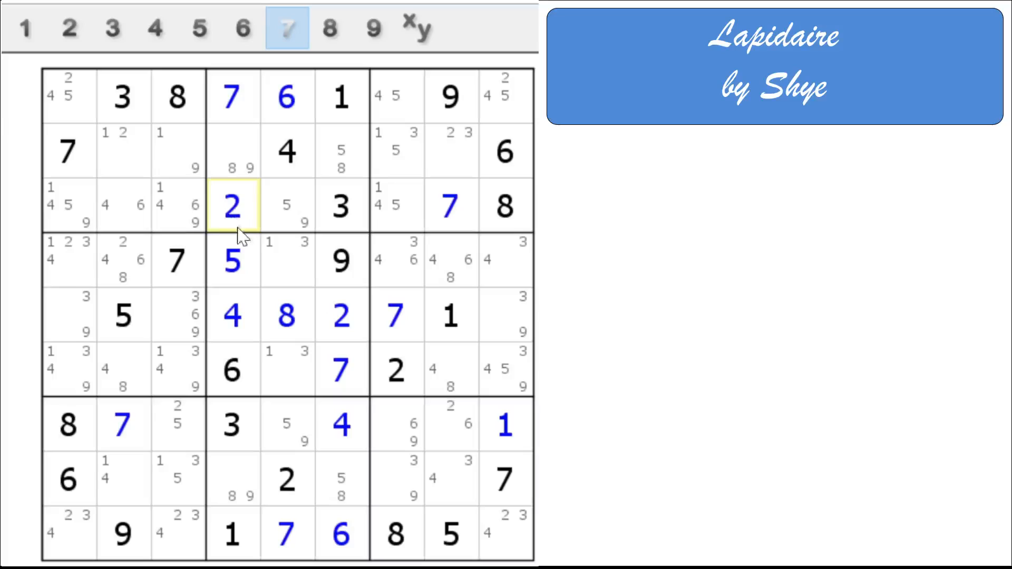
mouse_move(330, 28)
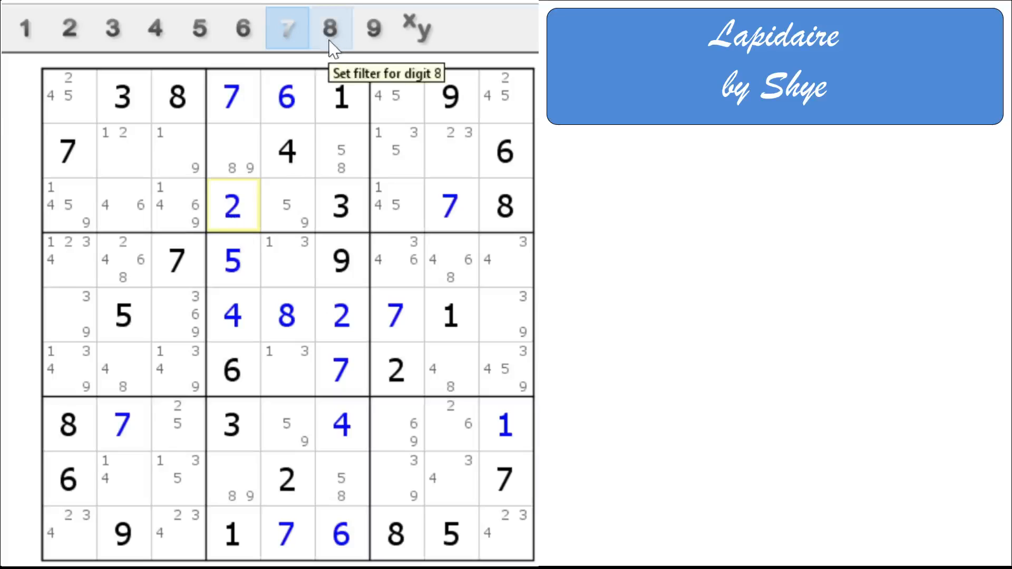
Enter 5 in r6c9 and 9, 3, 6 in r5c9, r5c1, r5c3, then clear the 8 highlight
click(330, 29)
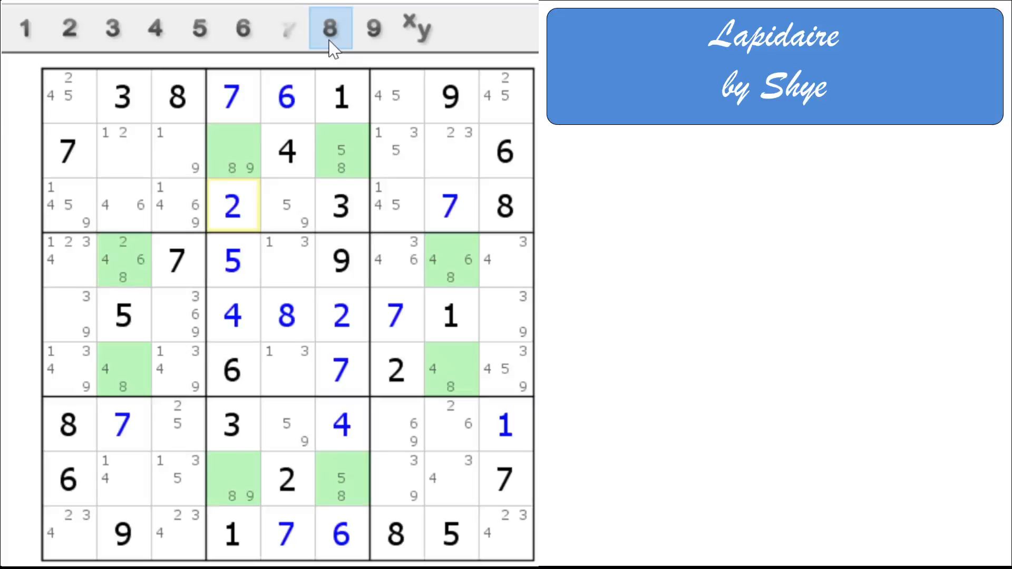
mouse_move(141, 392)
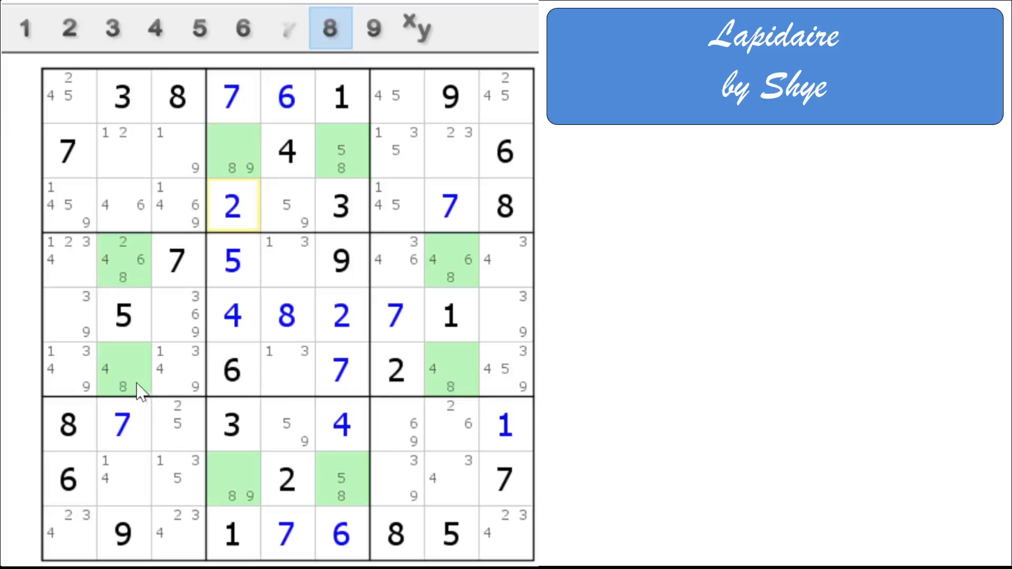
click(507, 369)
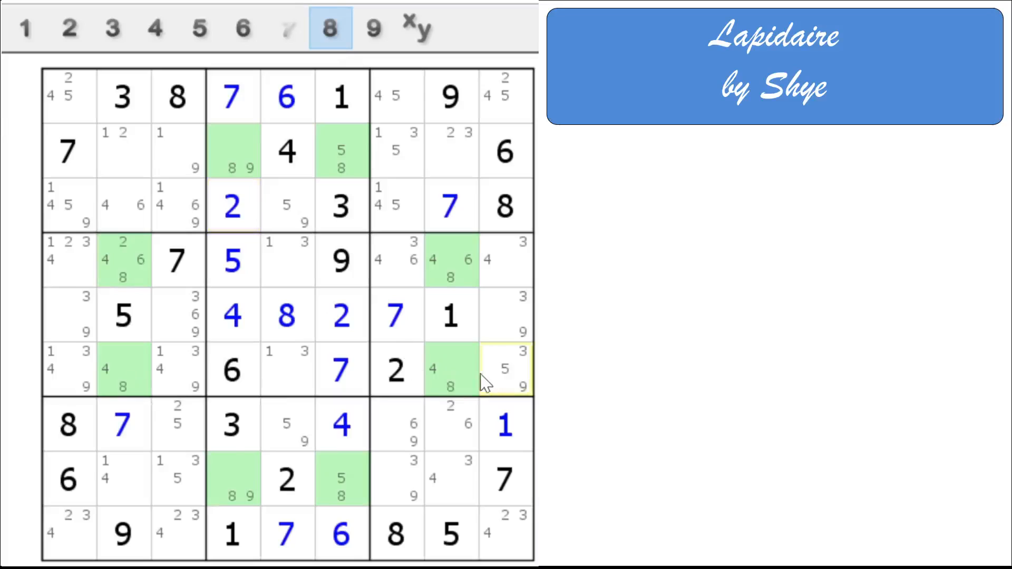
click(180, 369)
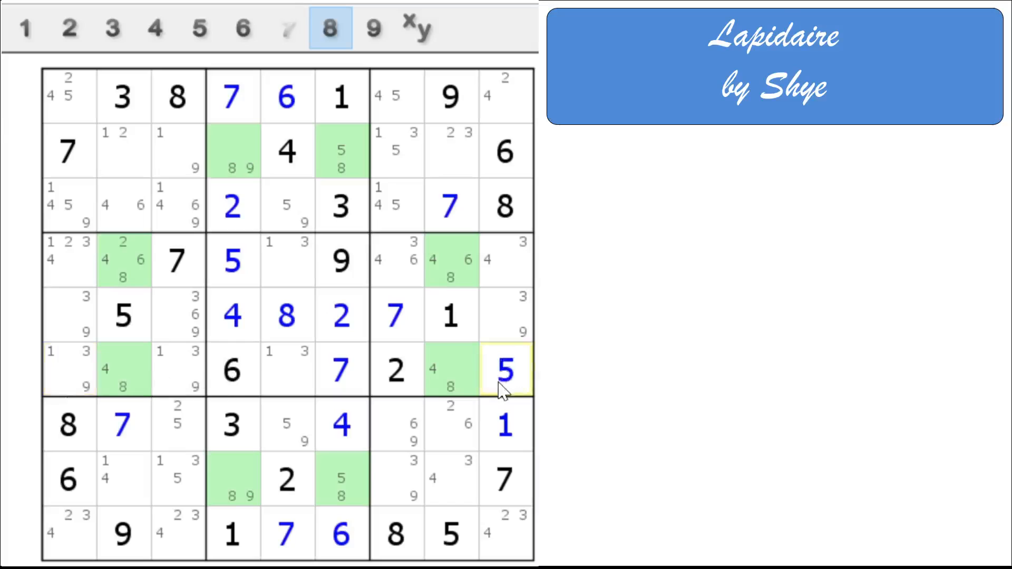
mouse_move(514, 174)
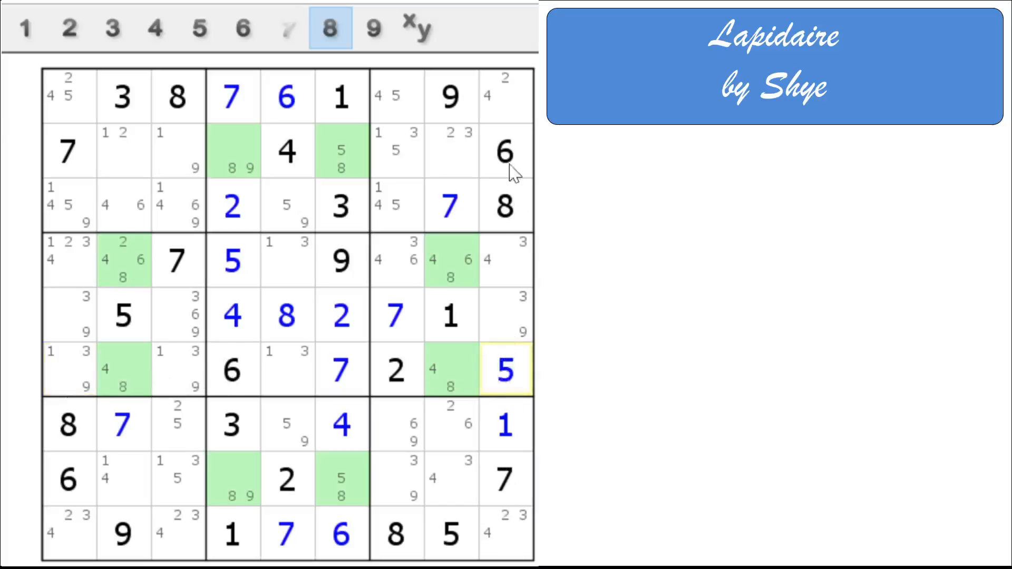
mouse_move(510, 332)
text(9)
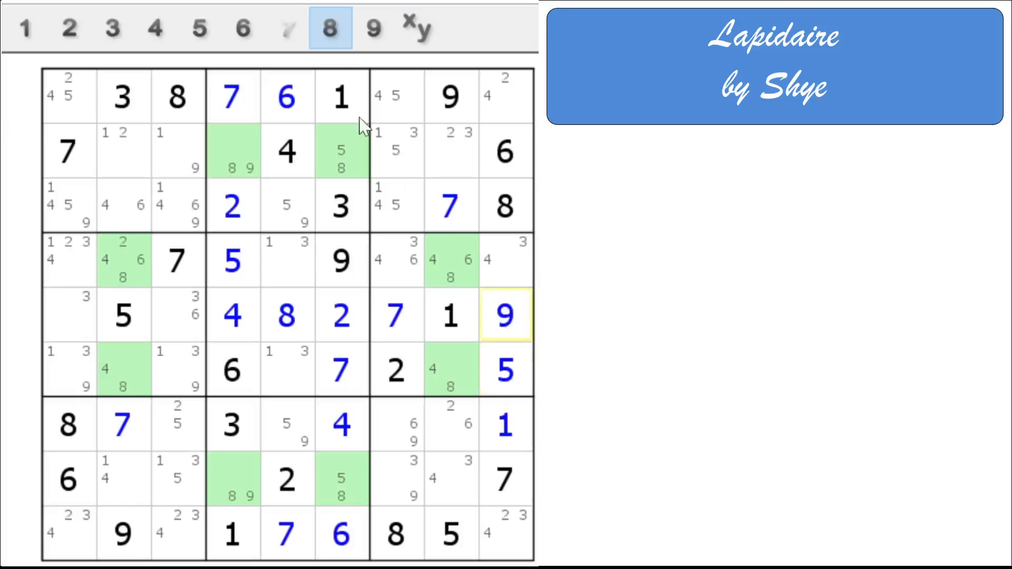
click(329, 28)
text(6)
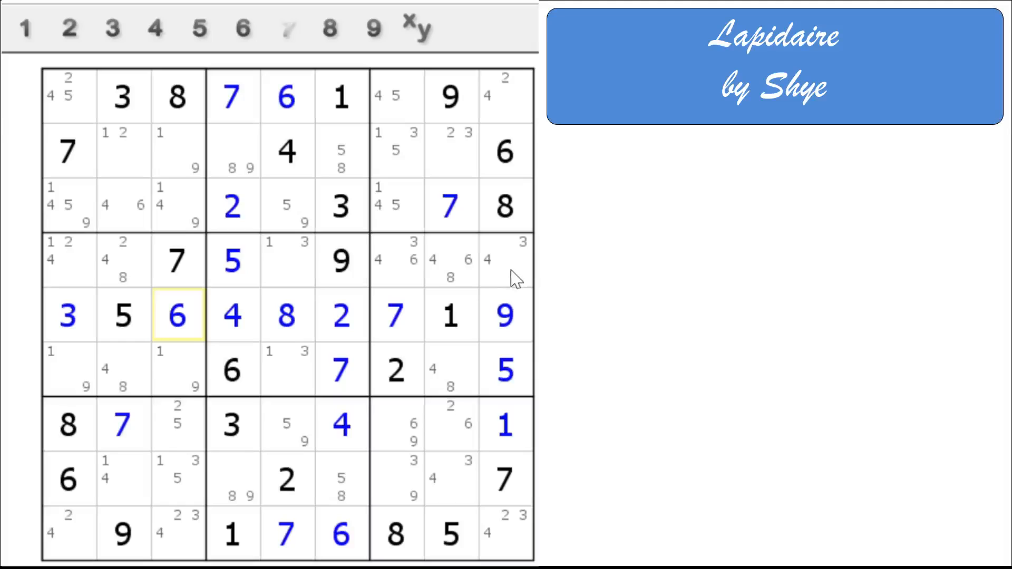
mouse_move(408, 286)
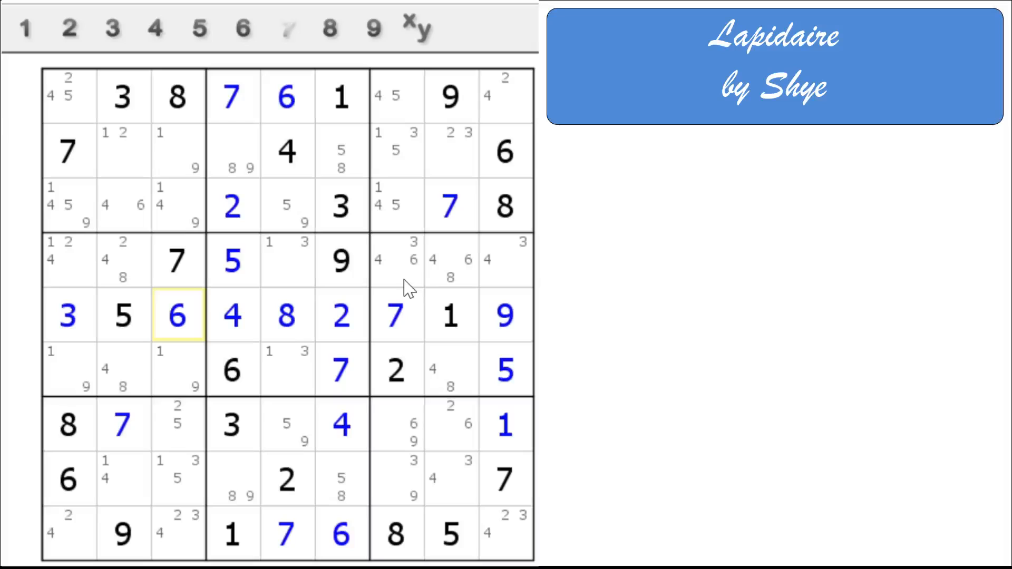
mouse_move(387, 316)
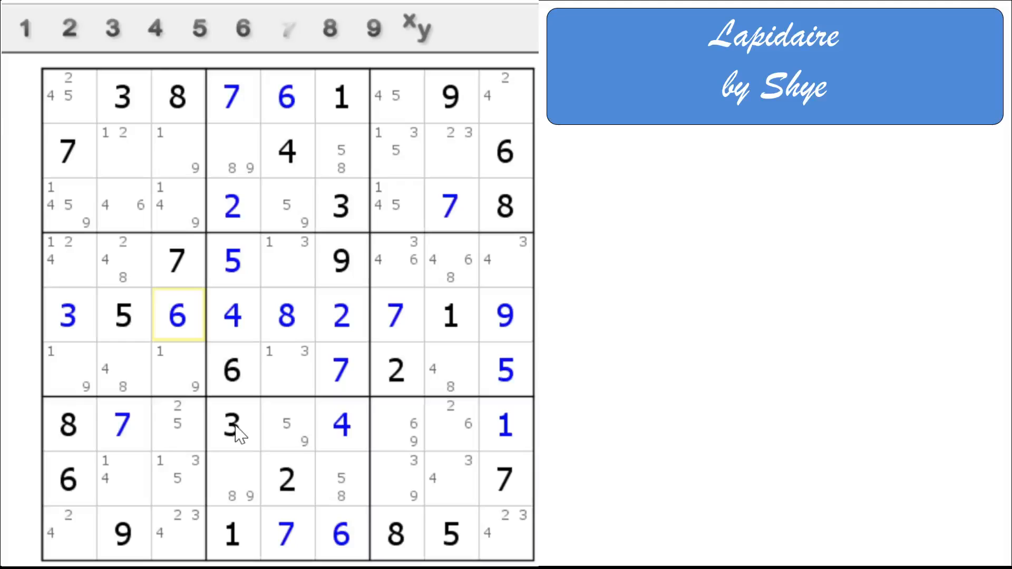
mouse_move(187, 377)
text(6)
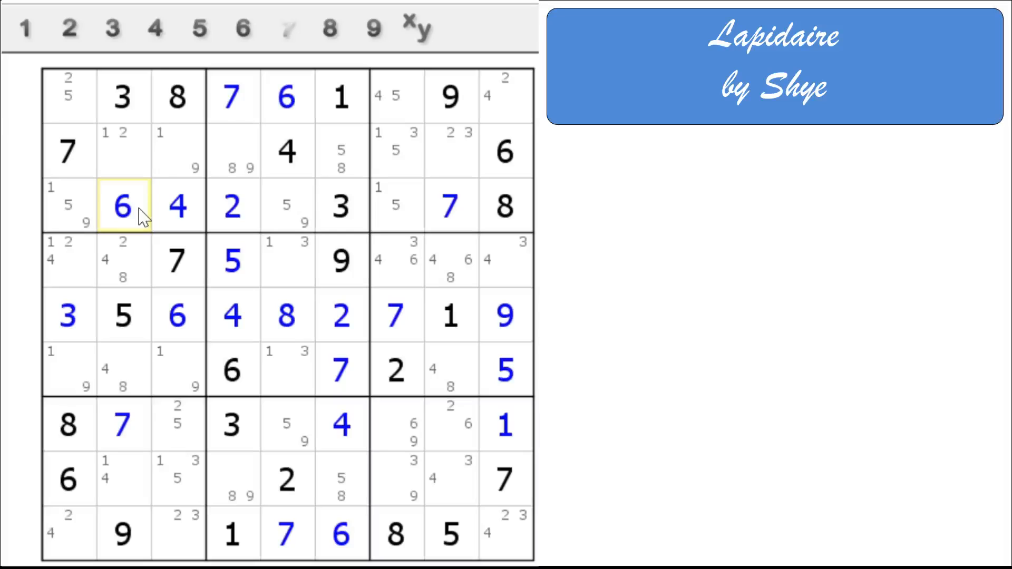
mouse_move(136, 325)
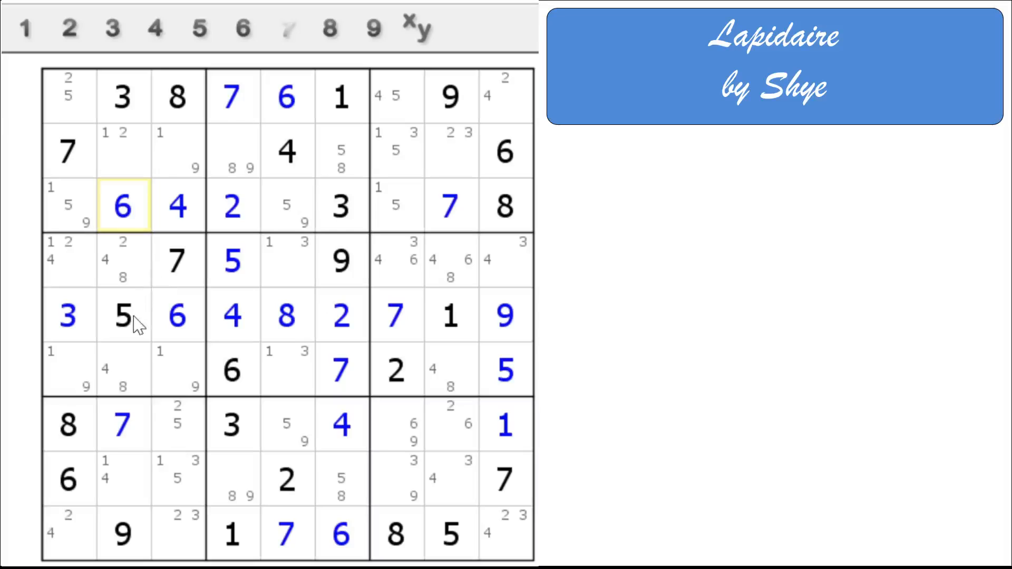
mouse_move(310, 361)
text(1)
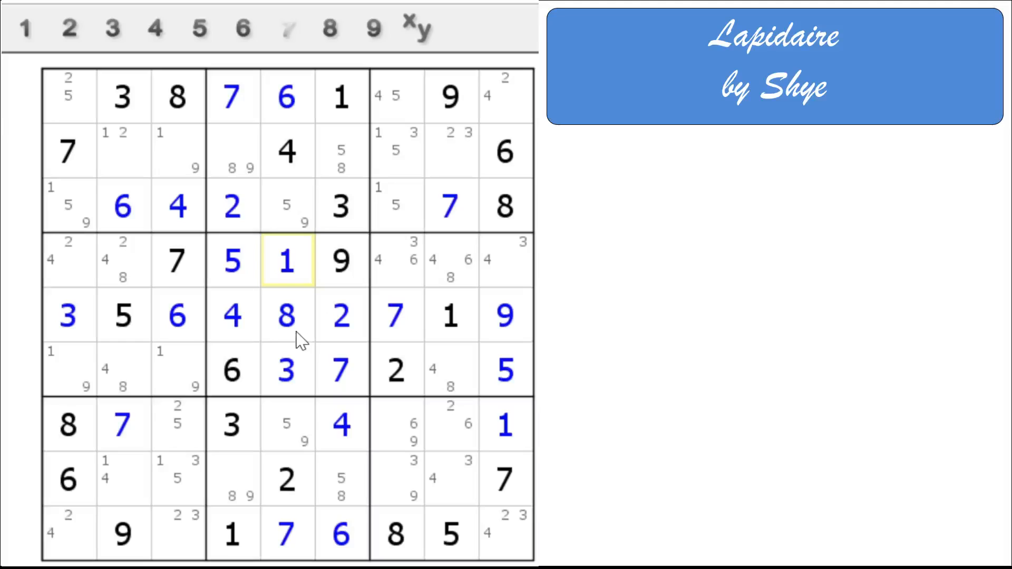
mouse_move(381, 442)
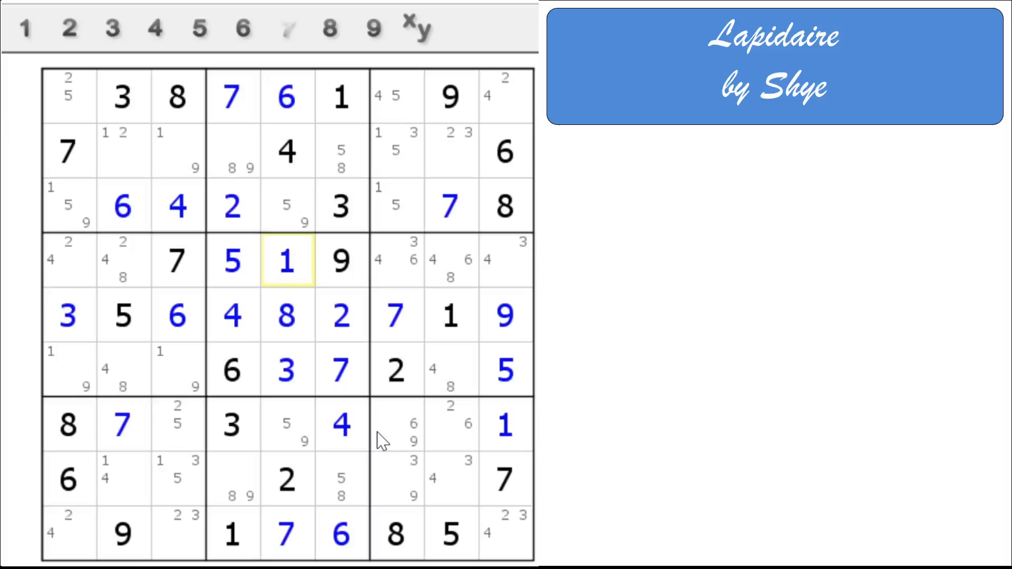
mouse_move(390, 481)
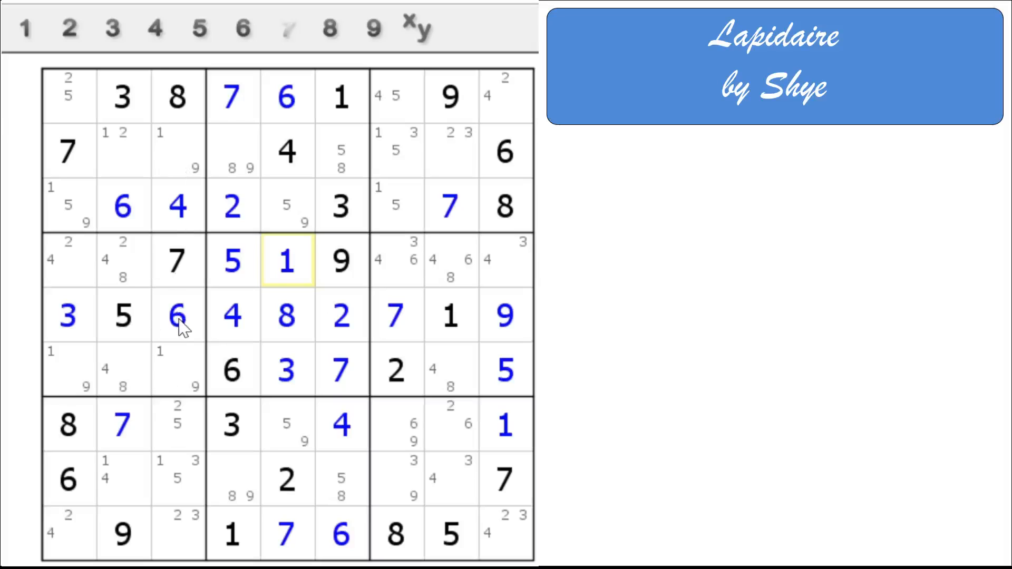
mouse_move(155, 325)
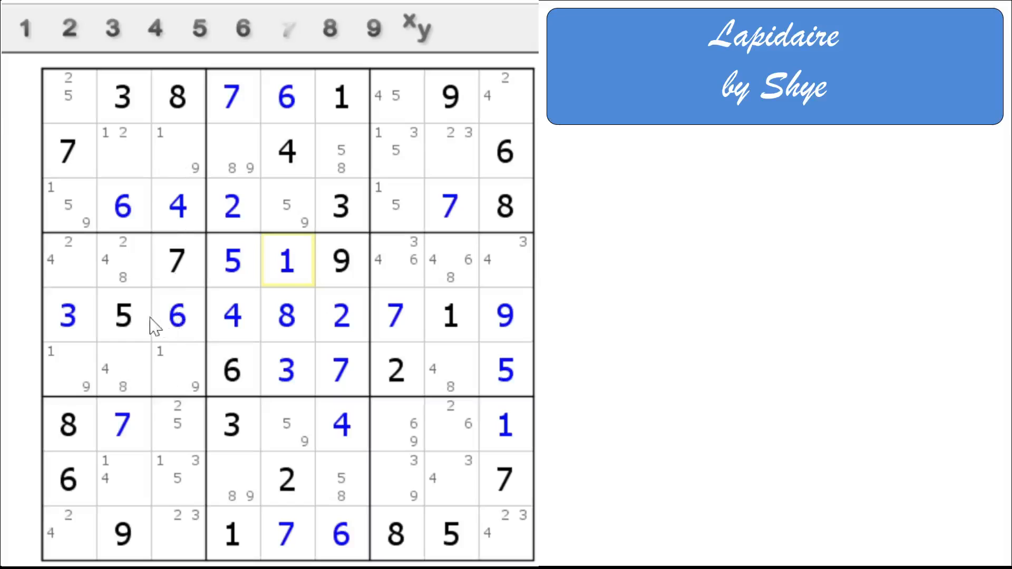
mouse_move(70, 523)
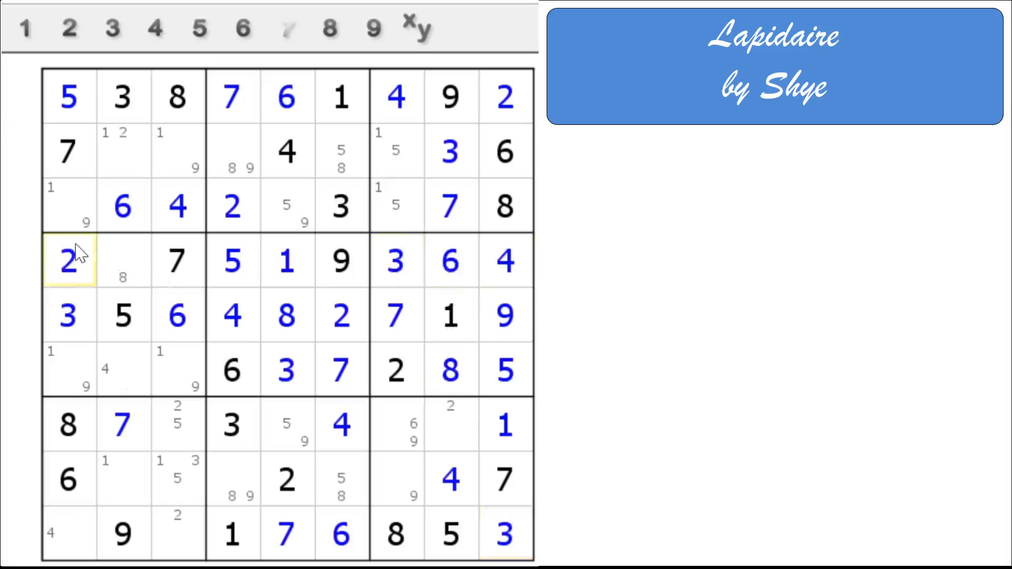
Fill the last empty cells until the 'Congratulations! The sudoku has been solved!' dialog appears
click(123, 261)
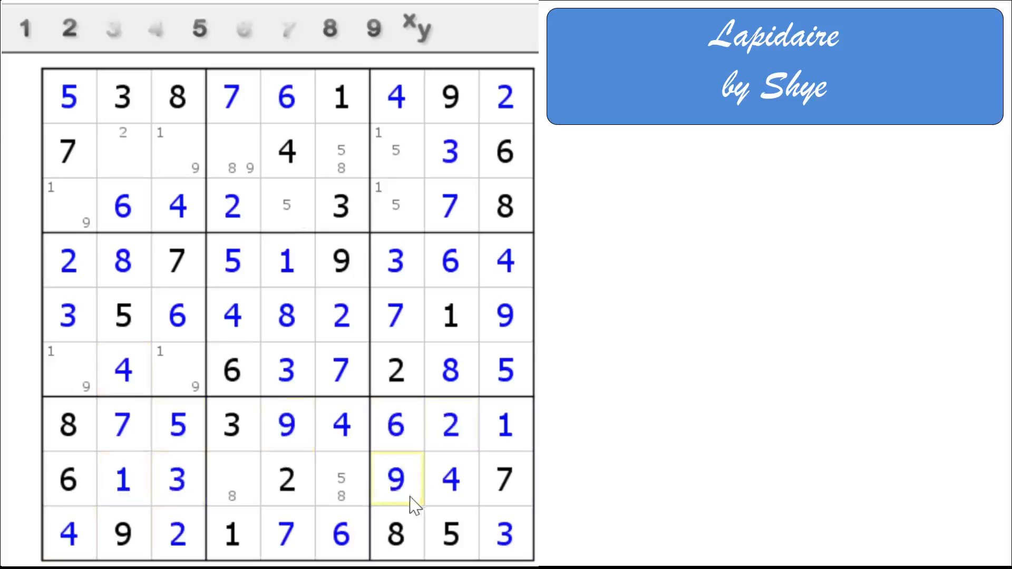
click(232, 479)
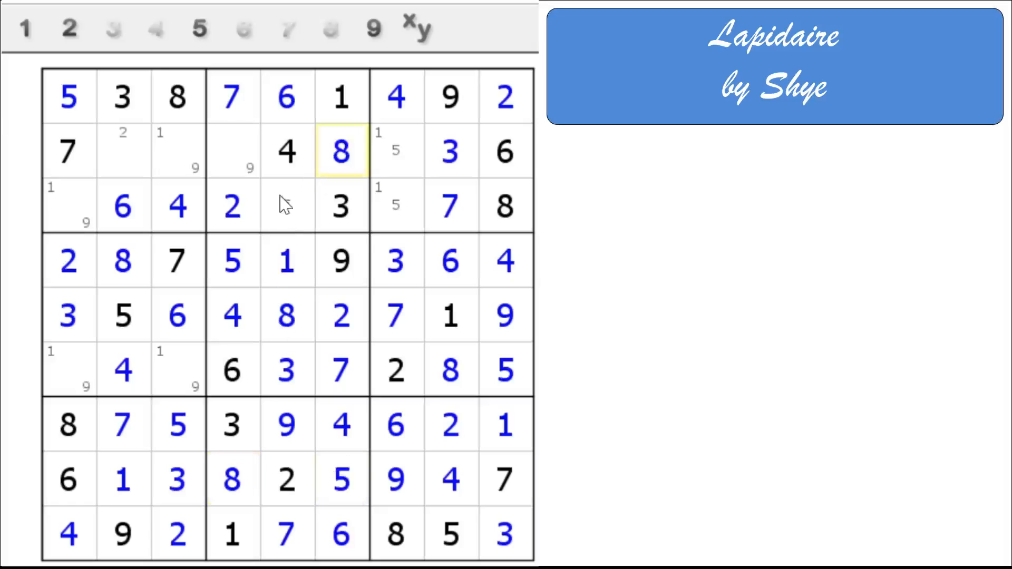
click(395, 205)
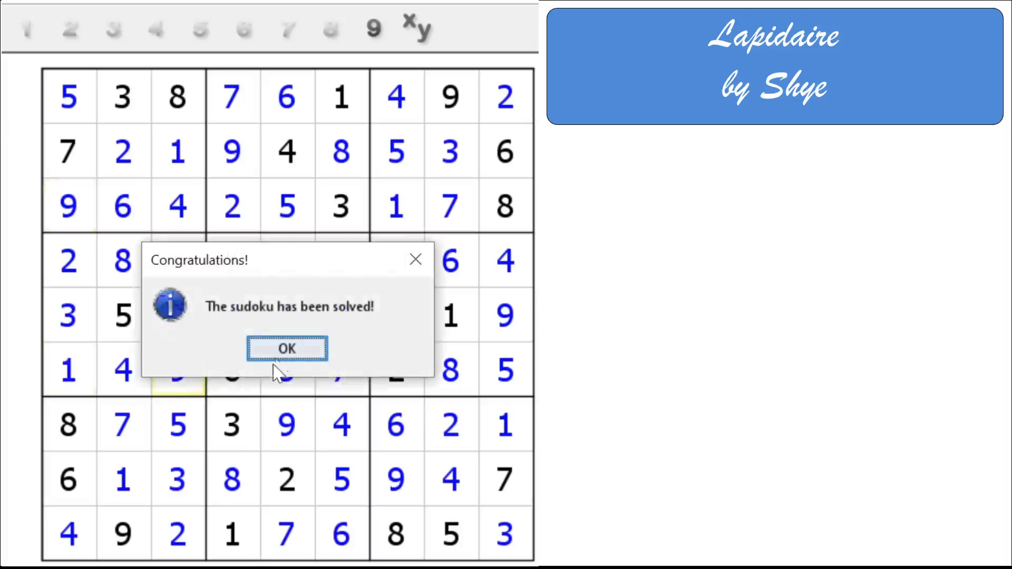
Close the congratulations dialog with OK and hit Subscribe over the solved Lapidaire grid
click(287, 348)
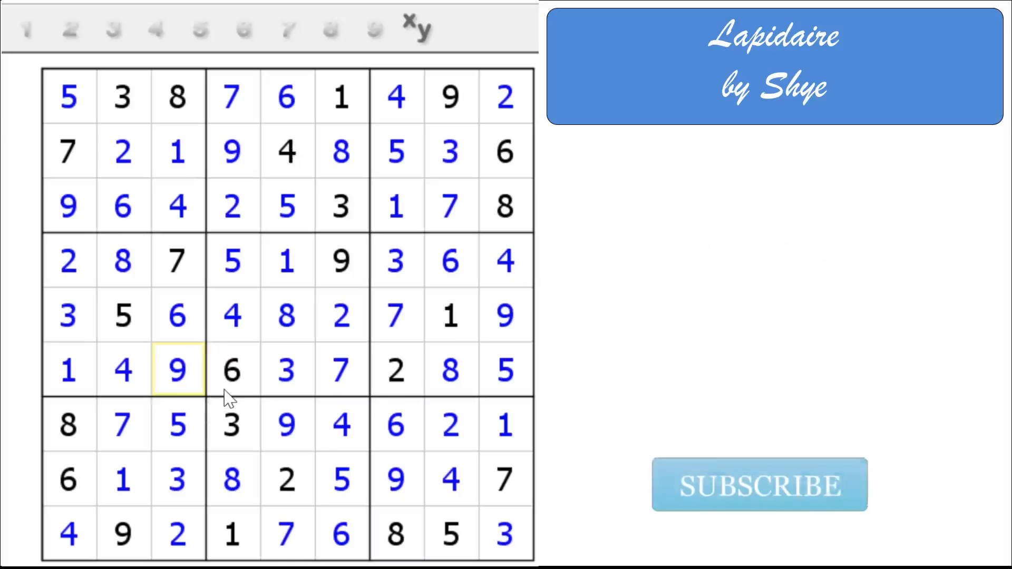
click(759, 485)
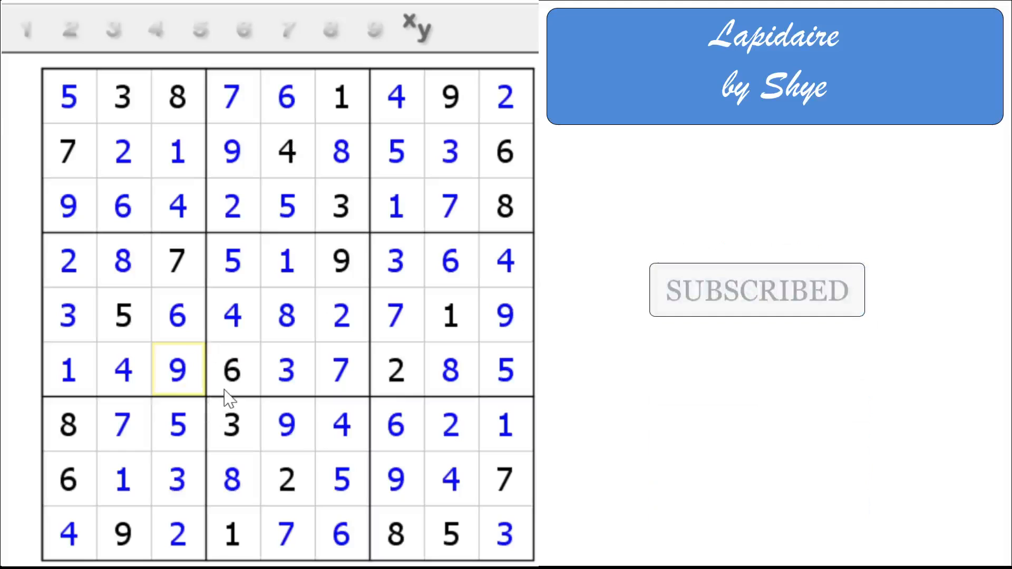